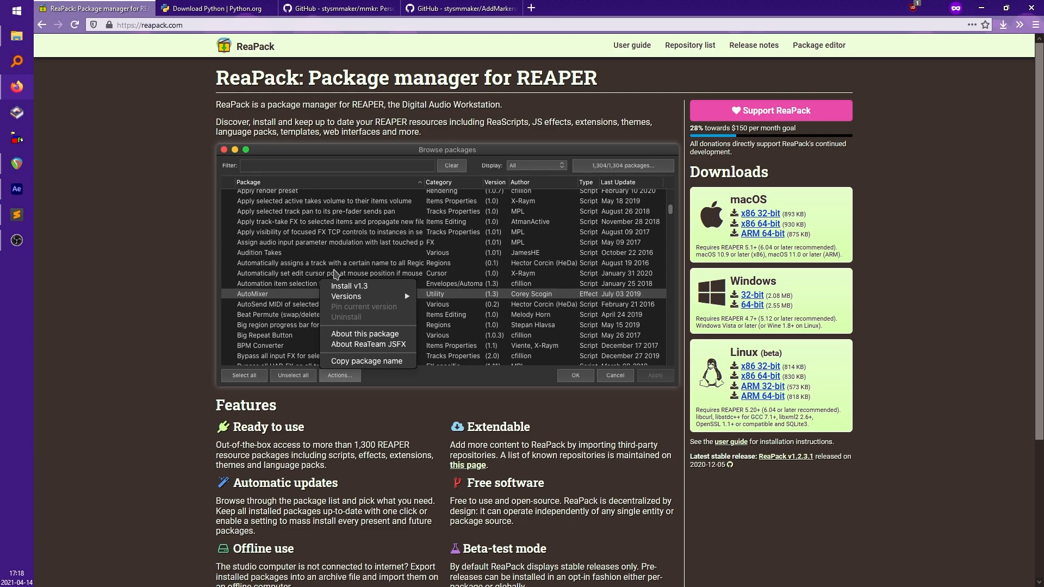
mouse_move(327, 278)
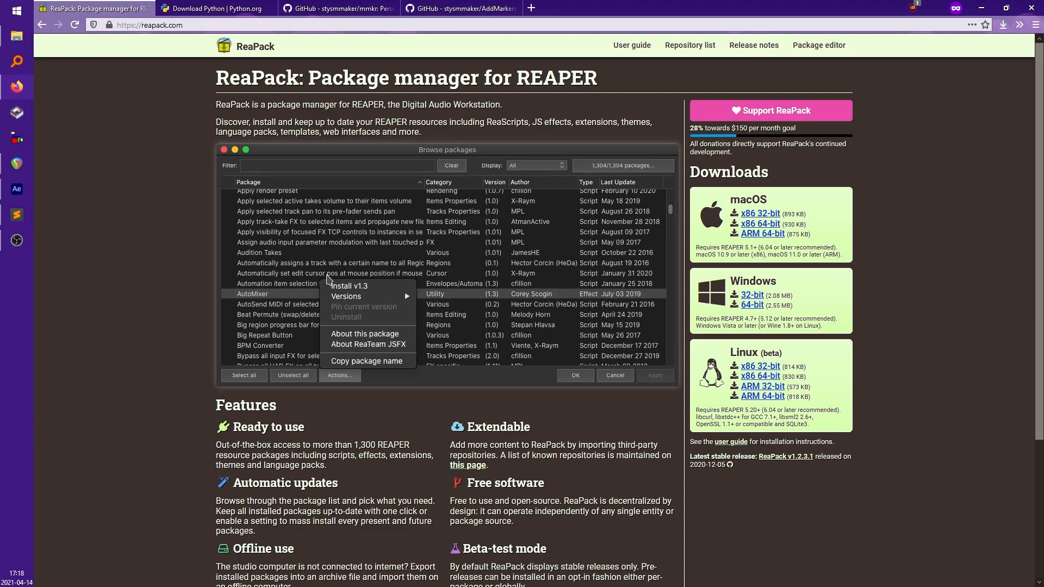
mouse_move(374, 254)
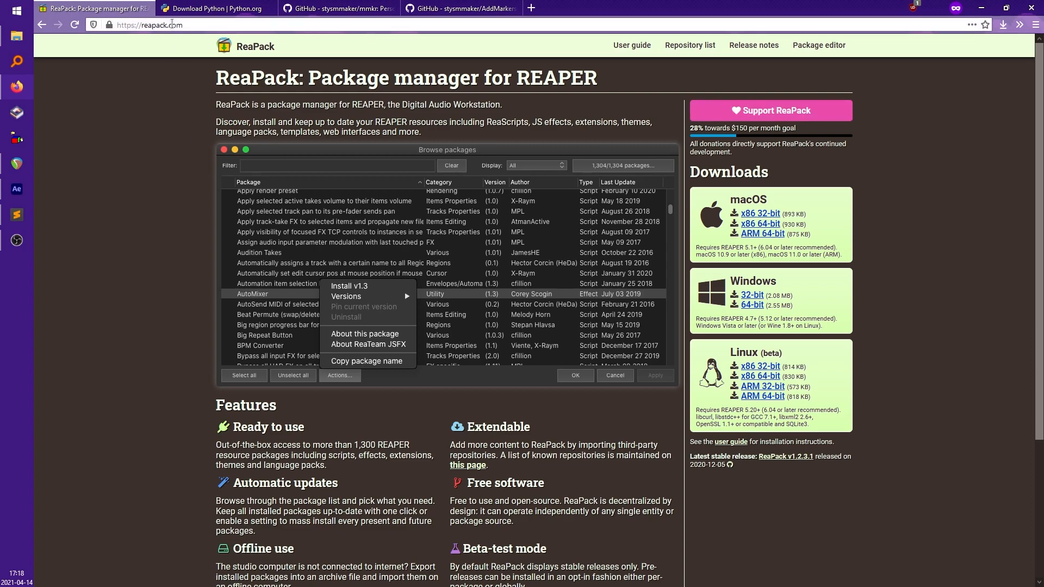
mouse_move(420, 221)
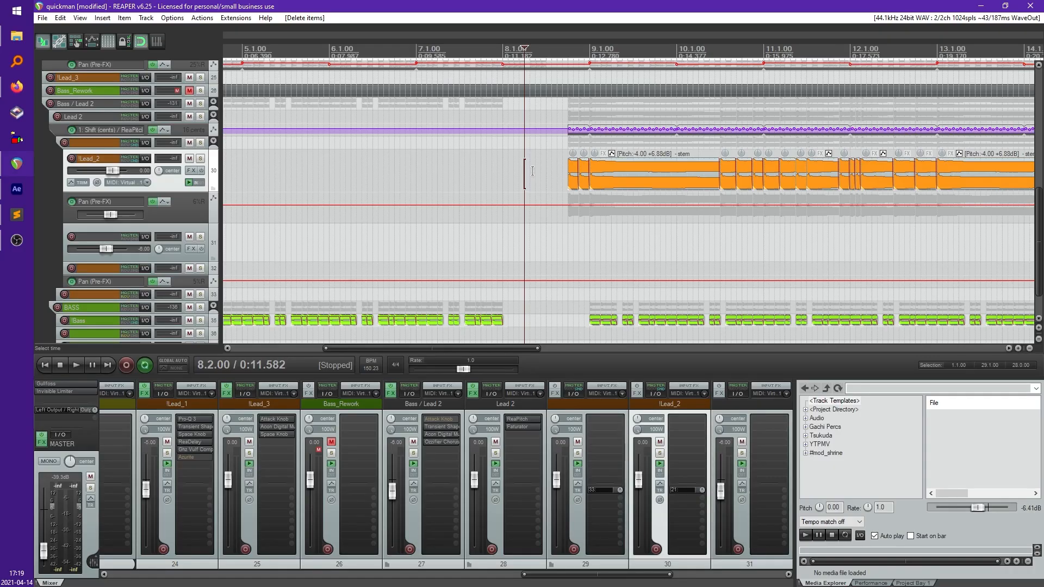
Bring up ReaPack's Browse packages window and dismiss its connection error report
left_click(235, 18)
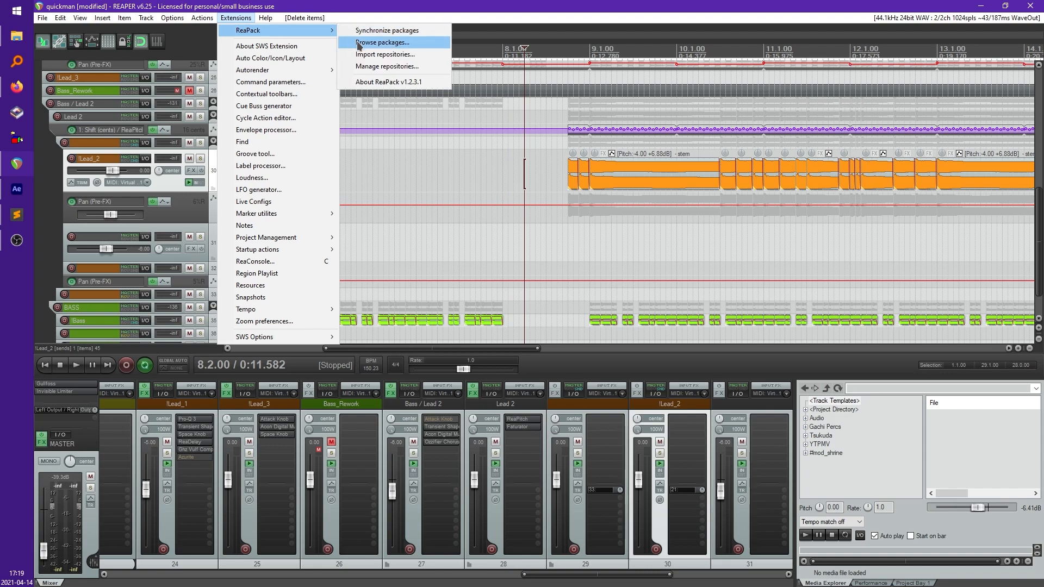
left_click(378, 42)
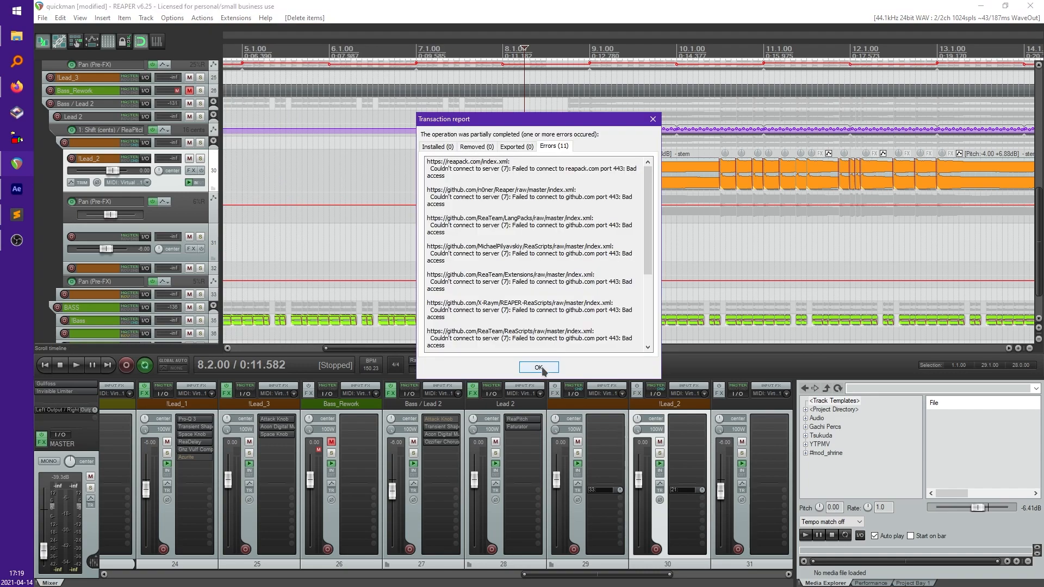
left_click(540, 367)
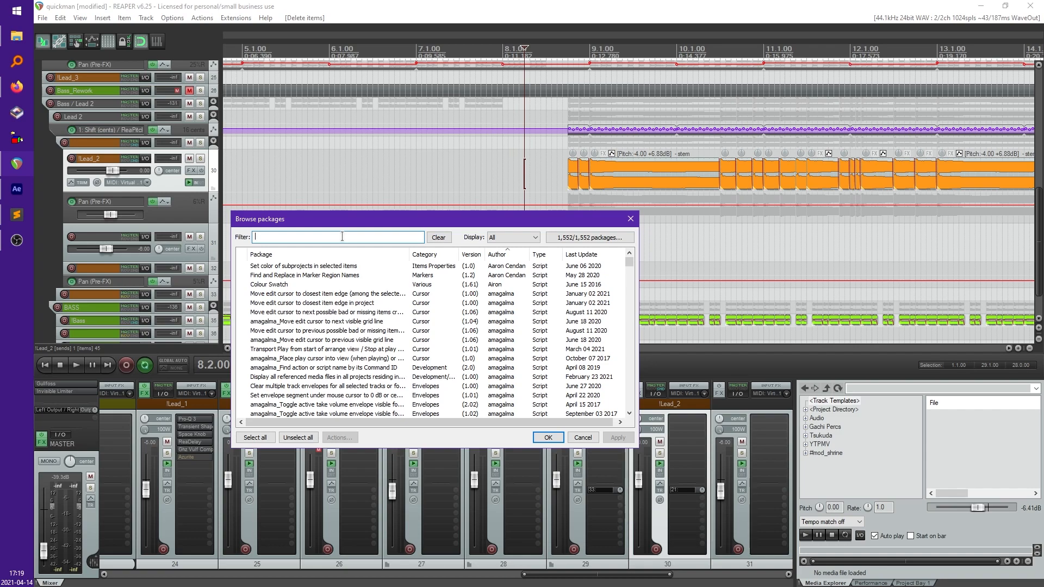
Filter for yatsumehole, select the pitch-to-MIDI notes script package and confirm with OK
type("yatsumehole")
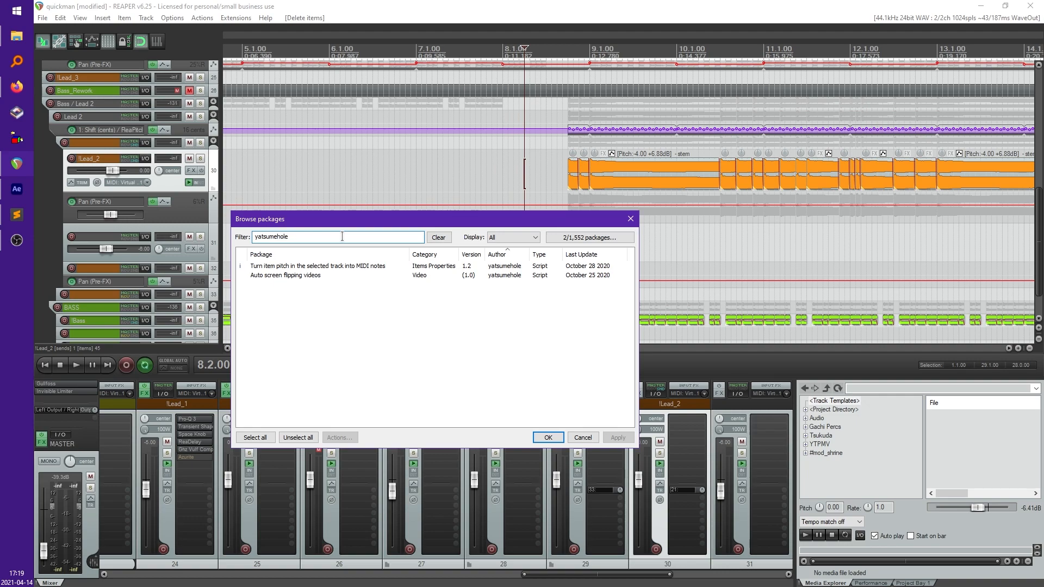
left_click(317, 265)
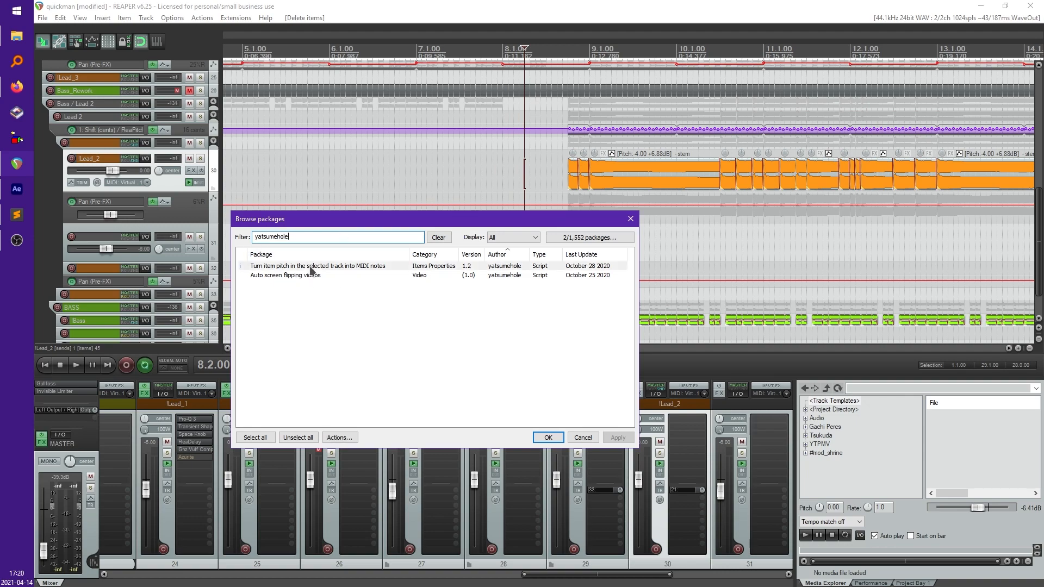
left_click(315, 265)
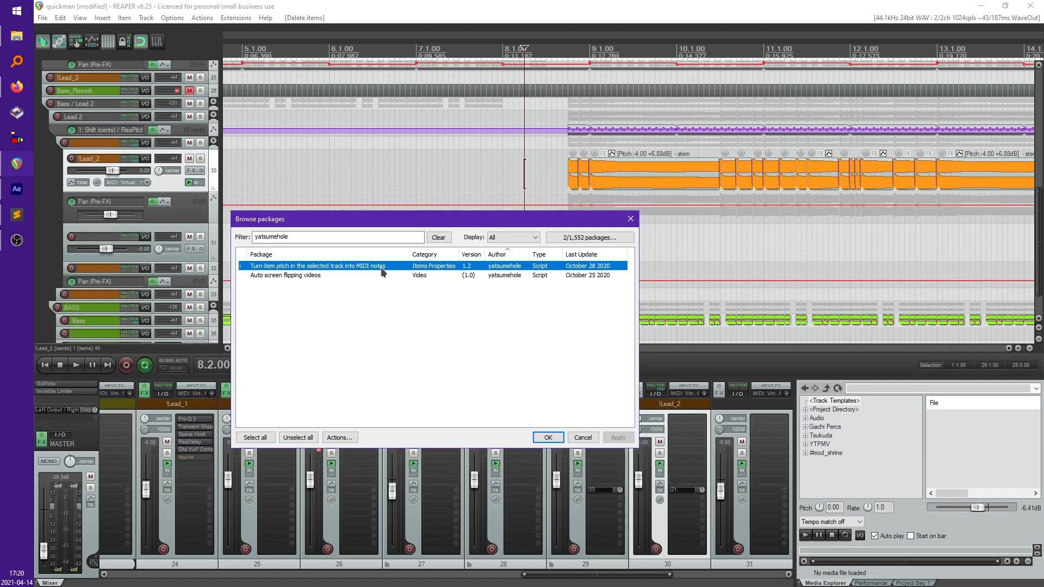
mouse_move(365, 287)
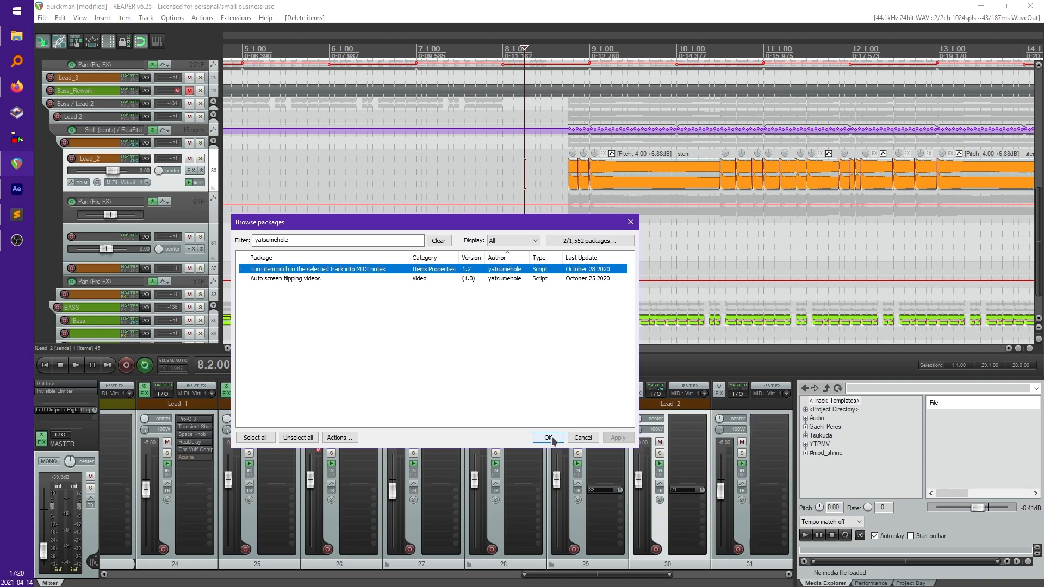
left_click(548, 437)
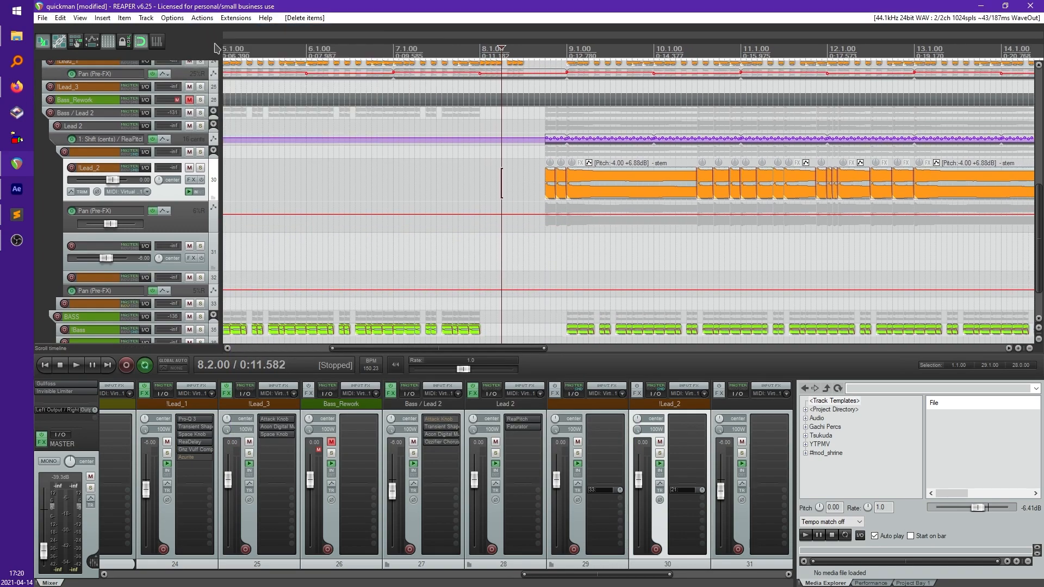
Run yatsumehole's 'turn item' pitch-to-MIDI script from the action list to create a MIDI item from !Lead_2
left_click(202, 17)
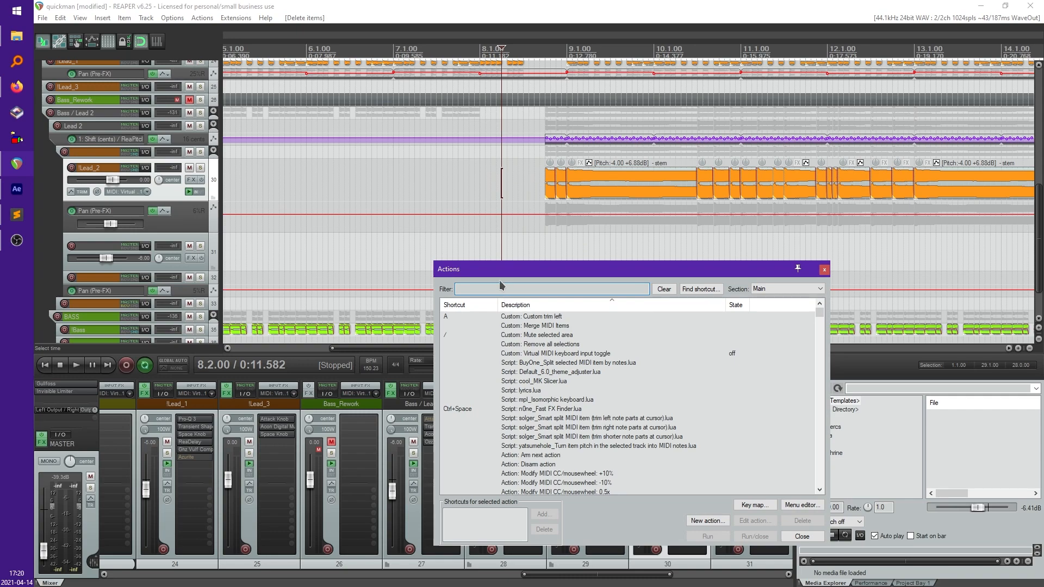
type("turn item")
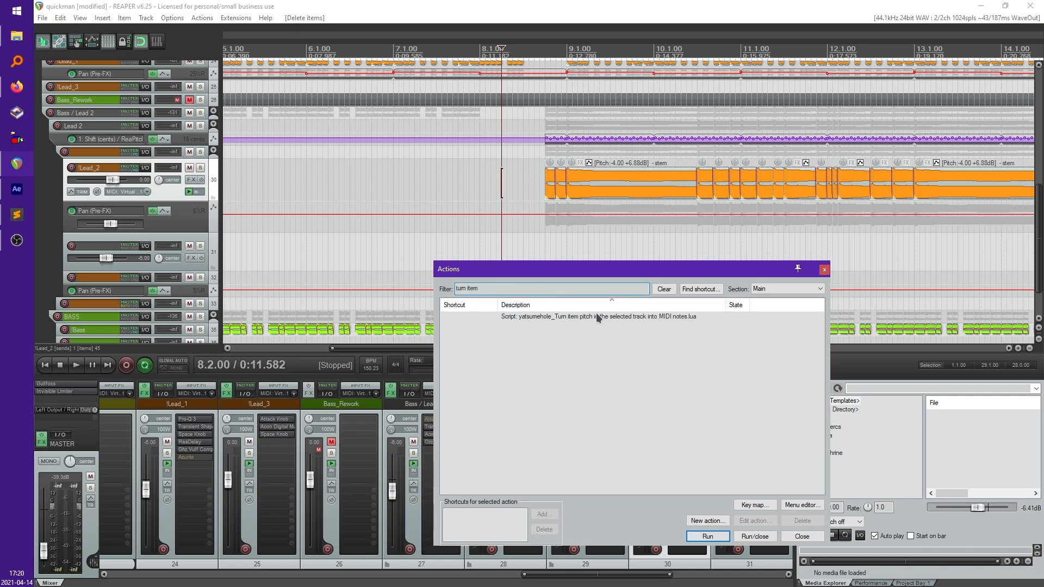
left_click(598, 317)
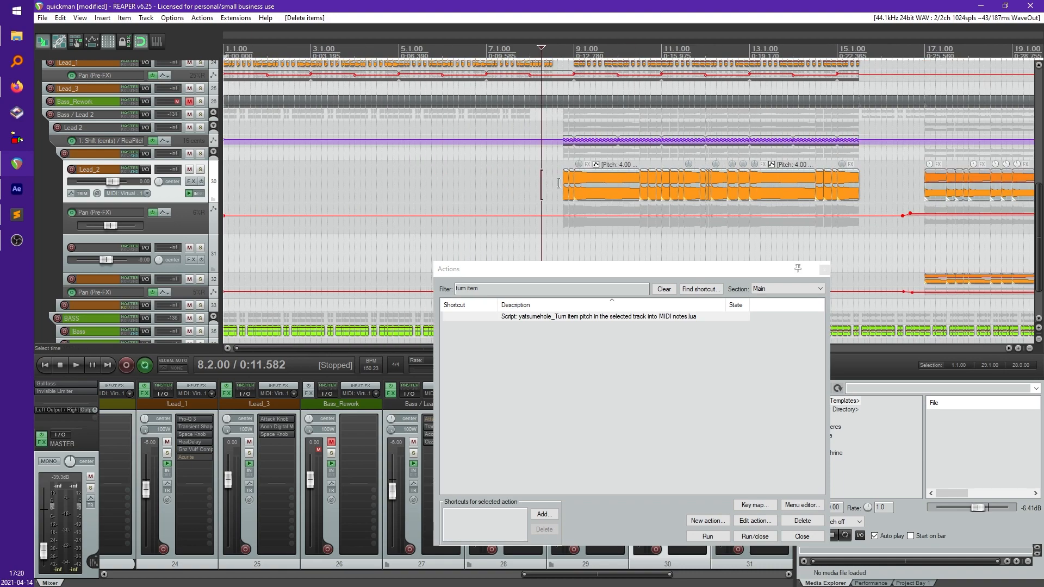
left_click(707, 536)
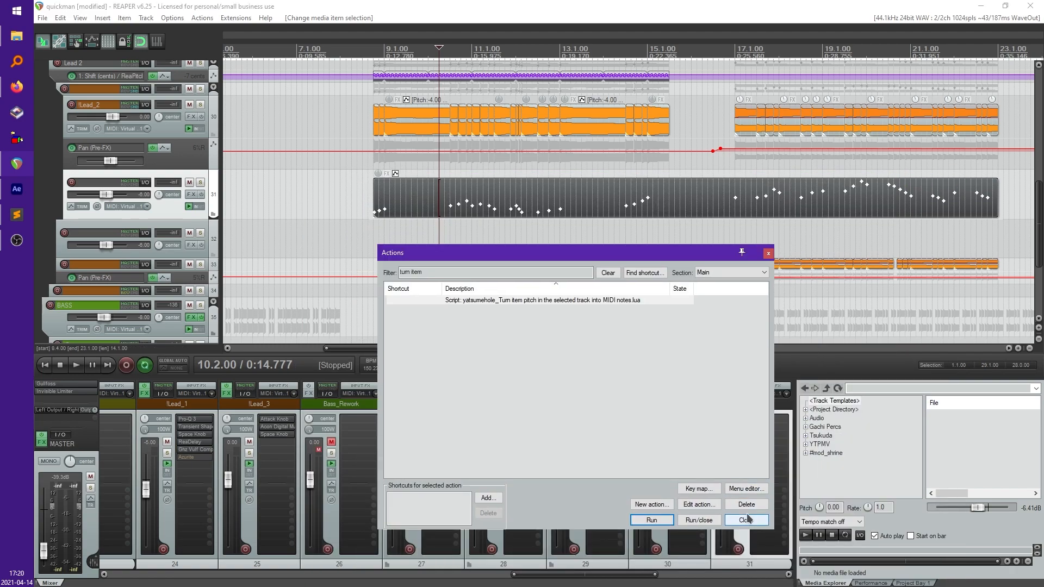
left_click(746, 518)
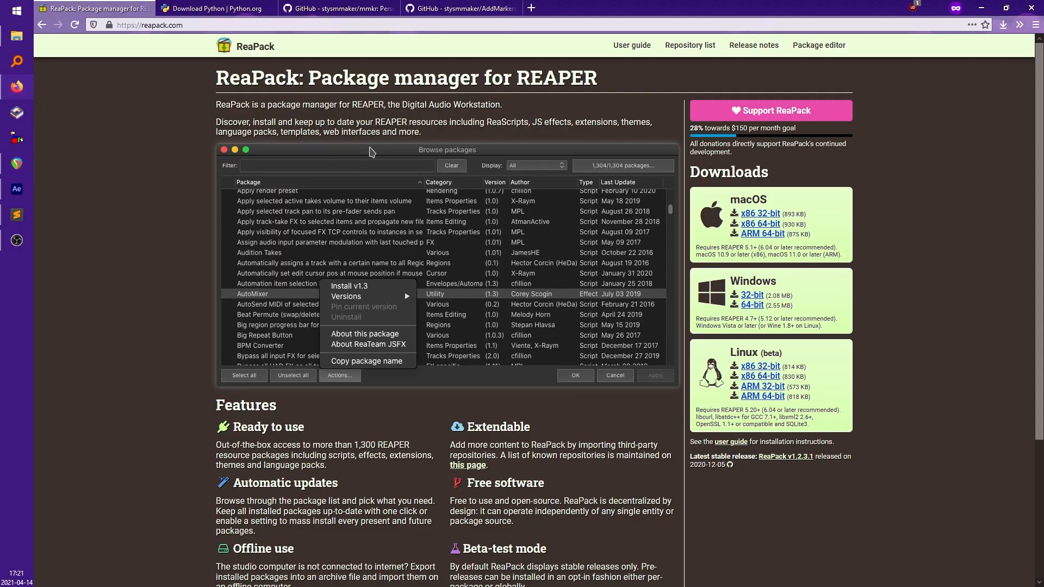
Switch to the AddMarkersFromJSON GitHub tab and select its README heading
left_click(472, 8)
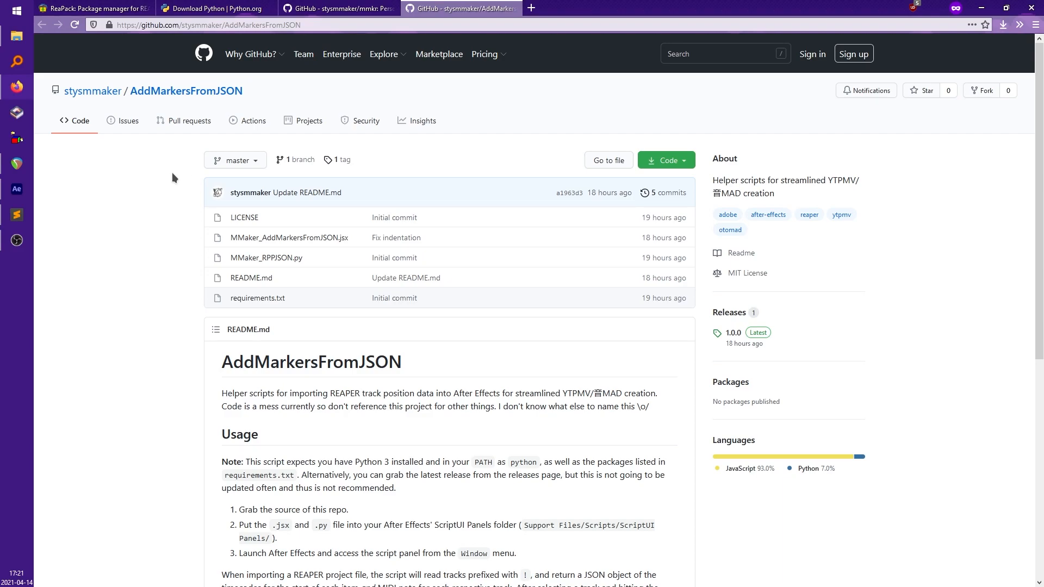
mouse_move(142, 136)
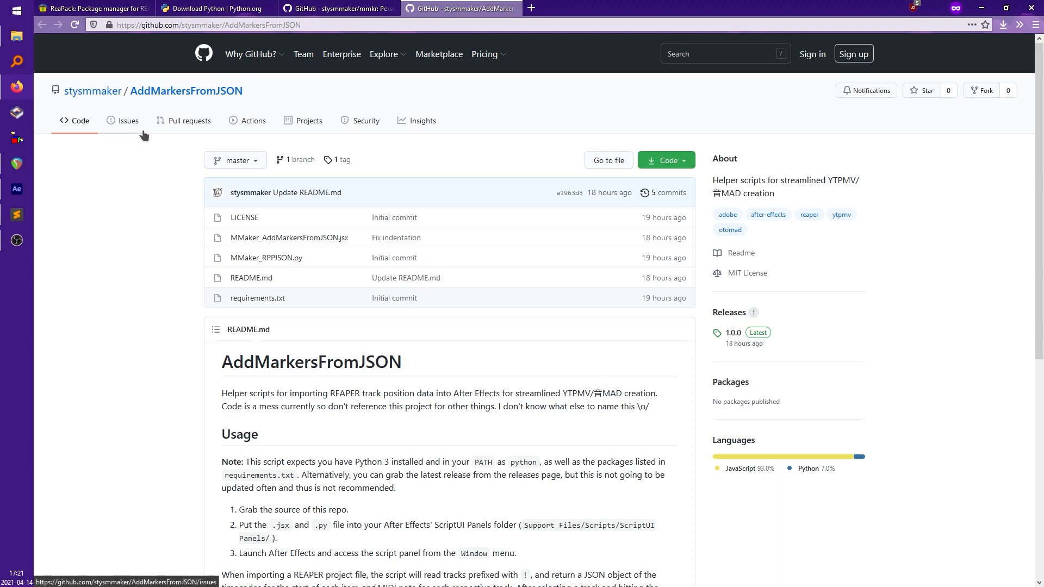
mouse_move(324, 358)
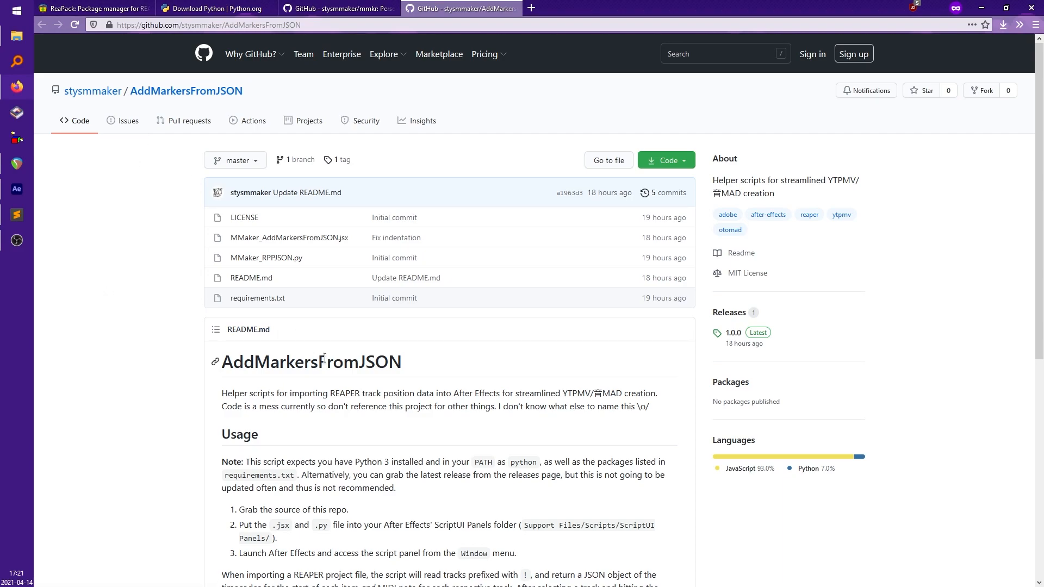
double_click(311, 361)
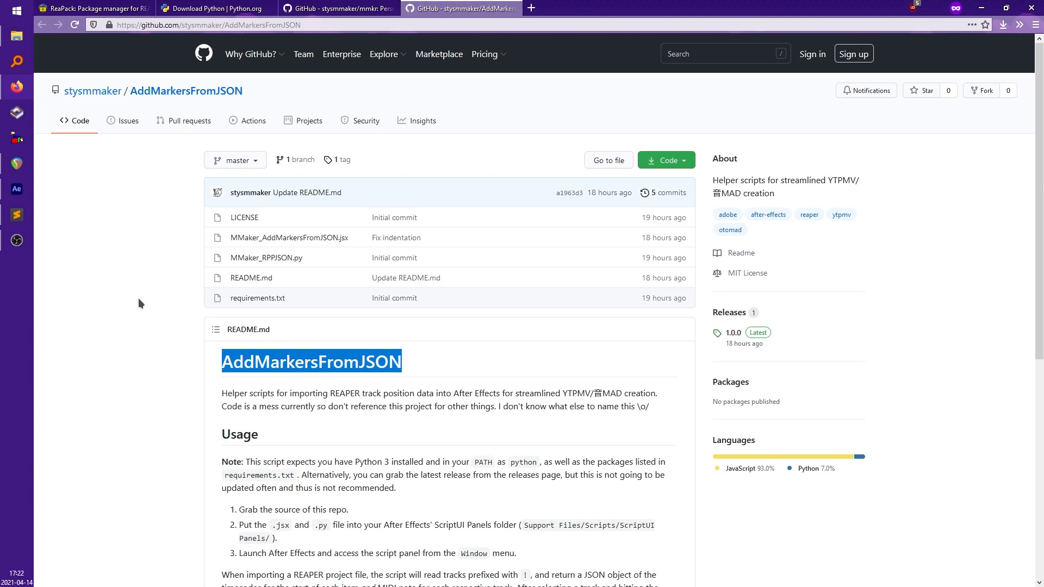
mouse_move(138, 299)
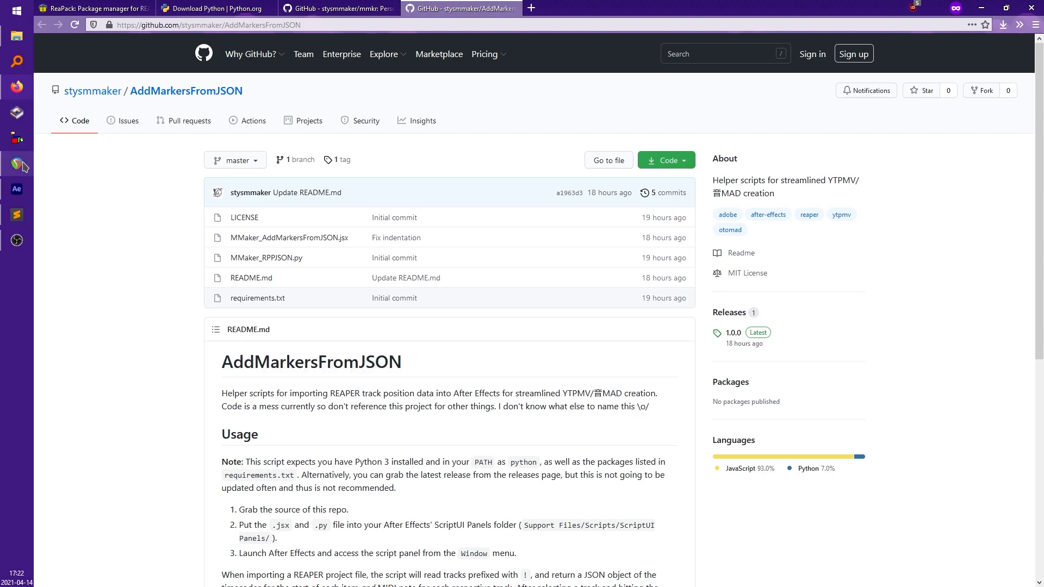
Return to the REAPER project and scroll through its track list
left_click(12, 162)
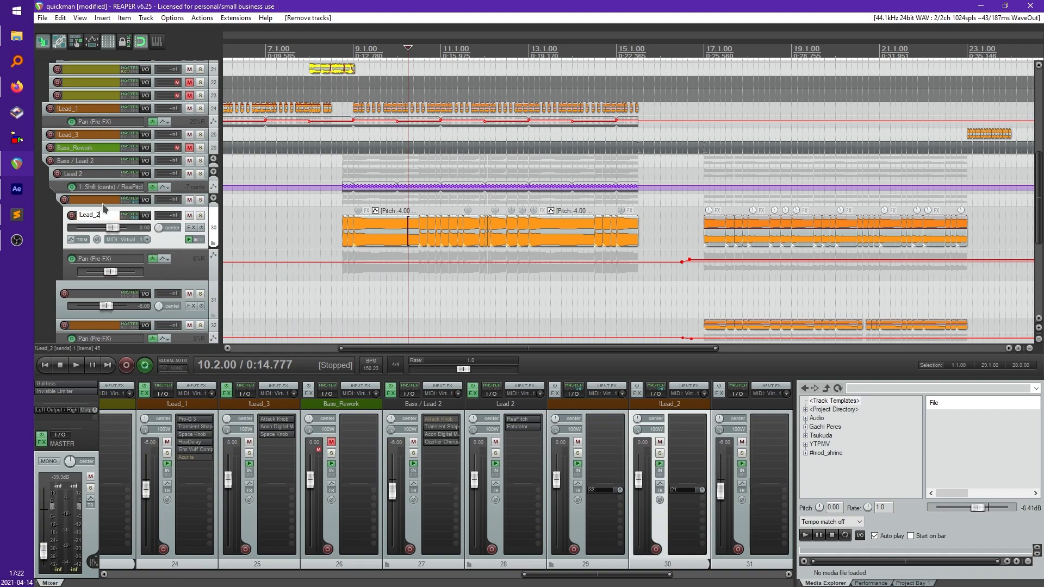
mouse_move(104, 210)
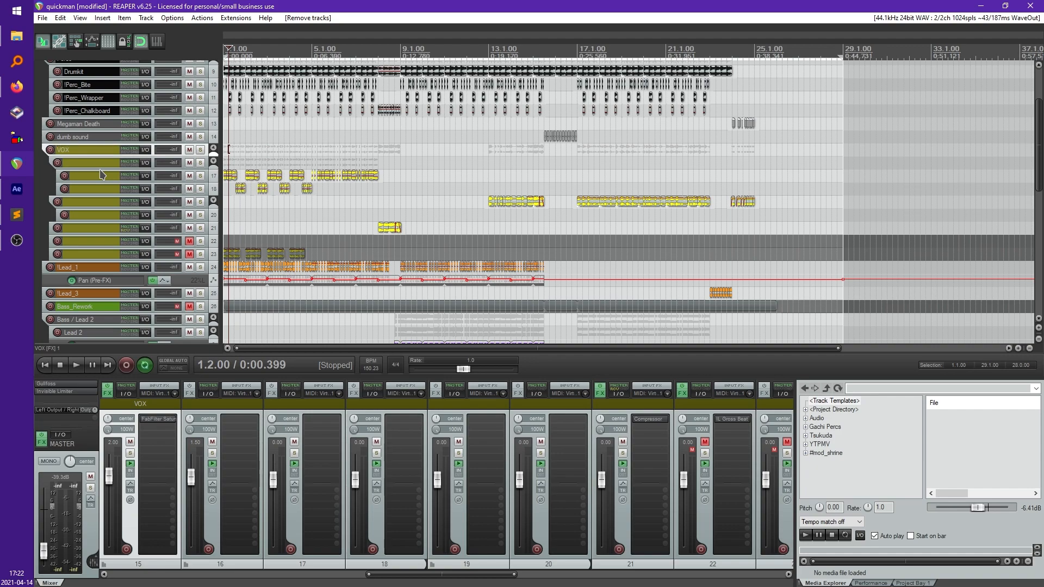
scroll("down", 3)
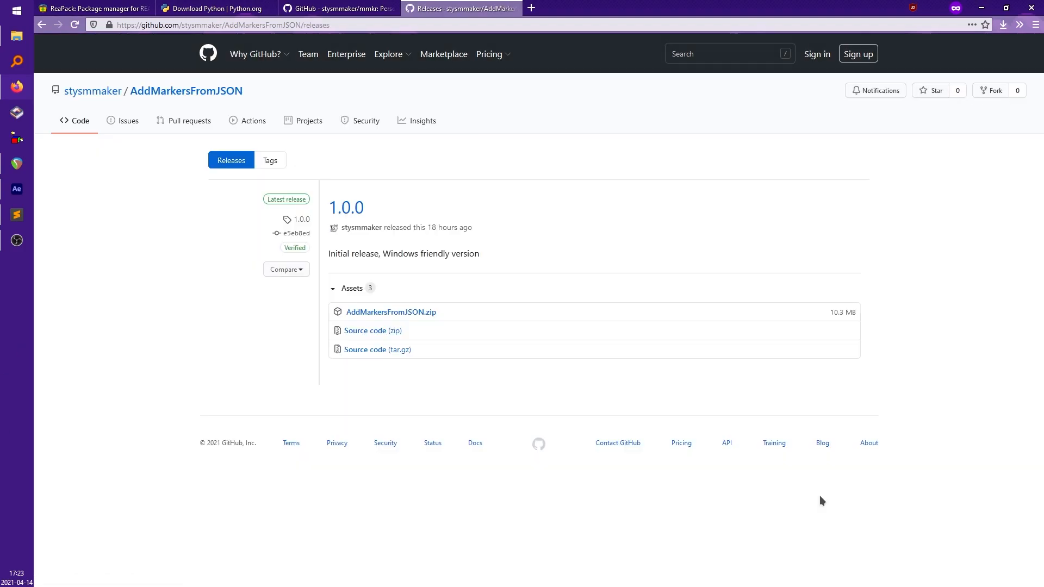
Start downloading AddMarkersFromJSON.zip from the 1.0.0 release assets and close the download prompt
left_click(391, 312)
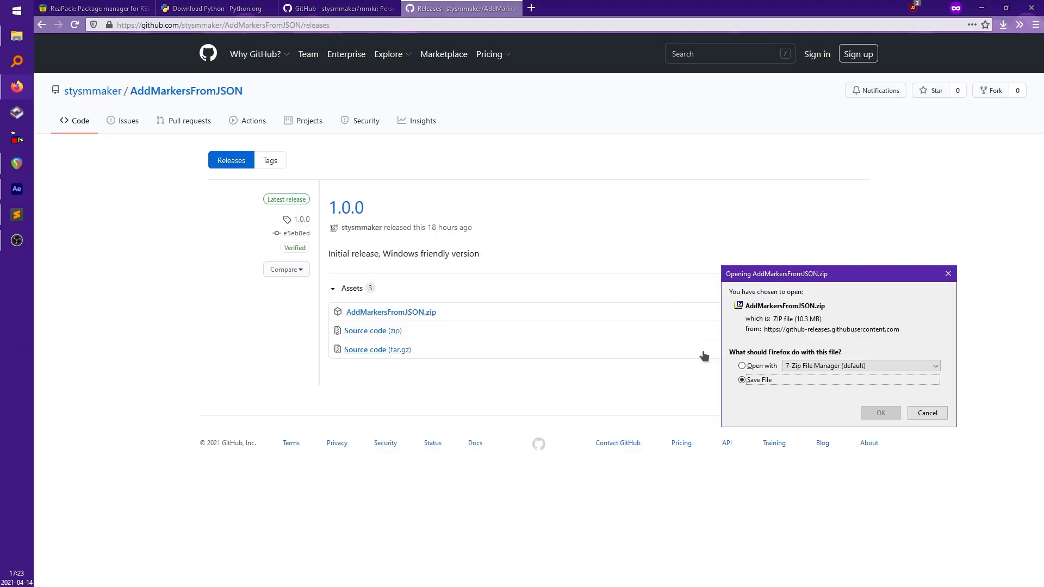
left_click(880, 413)
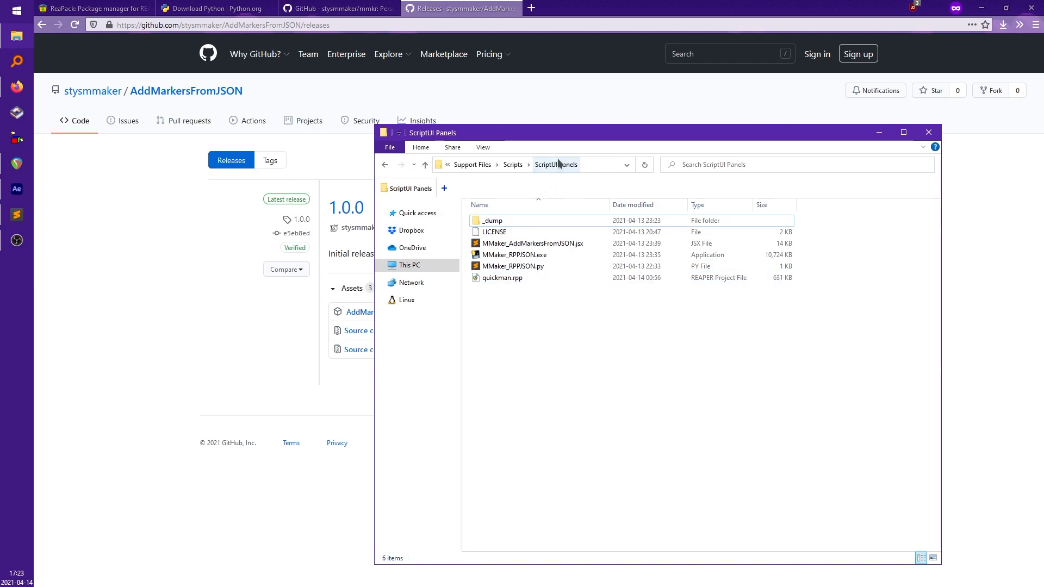
mouse_move(823, 246)
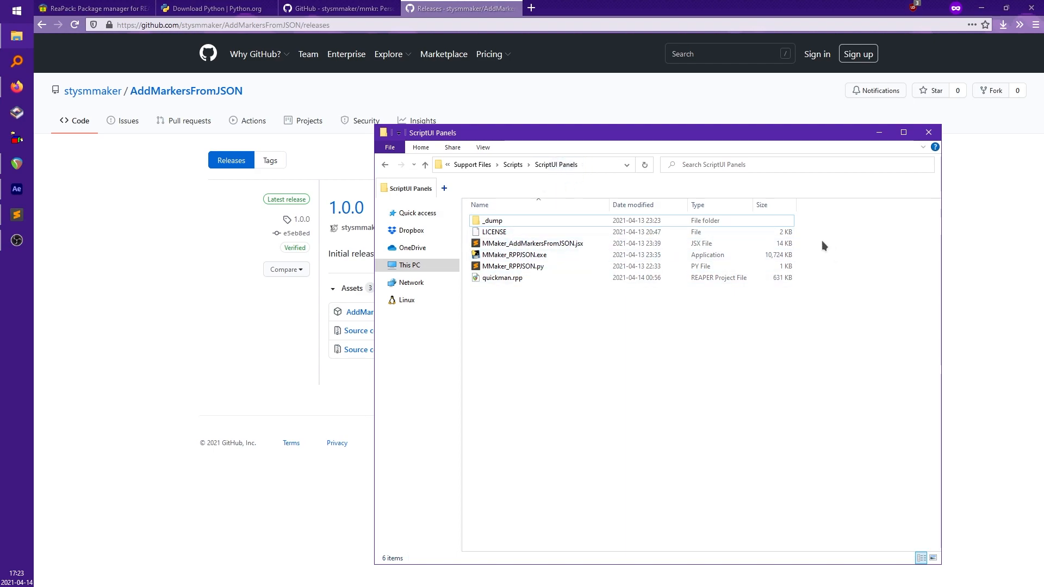
mouse_move(611, 373)
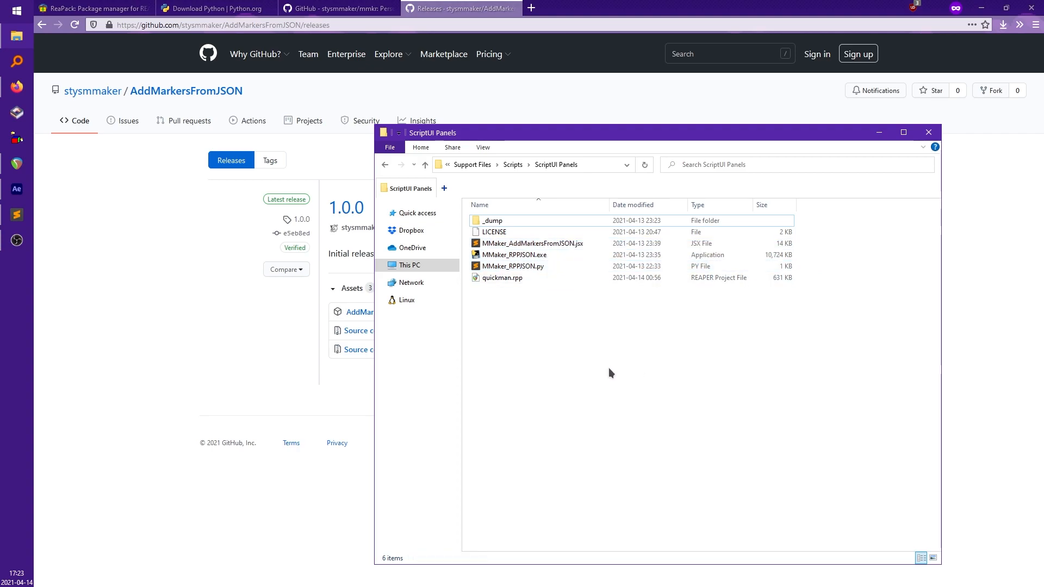
mouse_move(589, 343)
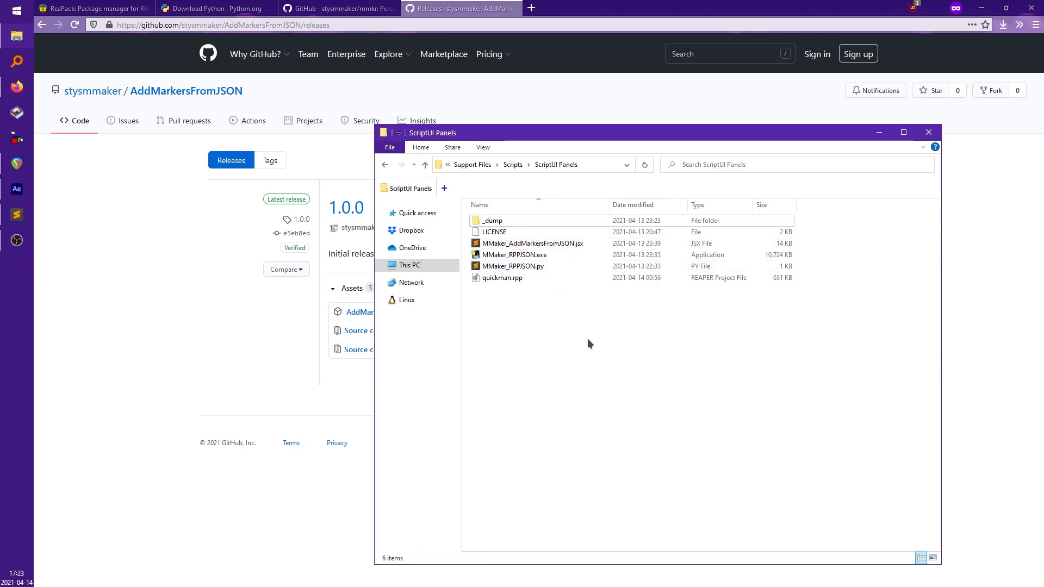
mouse_move(614, 403)
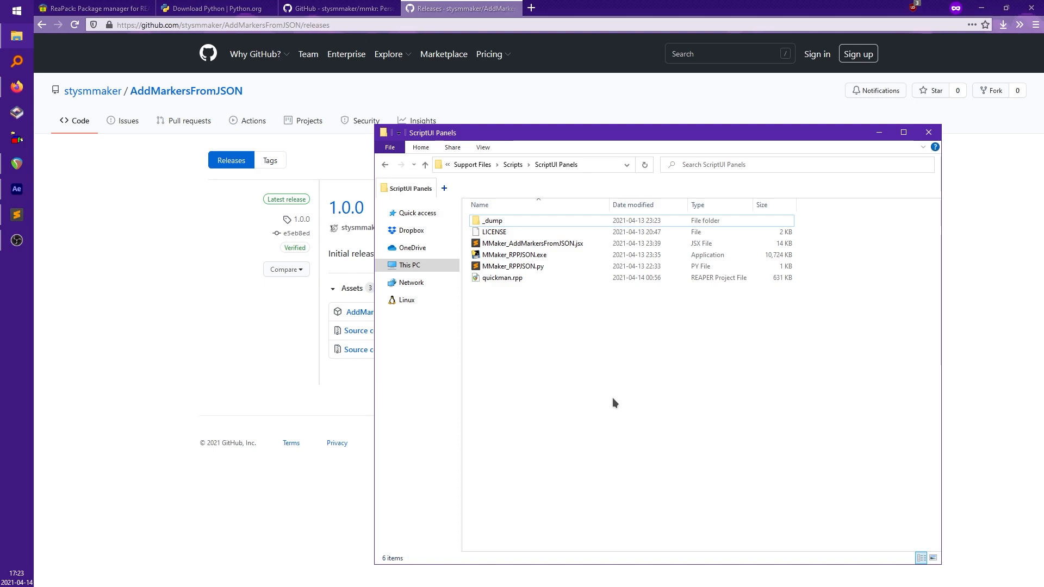
mouse_move(139, 252)
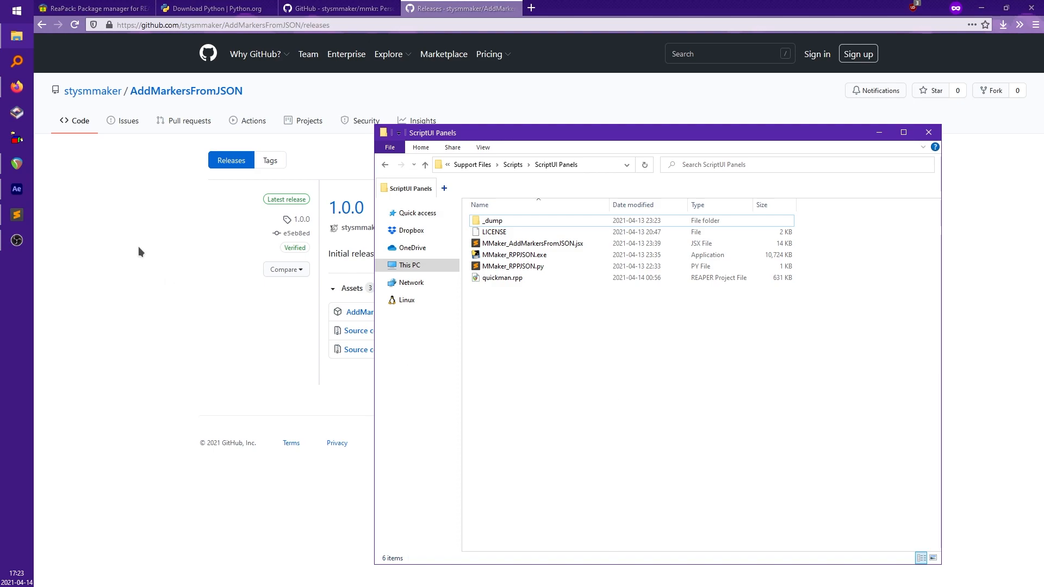
Bring After Effects back to the front from the ScriptUI Panels folder view
left_click(16, 189)
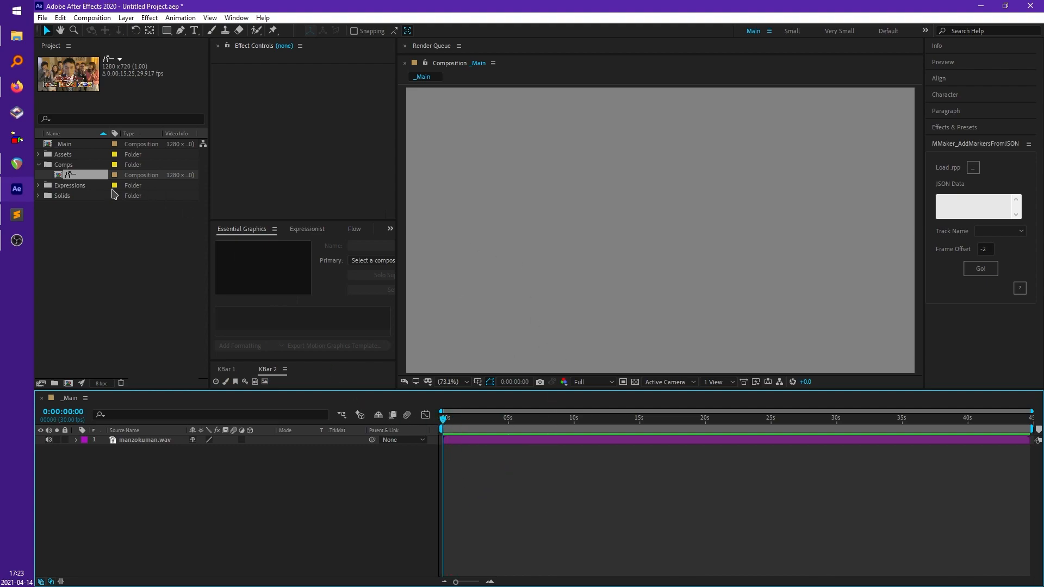
Reopen the MMaker_AddMarkersFromJSON.jsx panel from the Window menu
double_click(76, 174)
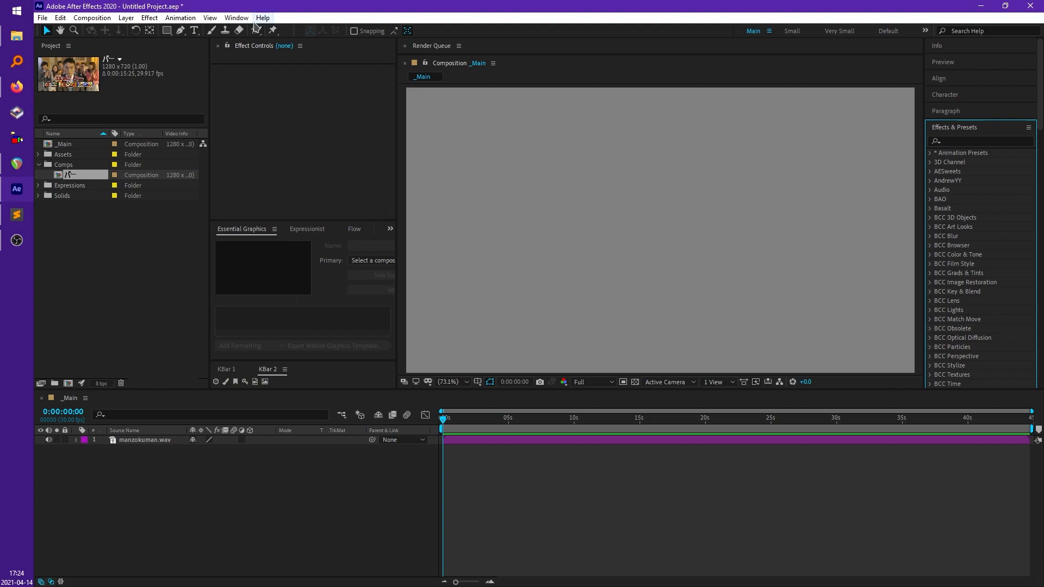
left_click(236, 17)
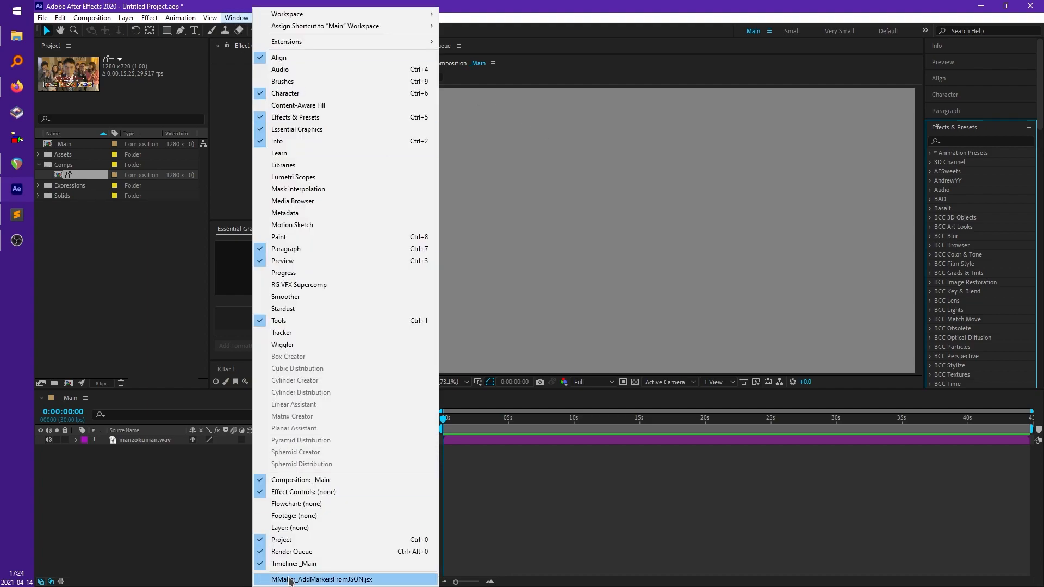
left_click(322, 578)
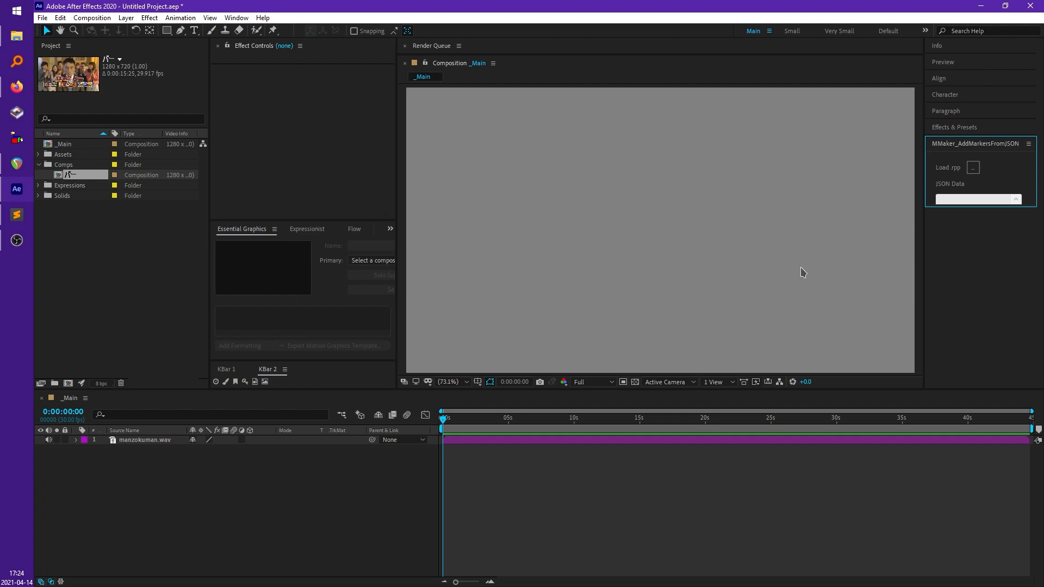
mouse_move(963, 213)
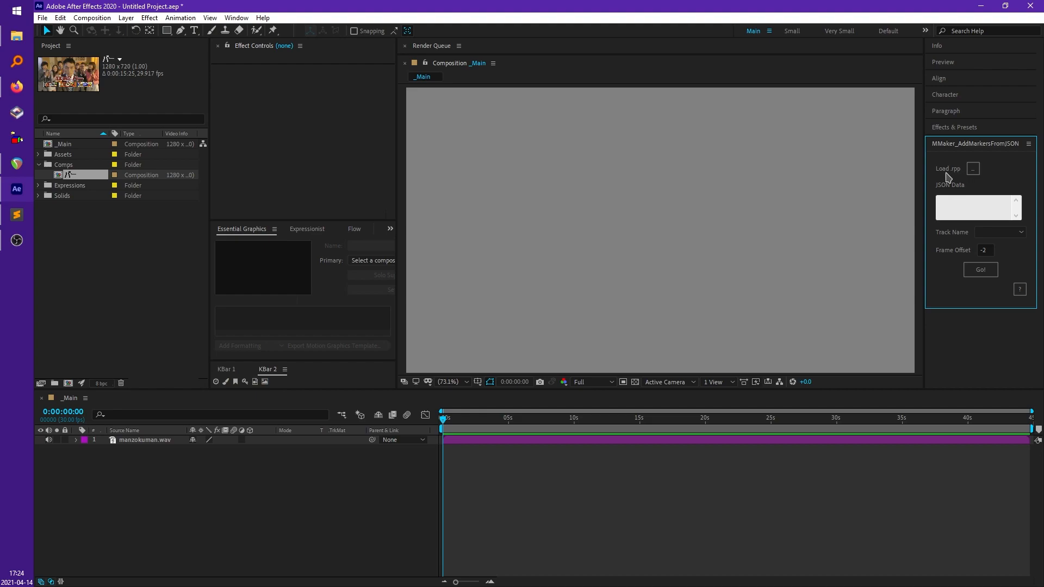
mouse_move(991, 308)
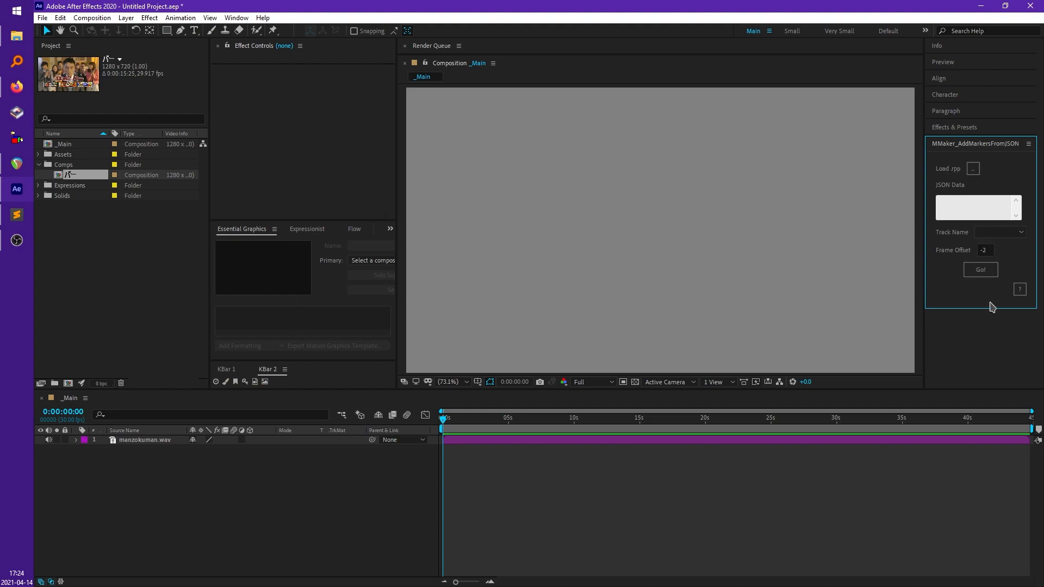
Browse for a .rpp project to load and enter the Scripts folder
left_click(972, 169)
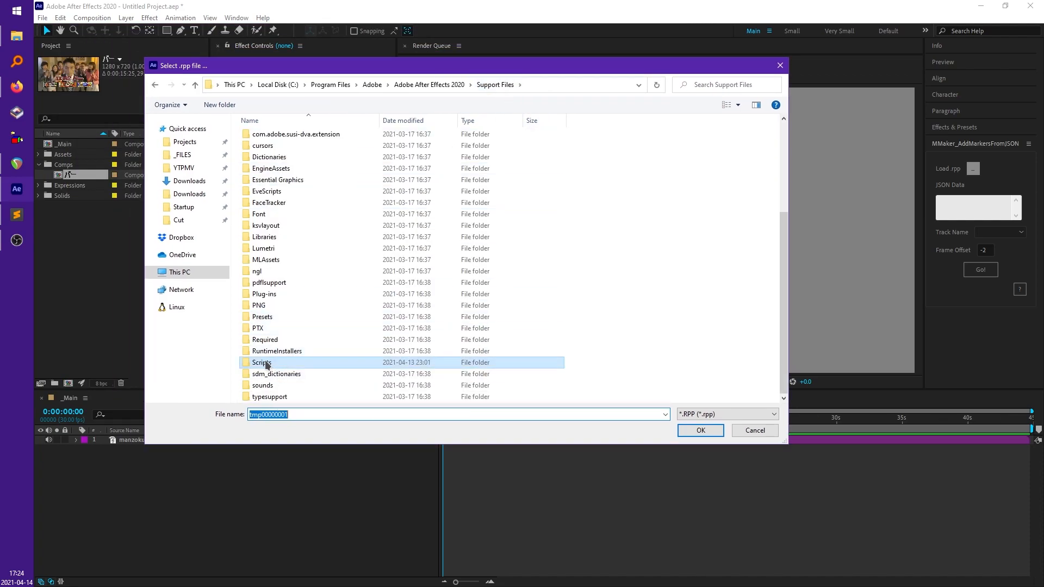
double_click(262, 362)
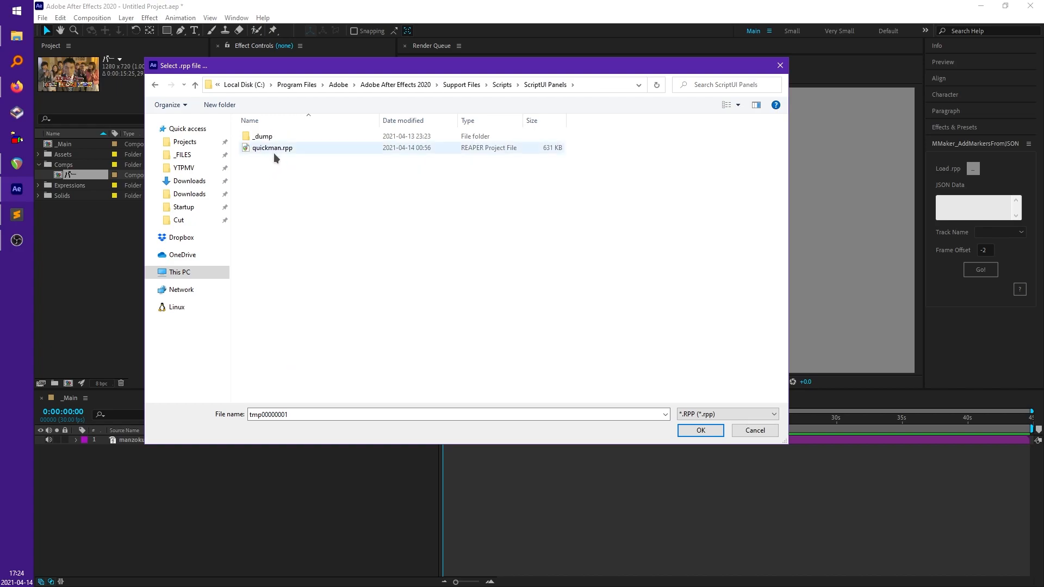
Load quickman.rpp so its converted marker data fills the JSON Data box
left_click(754, 430)
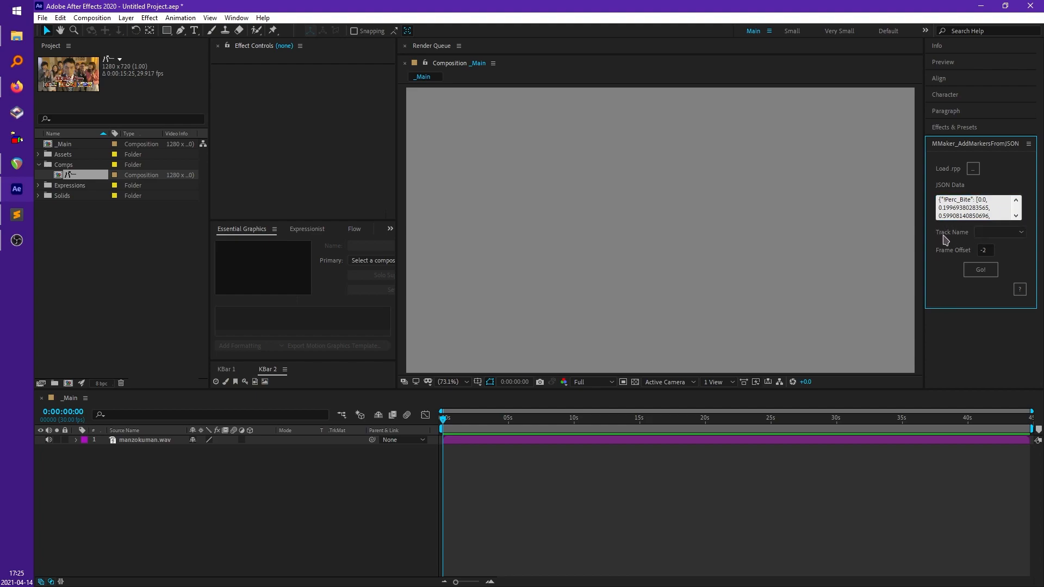
Choose the Lead_2 track from the REAPER track list
left_click(1000, 231)
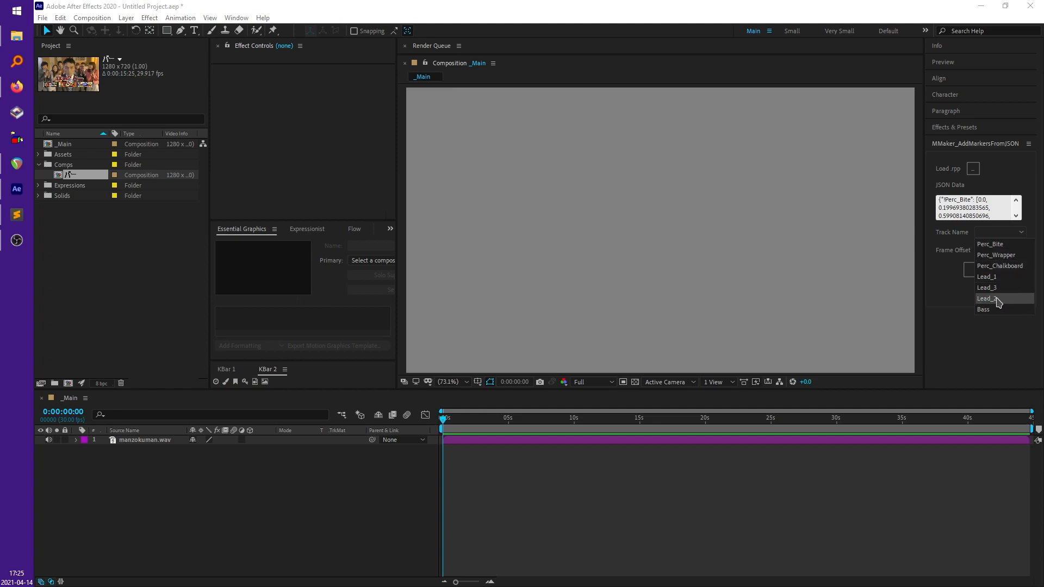
left_click(987, 298)
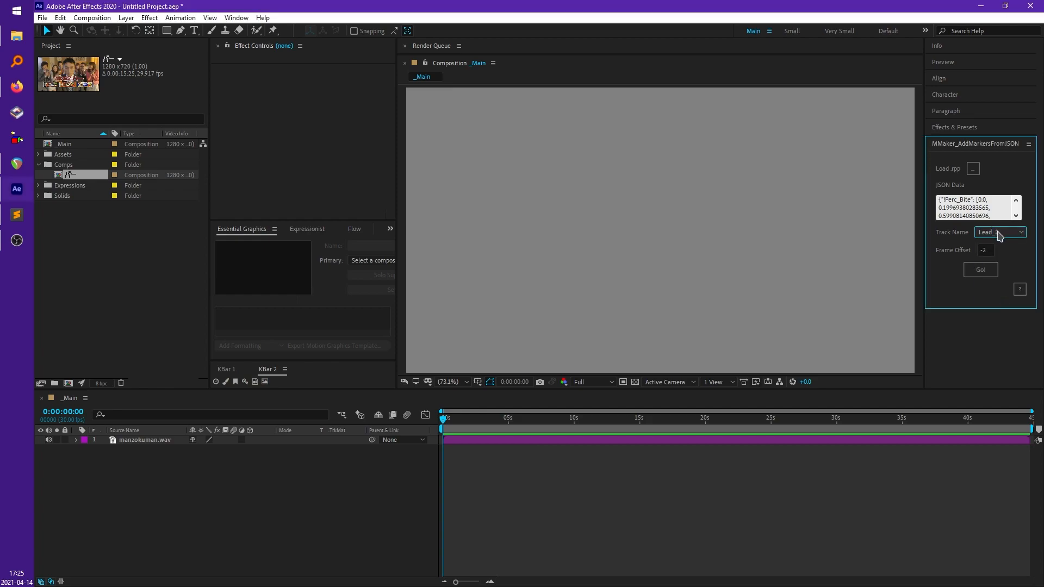
left_click(999, 231)
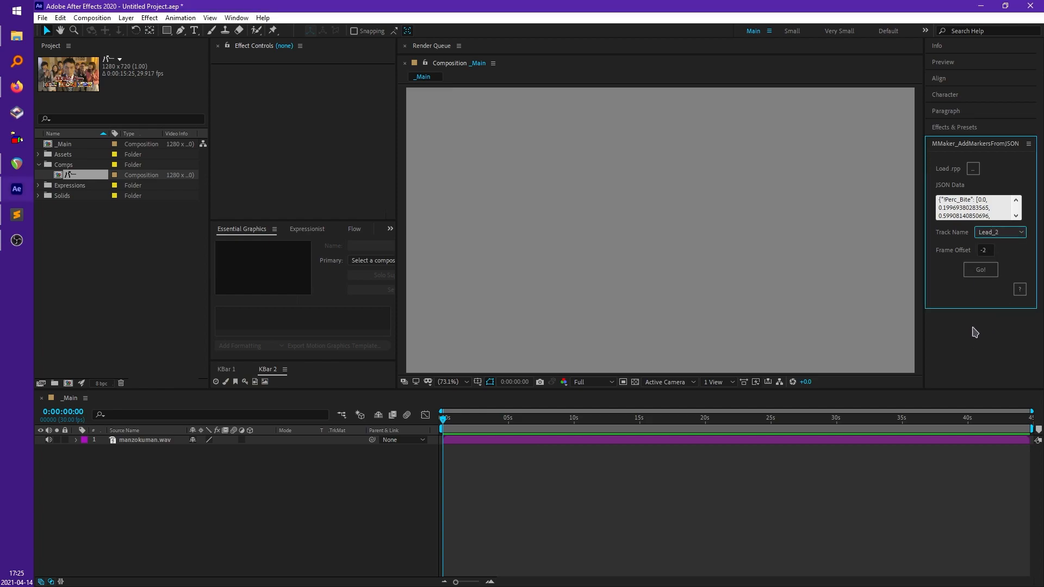
left_click(985, 250)
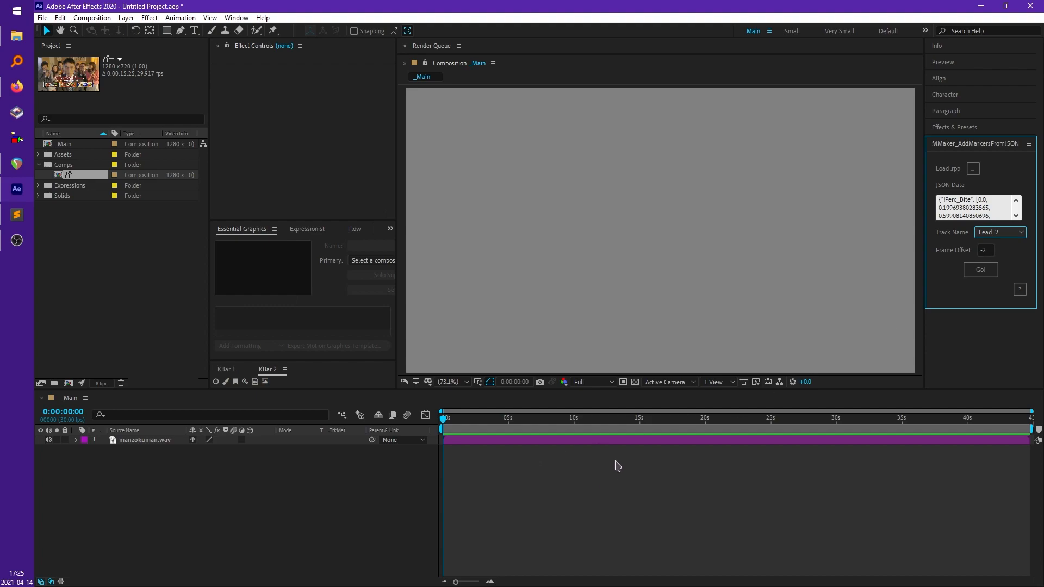
mouse_move(579, 481)
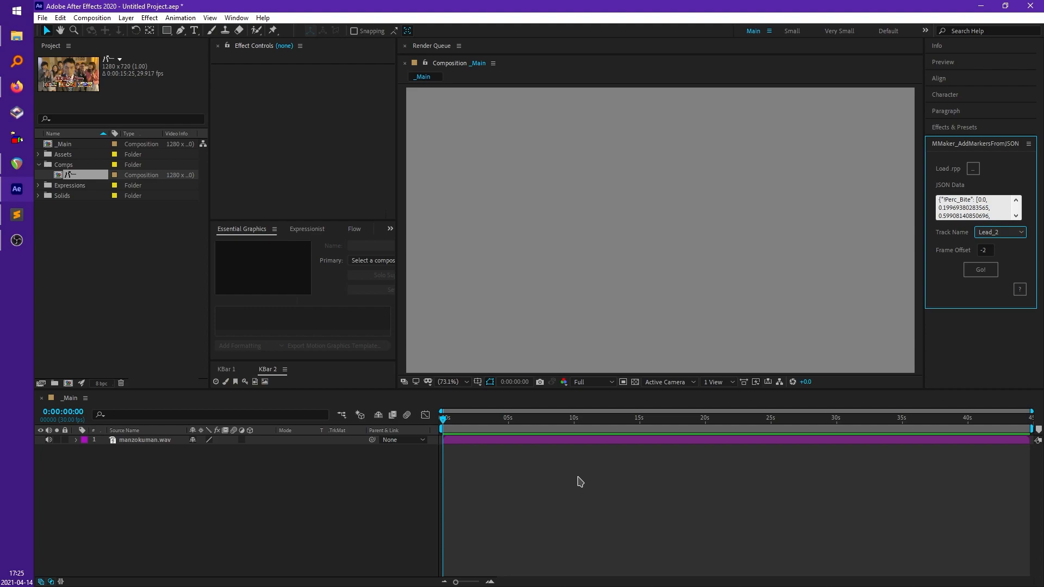
Set Frame Offset to -2 and run Go! to place Lead_2's markers on the _Main timeline
left_click(985, 250)
type("0")
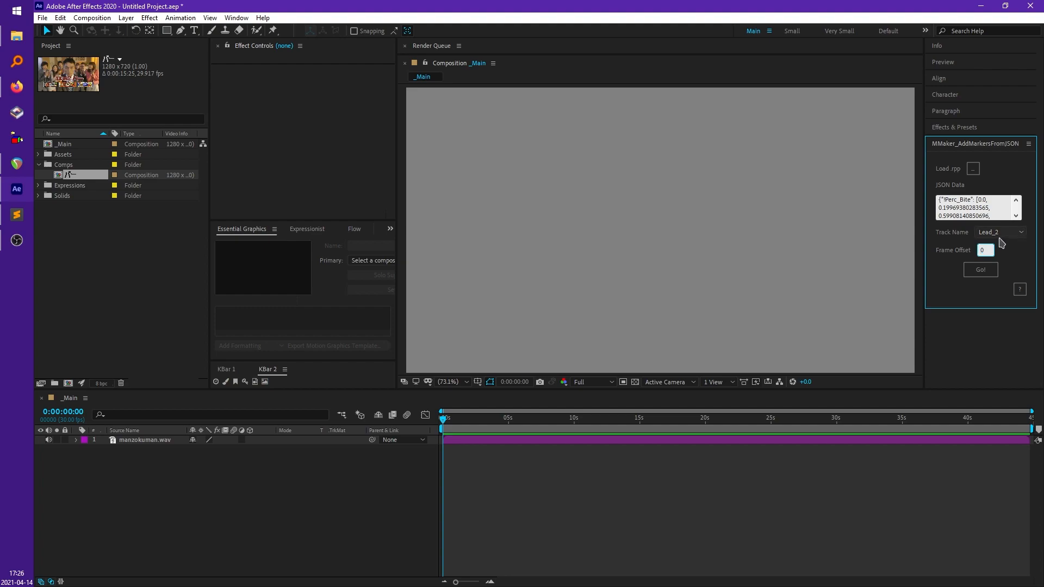
left_click(984, 250)
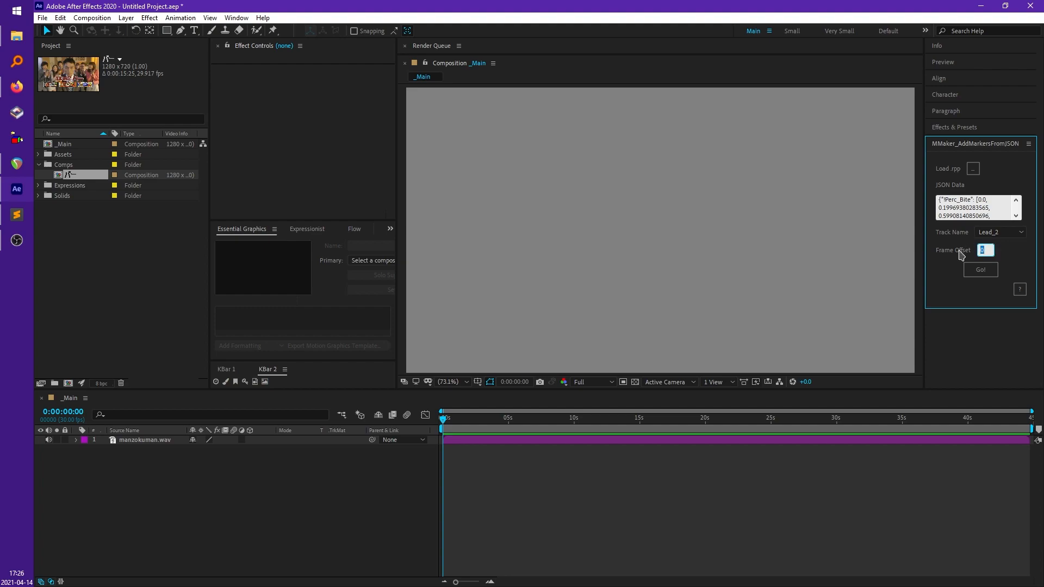
type("-2")
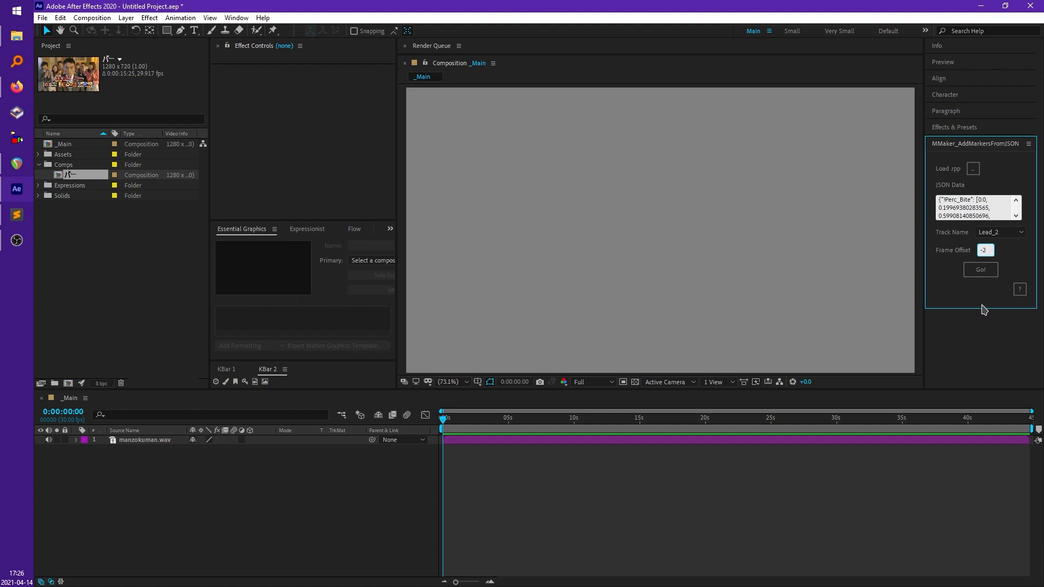
left_click(980, 270)
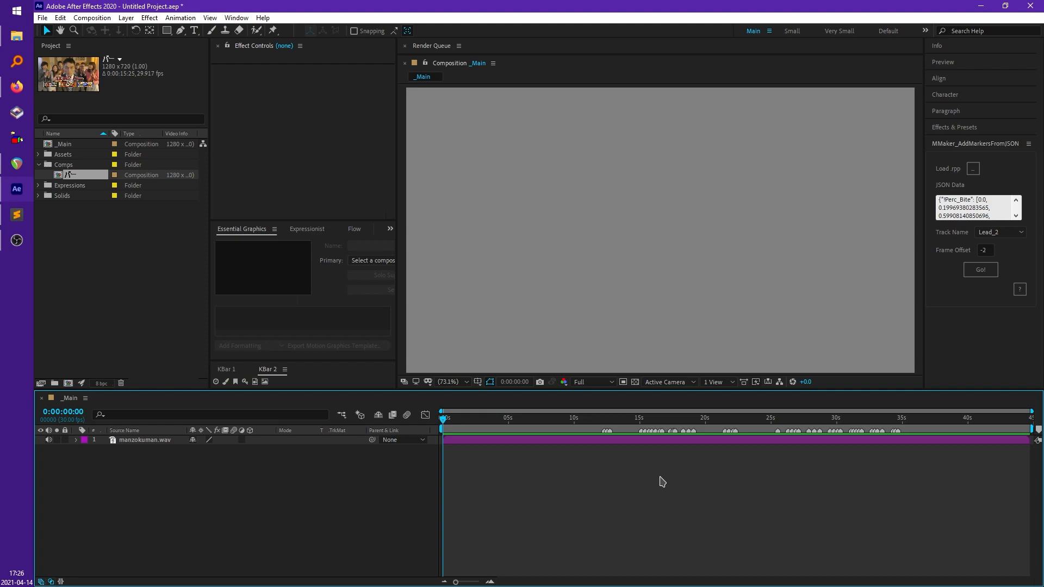
mouse_move(323, 246)
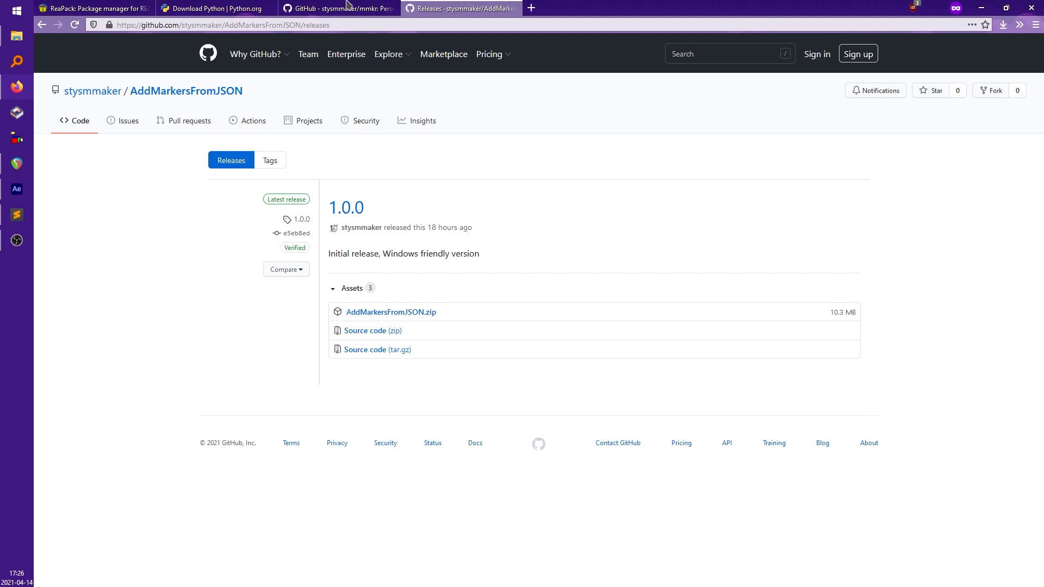
Switch to the mmkr repository tab and scroll to the README usage section
left_click(355, 6)
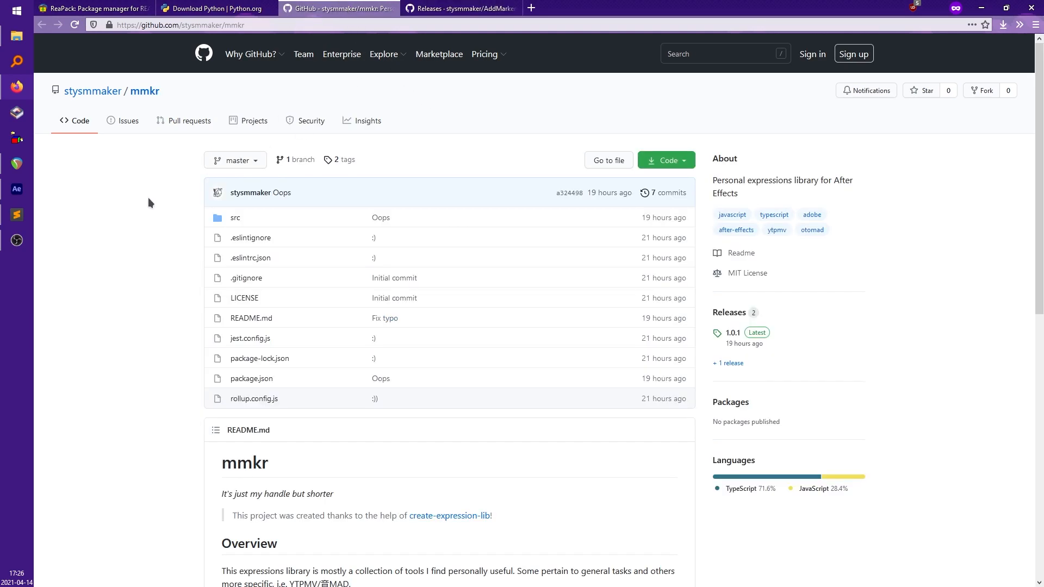
scroll("down", 3)
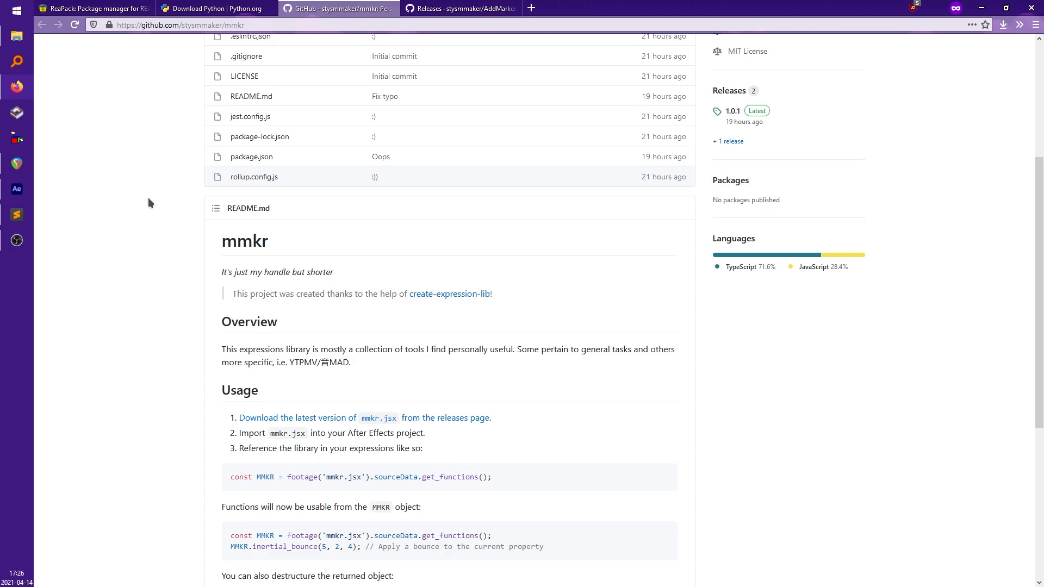
mouse_move(154, 190)
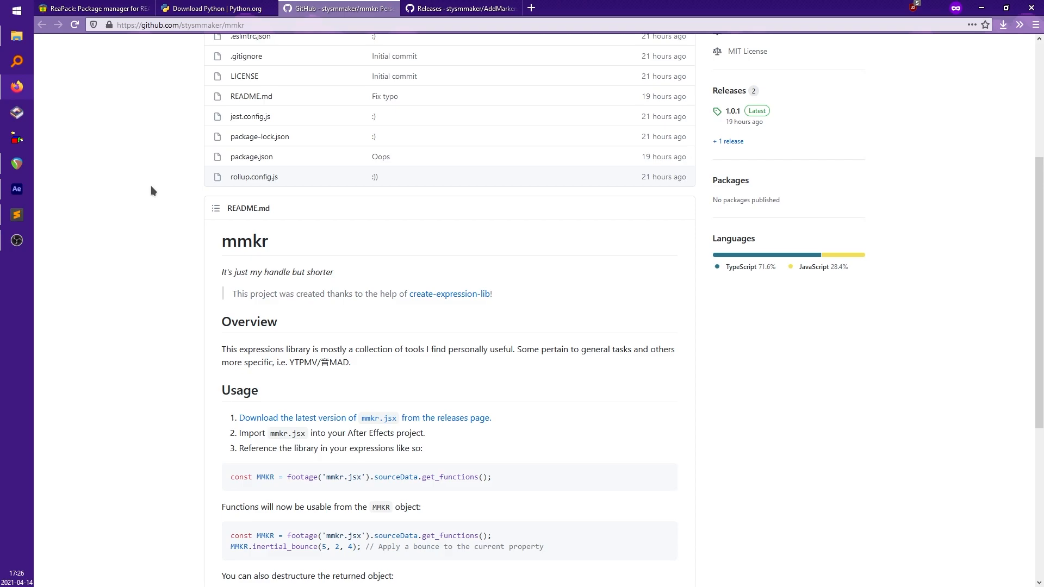
mouse_move(160, 187)
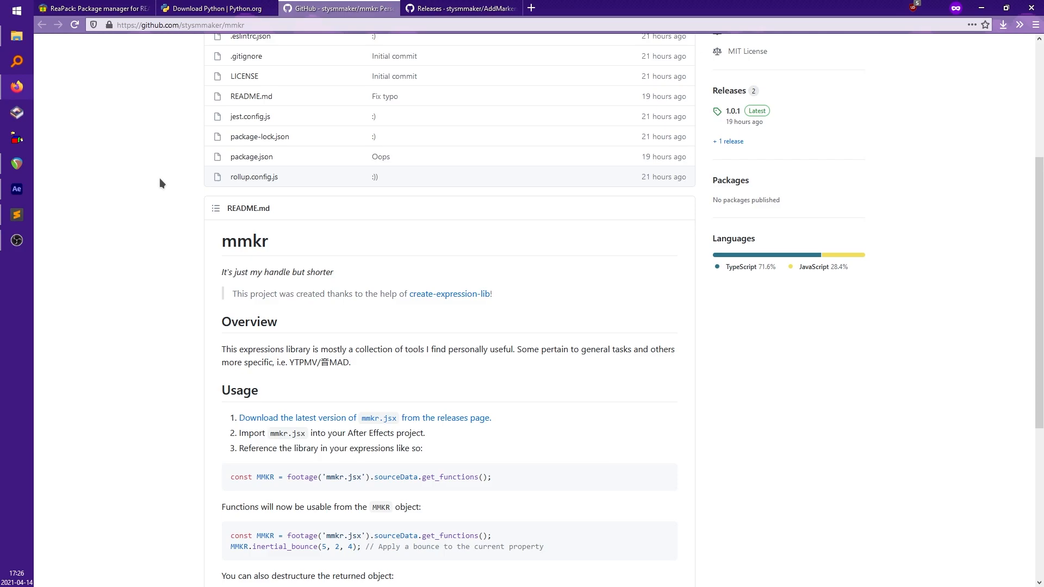
scroll("down", 3)
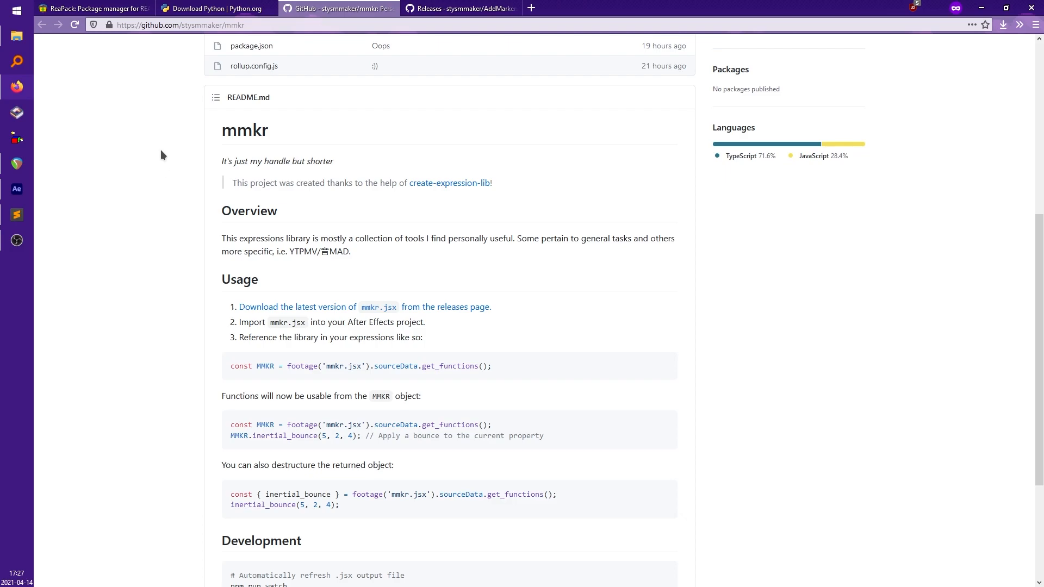
mouse_move(122, 140)
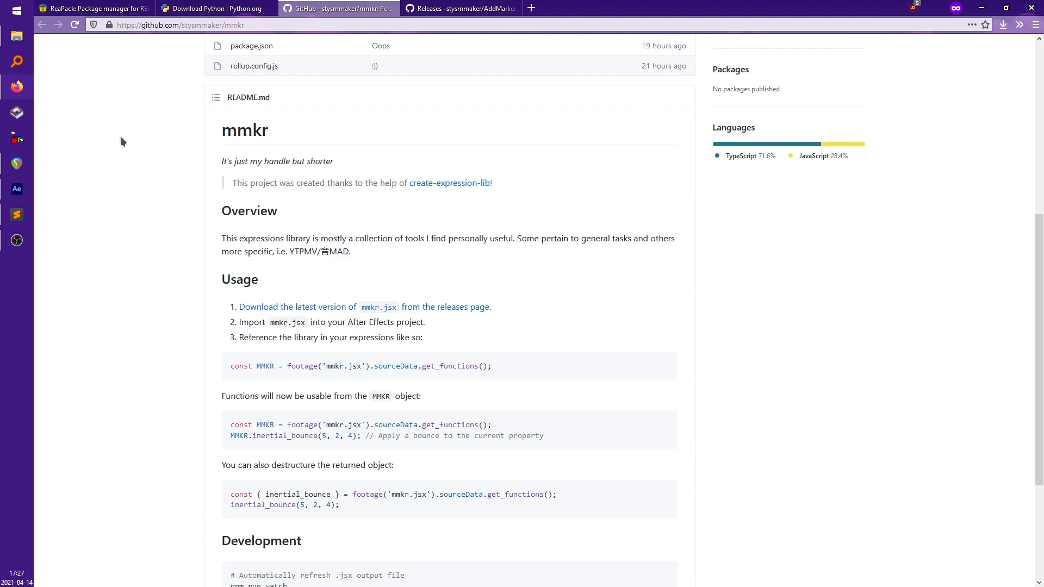
mouse_move(144, 160)
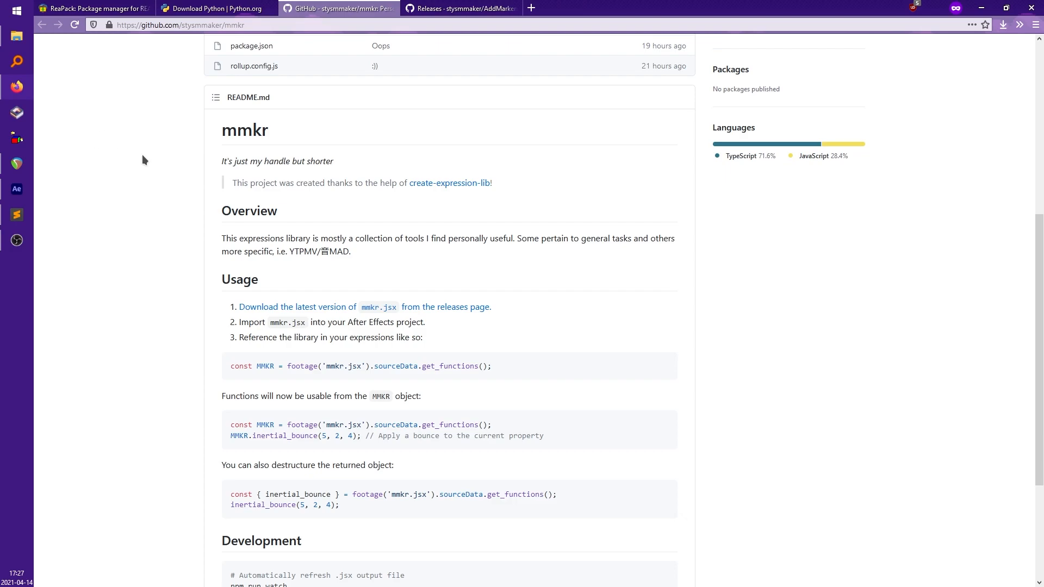
mouse_move(156, 177)
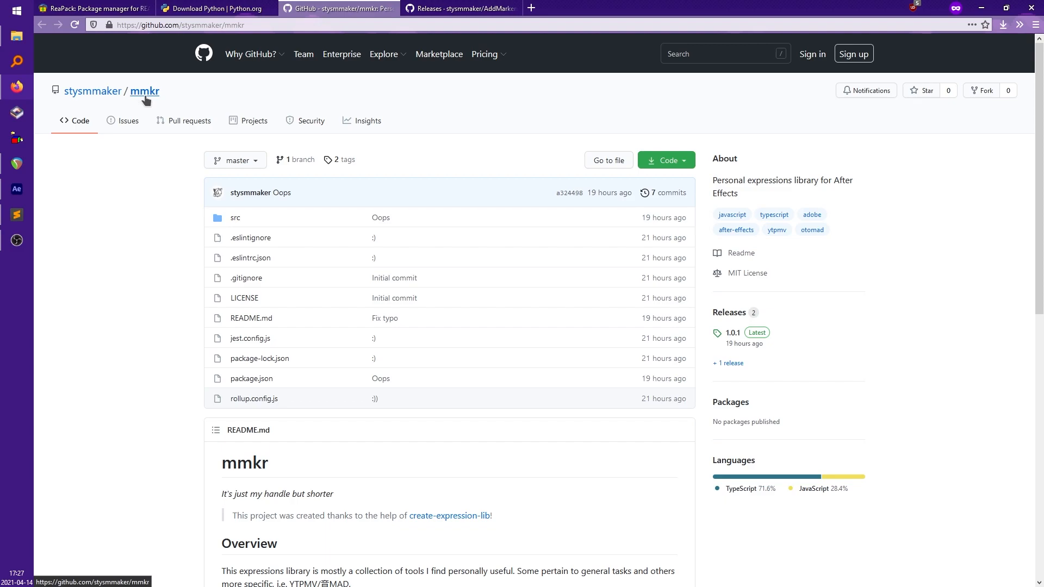
mouse_move(743, 336)
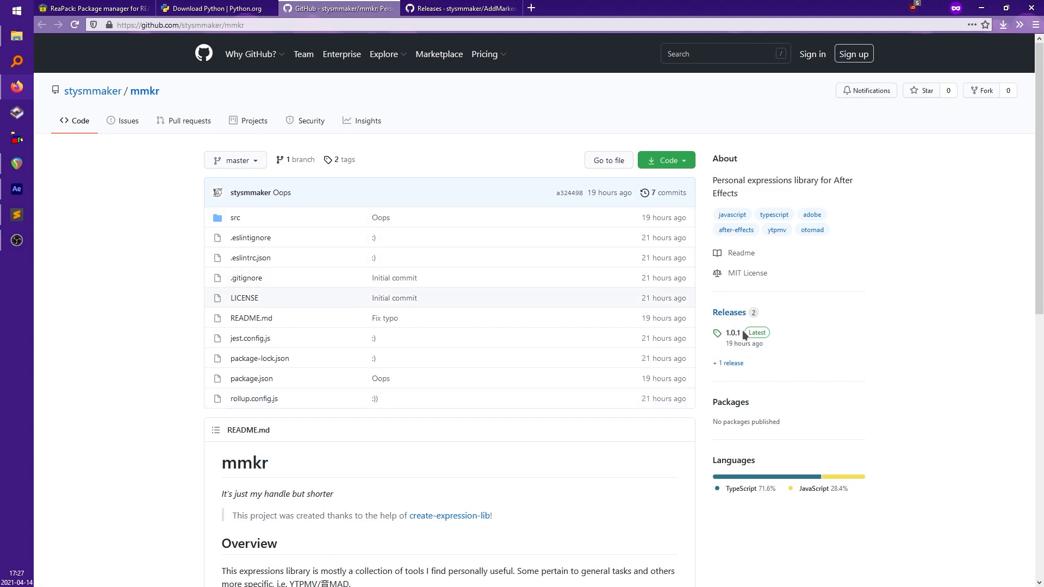
mouse_move(735, 308)
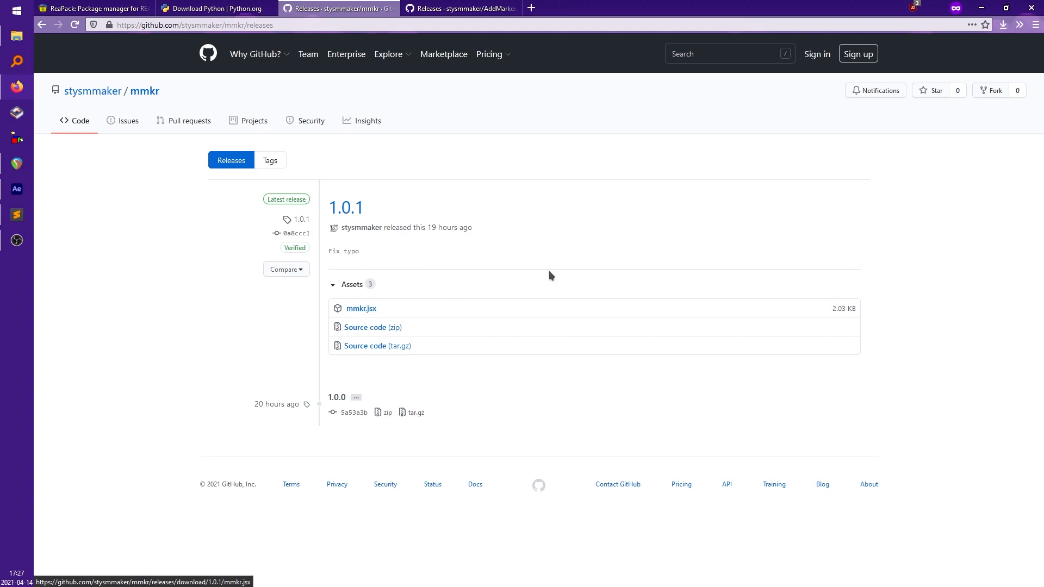
mouse_move(59, 216)
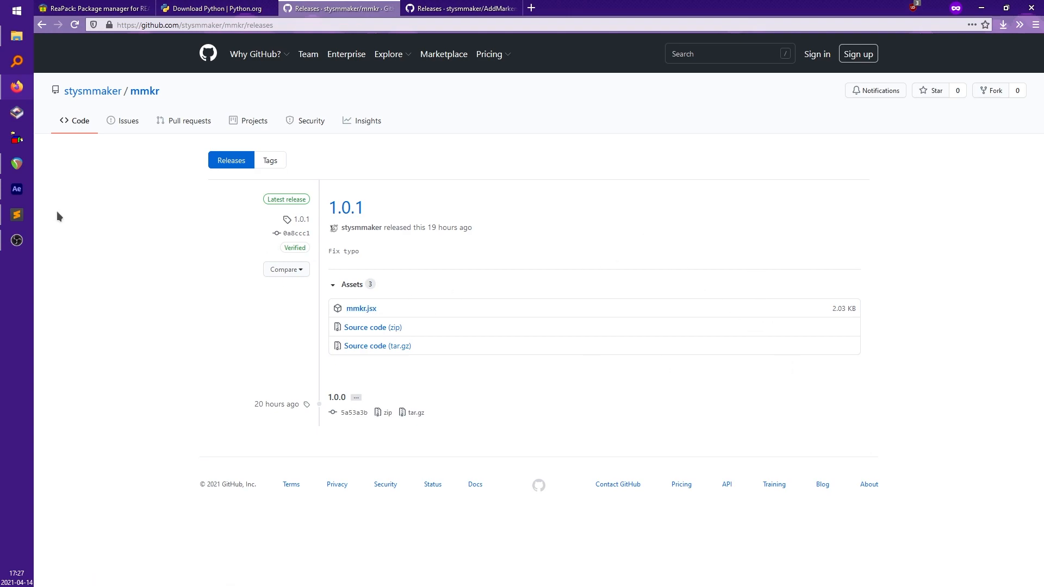
Download the mmkr.jsx asset from the 1.0.1 release, choosing Save File in Firefox
left_click(360, 309)
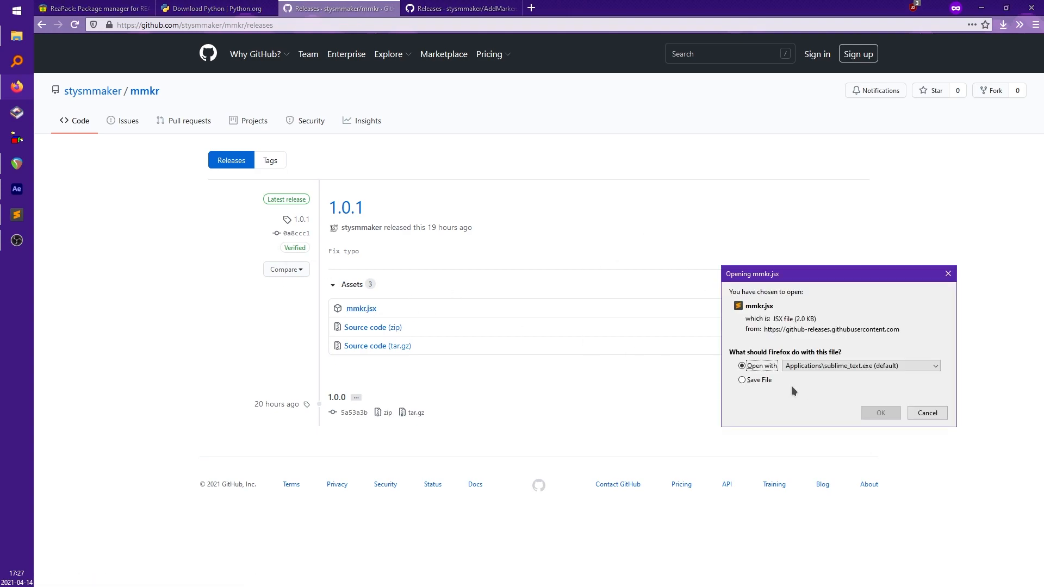
left_click(926, 413)
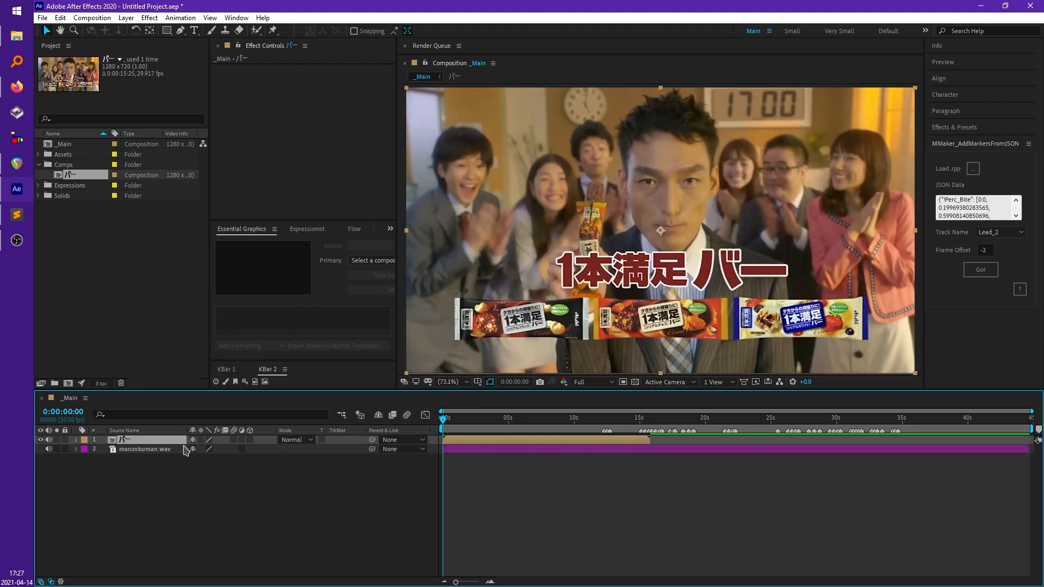
Enable Time Remapping on the バー layer and begin an expression on Time Remap
left_click(546, 417)
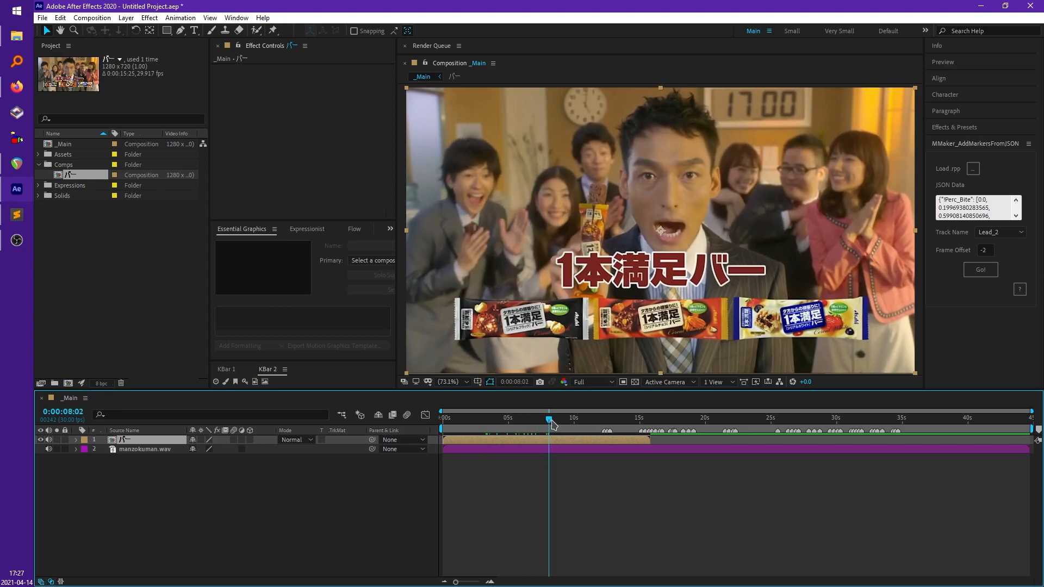
left_click(604, 420)
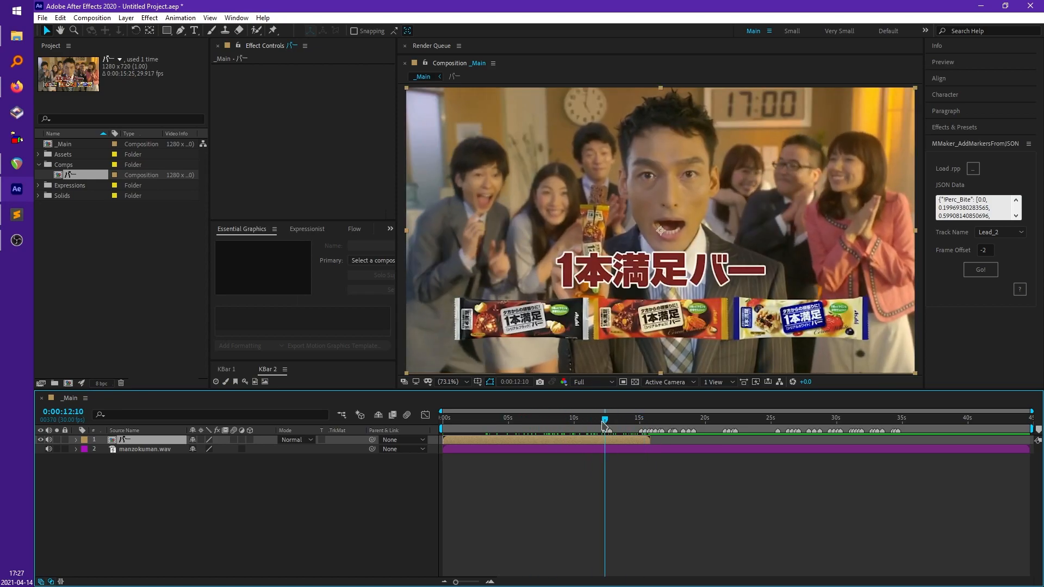
right_click(661, 231)
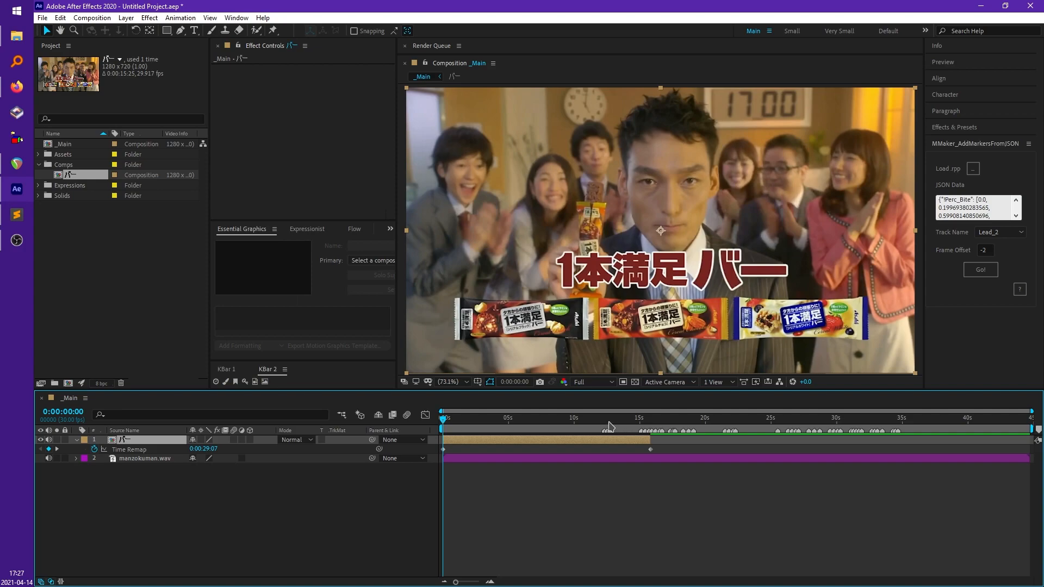
left_click(645, 420)
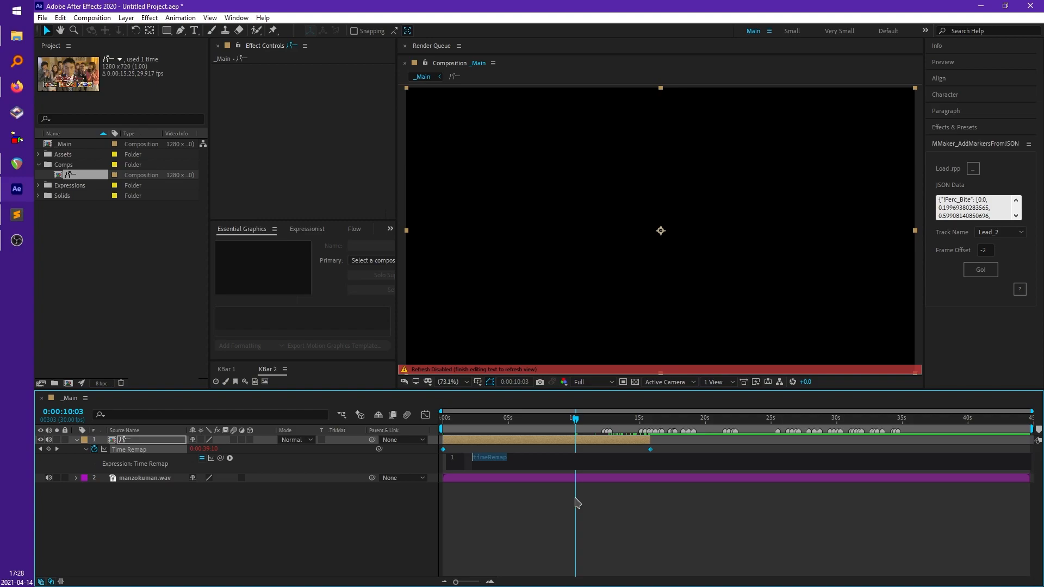
mouse_move(6, 101)
type("const")
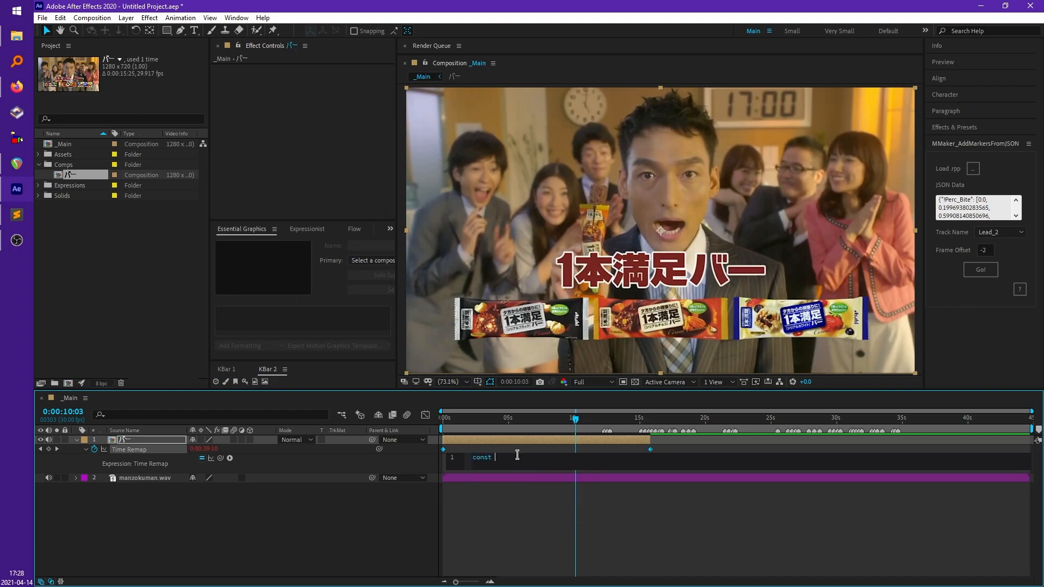
Write const { YTPMV } = footage('mmkr.jsx').sourceData.get_functions(); into the Time Remap expression
type("{ YTPAV")
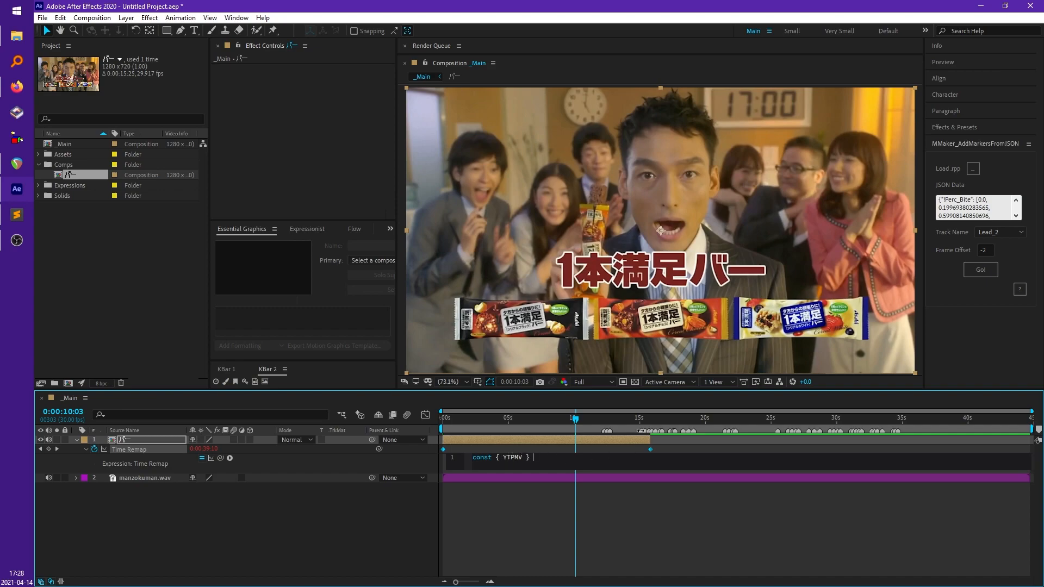
type("=")
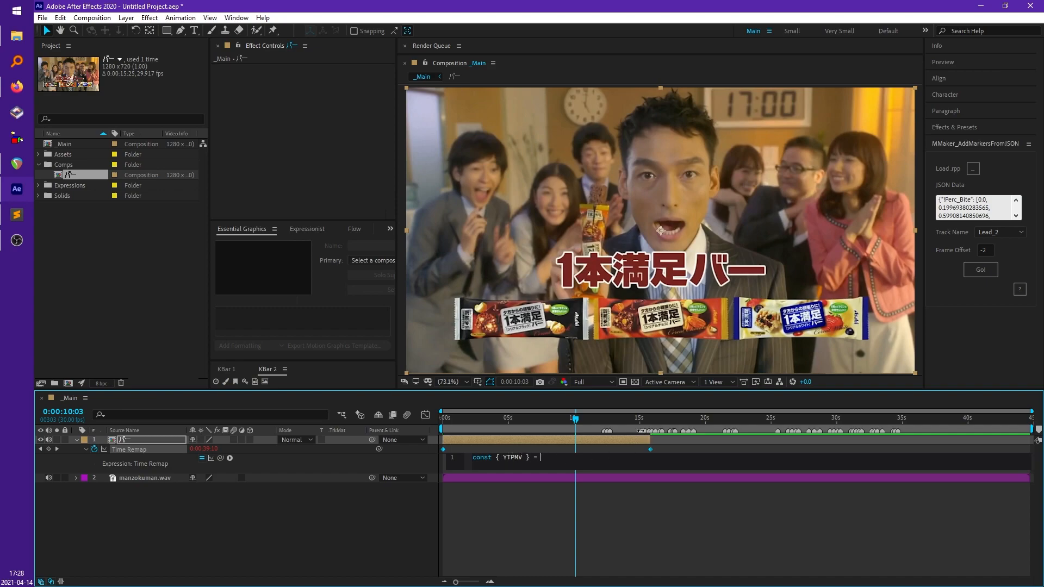
type("sourceData('m")
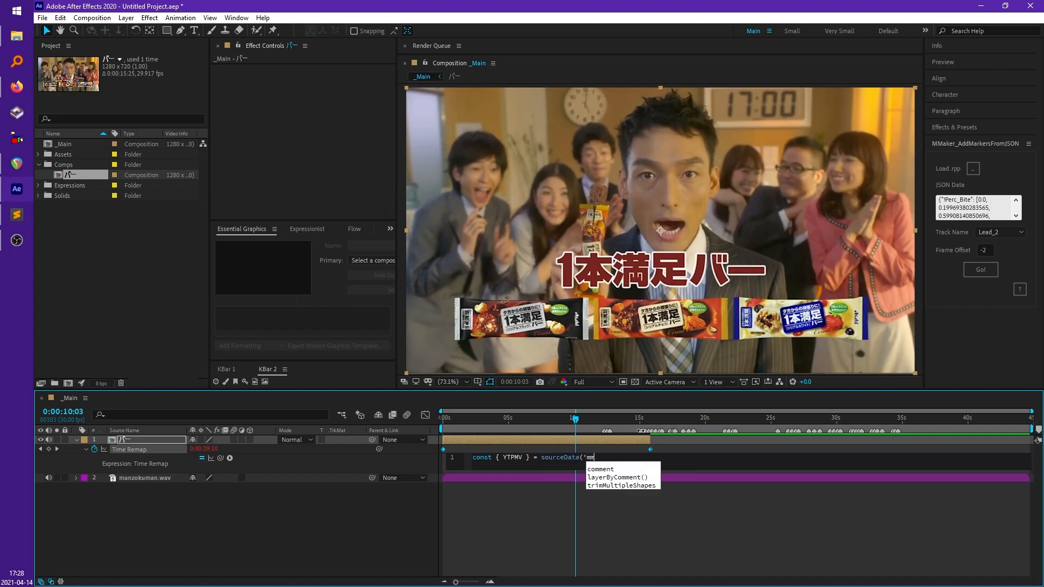
type("mkr.jsx')")
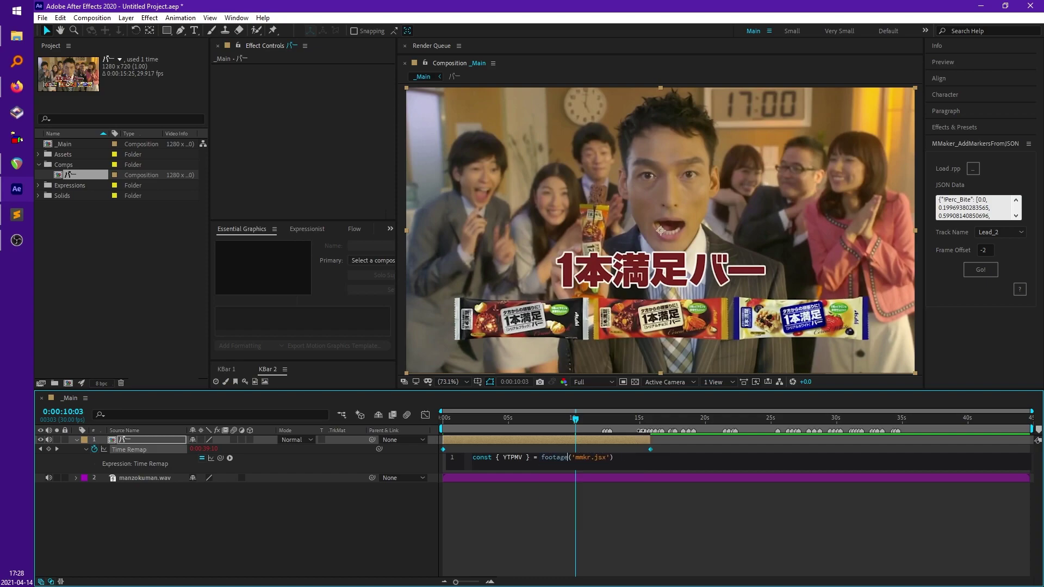
type(".sourceData.get_function")
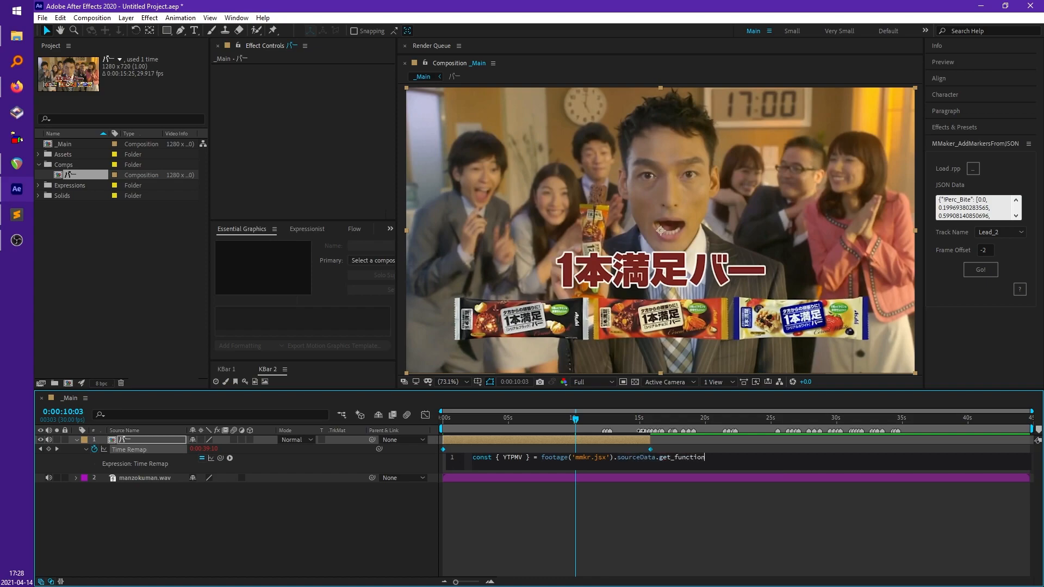
type("s()")
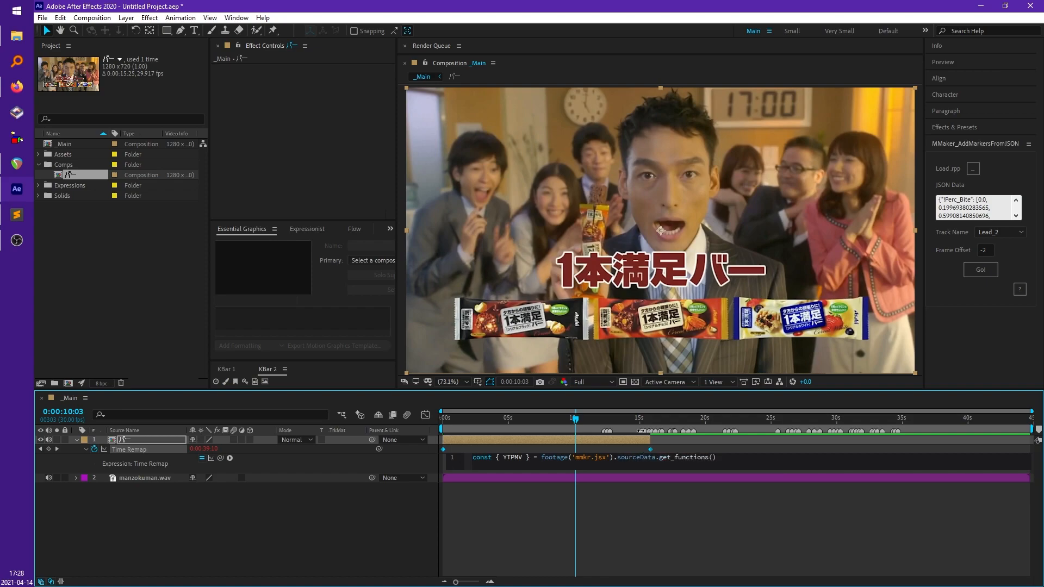
type(";")
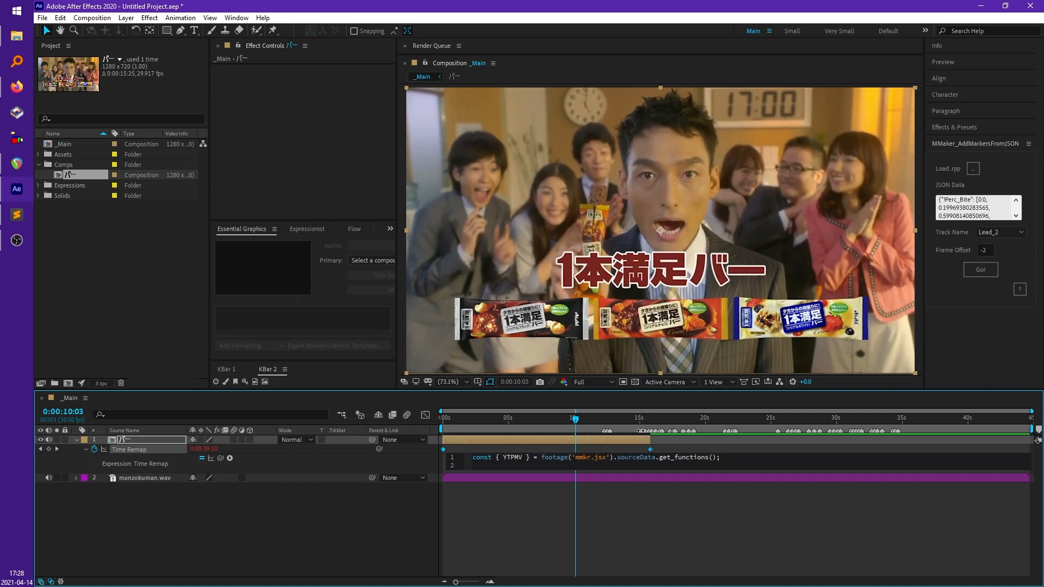
Finish the expression with YTPMV.time_reset(thisComp.marker), apply it and preview the remapped layer
type("YTPMV.")
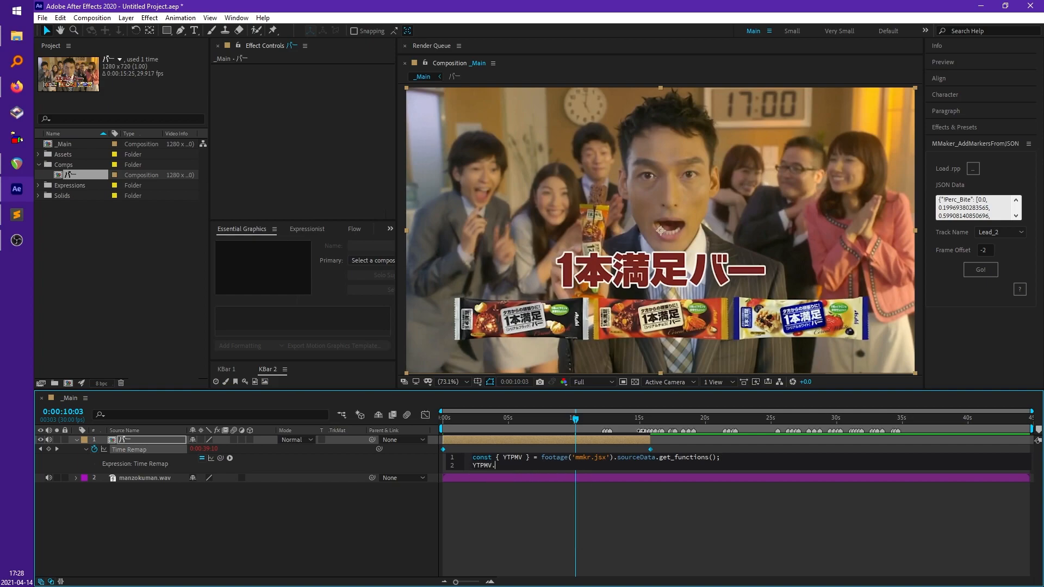
type("time")
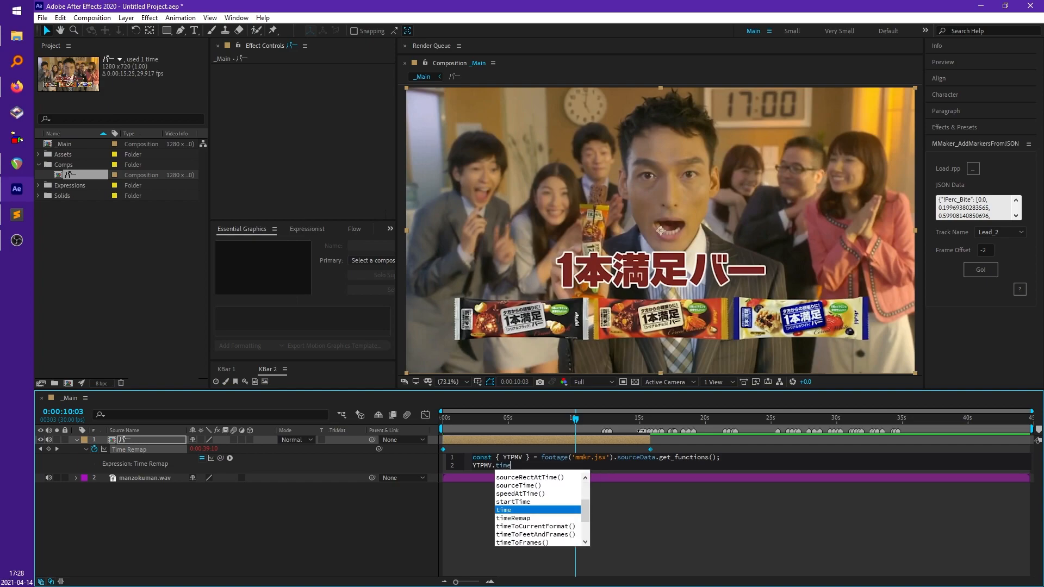
type("_reset()")
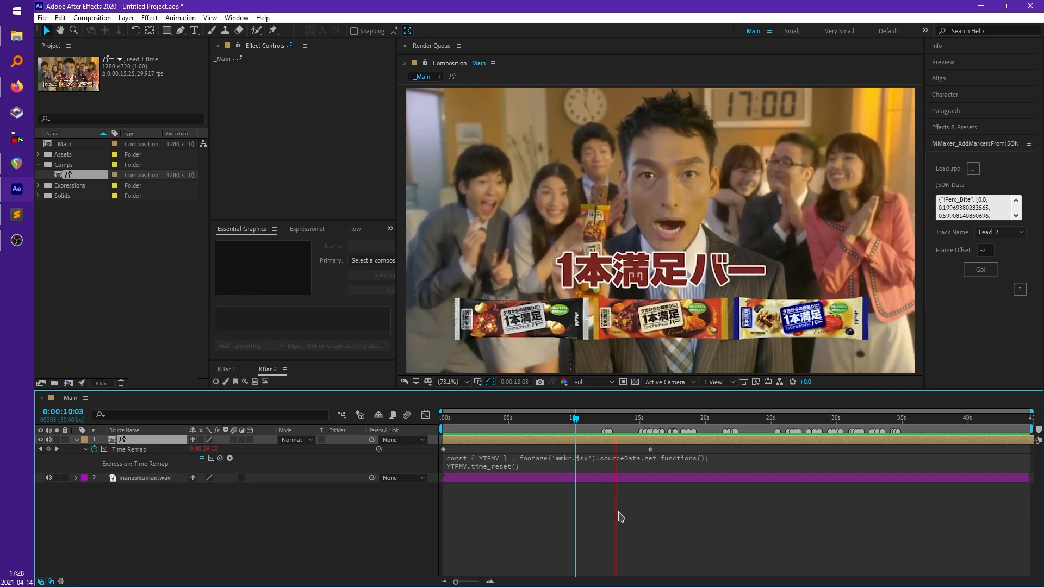
left_click(647, 418)
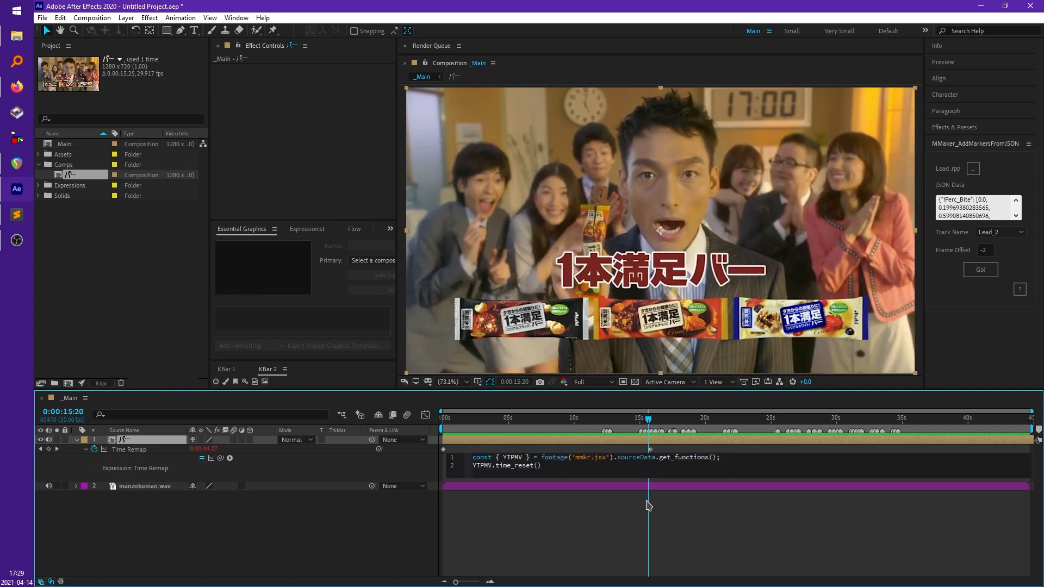
type("thisComp.marker")
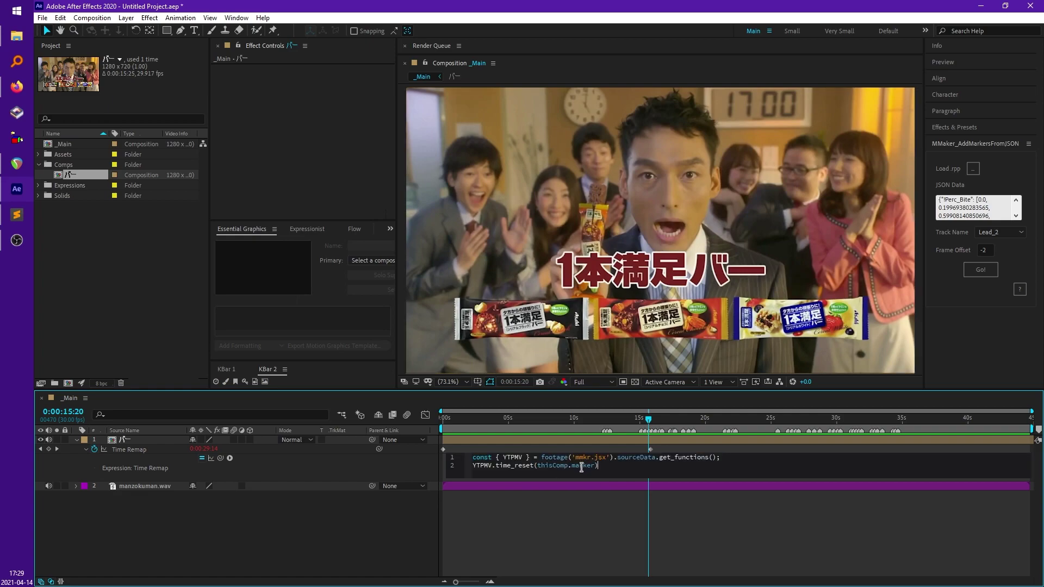
left_click(596, 419)
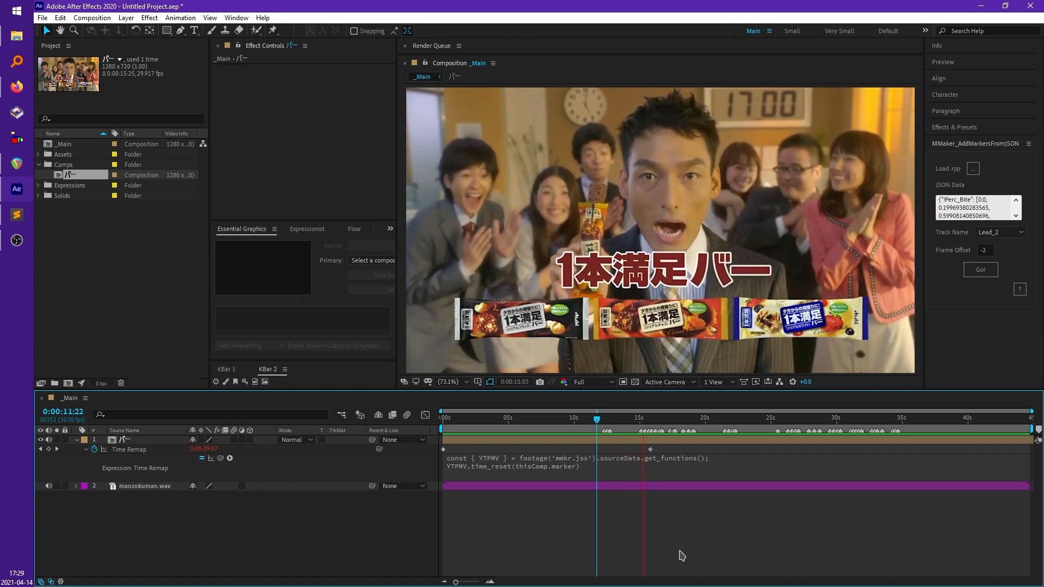
left_click(657, 420)
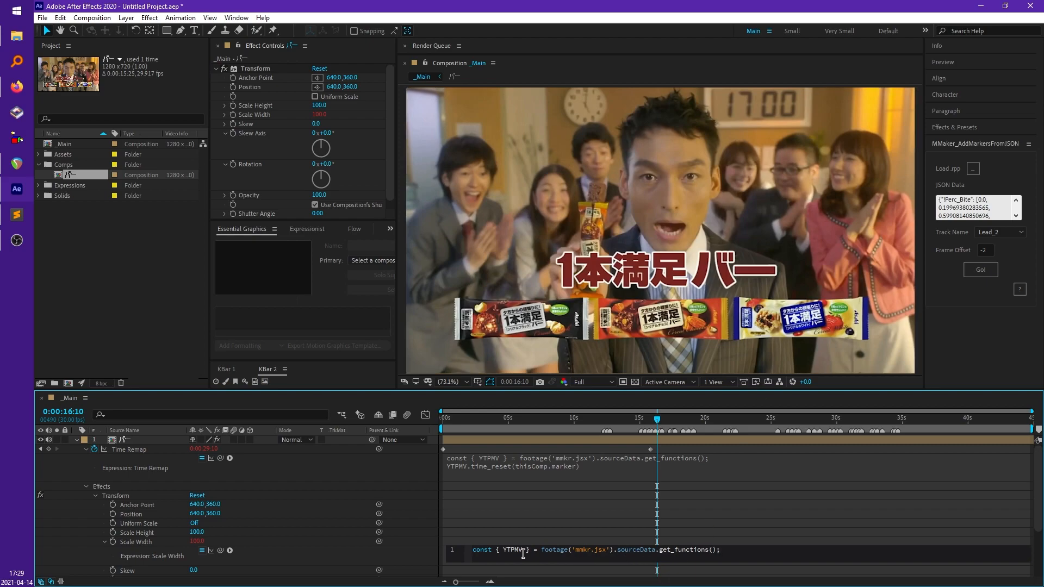
mouse_move(667, 522)
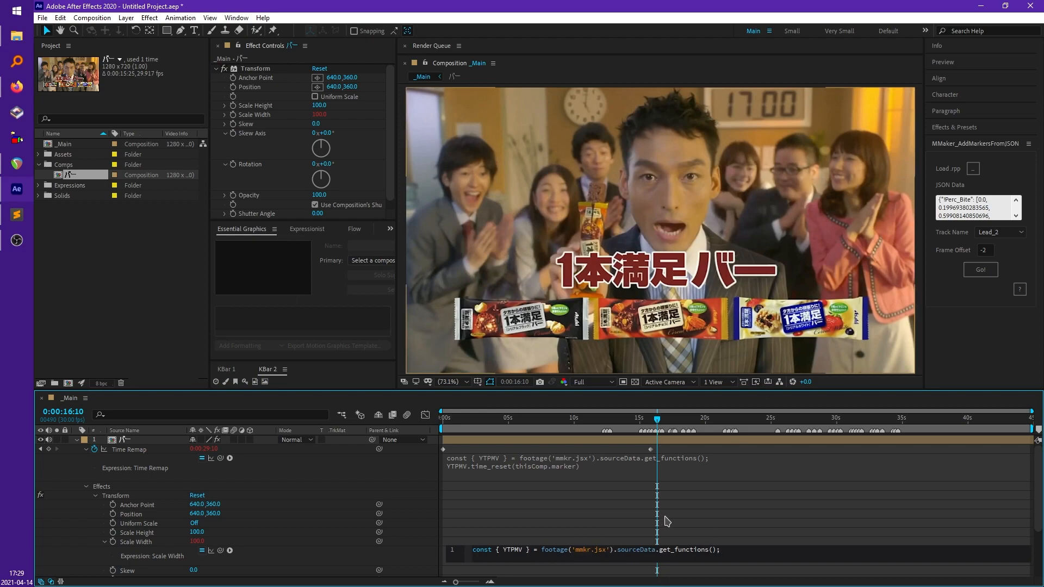
Give the Transform effect's Scale Width the expression YTPMV.flip(thisComp.marker) to mirror at each marker
type("YTPMV.flip")
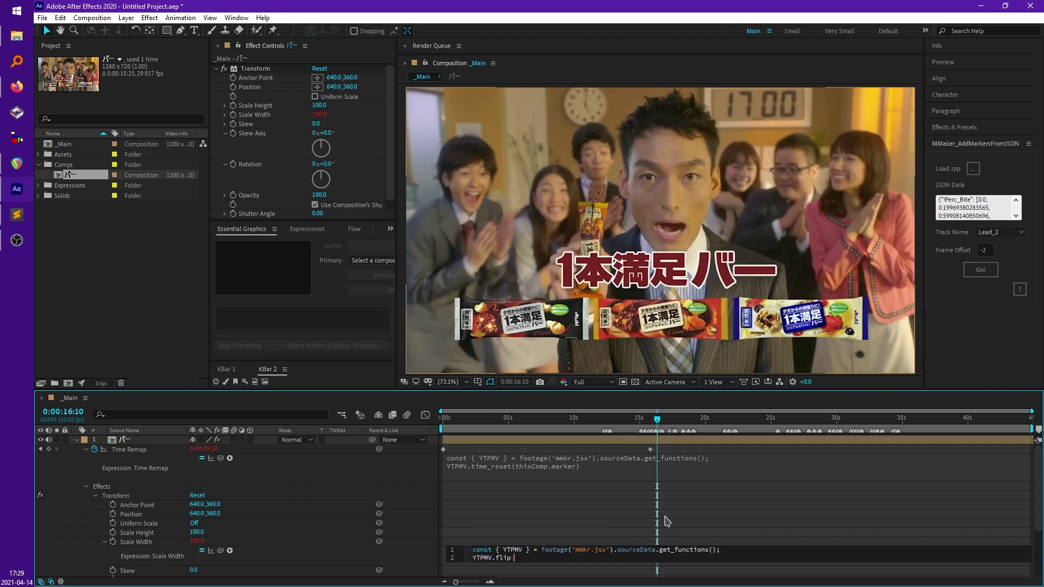
type("(thisComp.marker);")
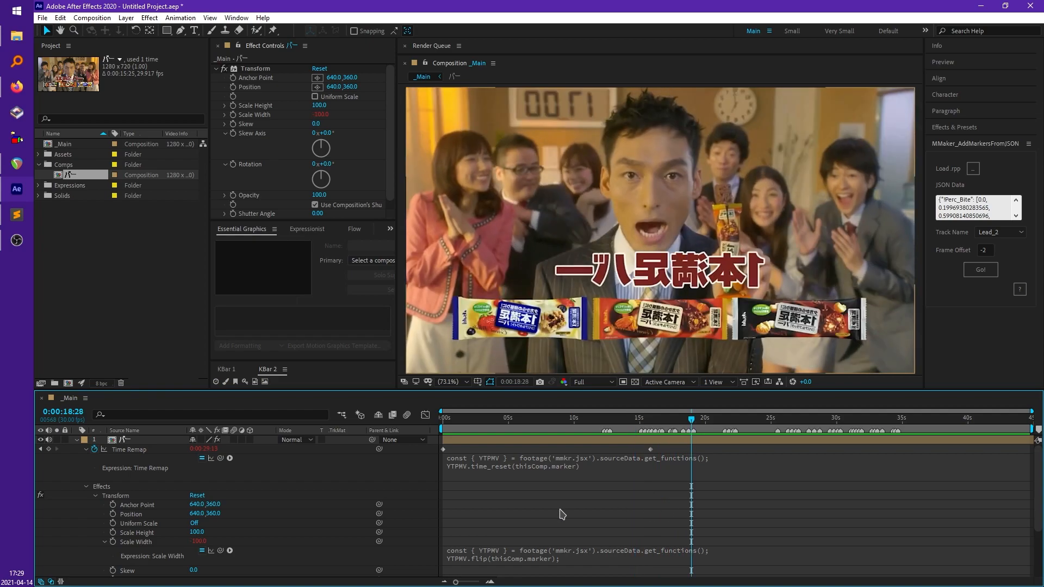
mouse_move(67, 463)
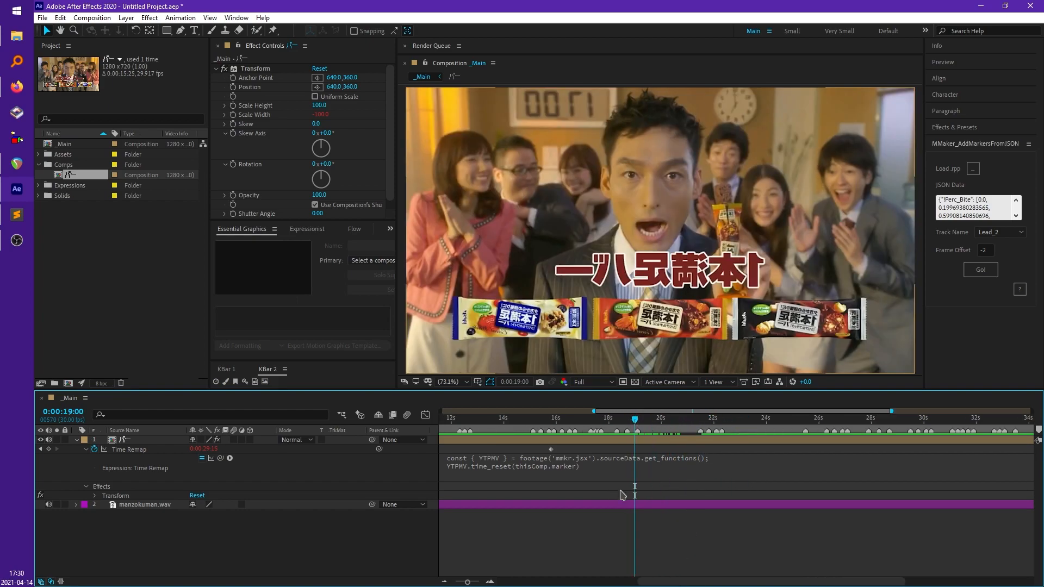
right_click(648, 433)
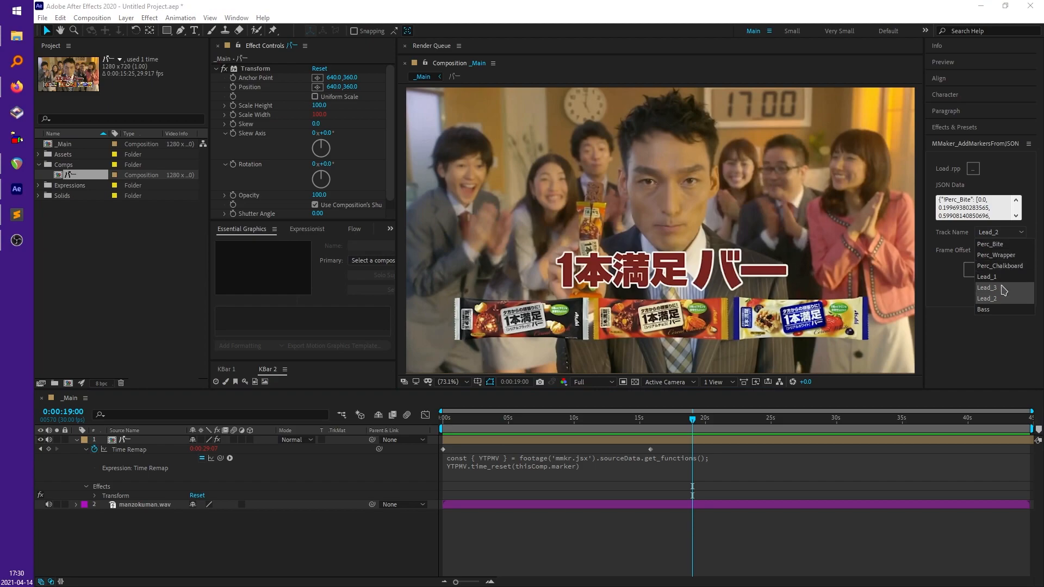
Target the Lead_1 track with -2 frame offset in AddMarkersFromJSON and add its markers to _Main
left_click(987, 276)
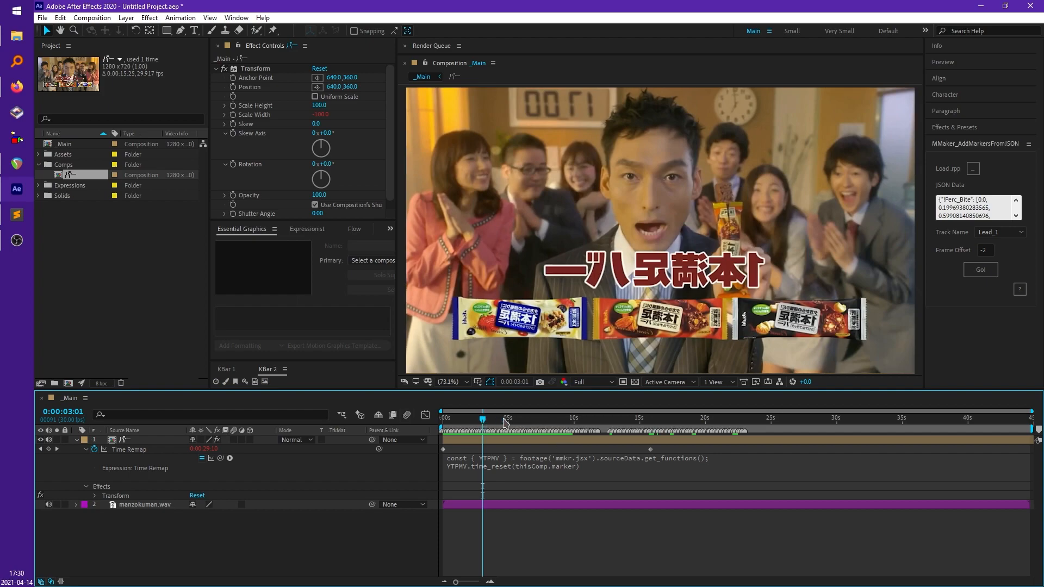
mouse_move(515, 421)
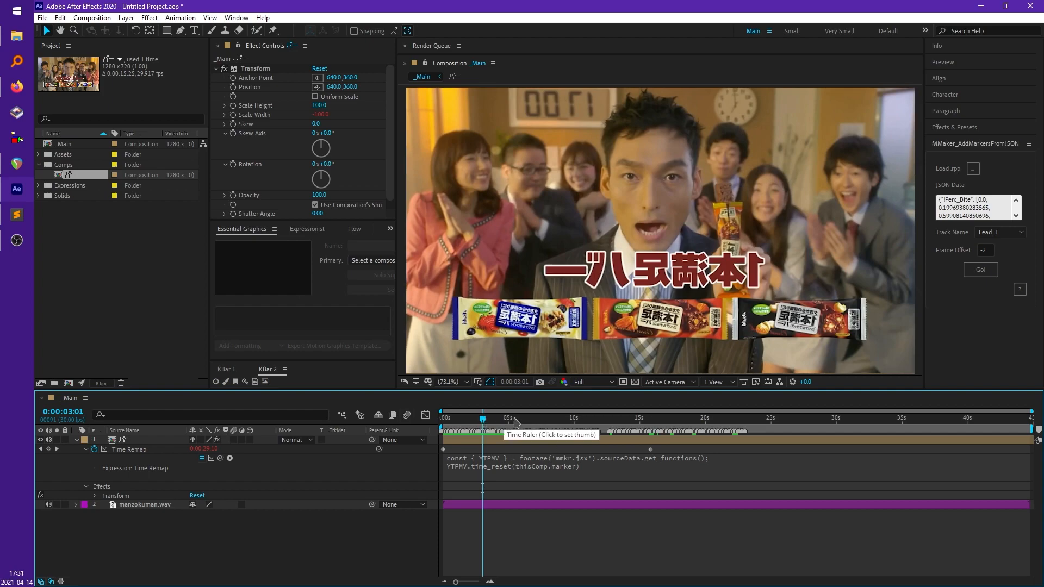
mouse_move(549, 426)
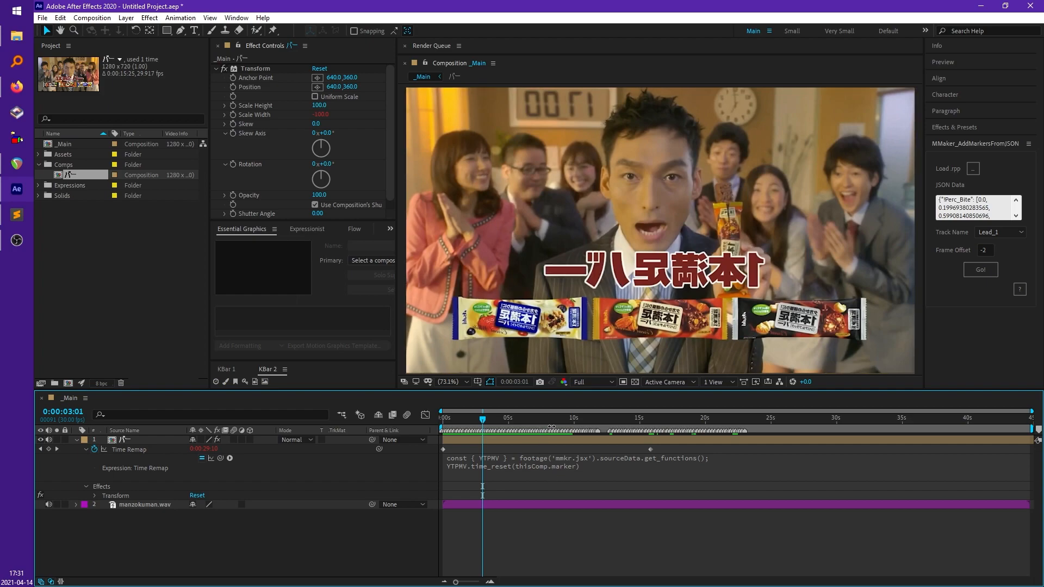
mouse_move(539, 517)
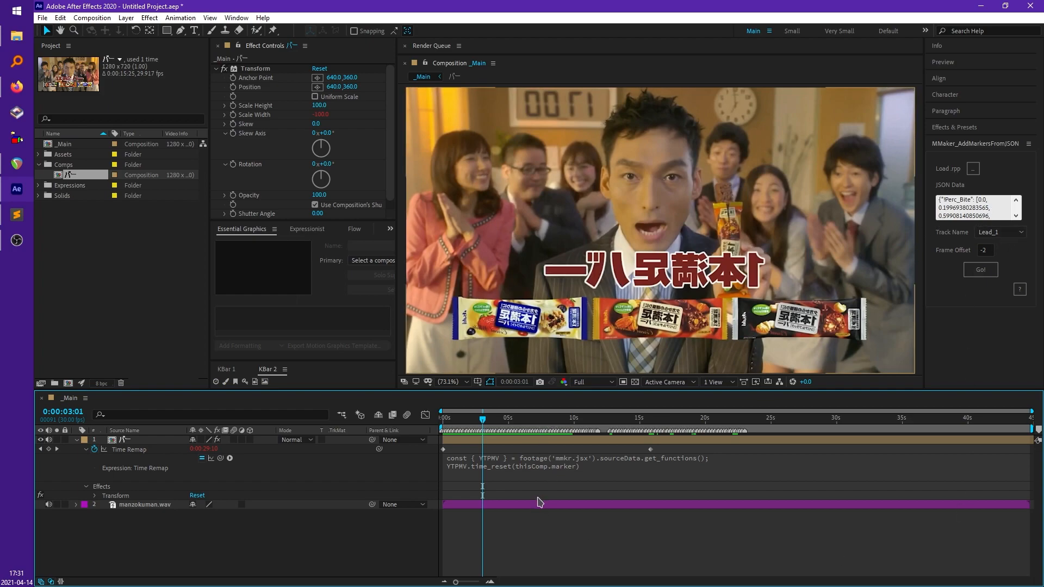
mouse_move(633, 481)
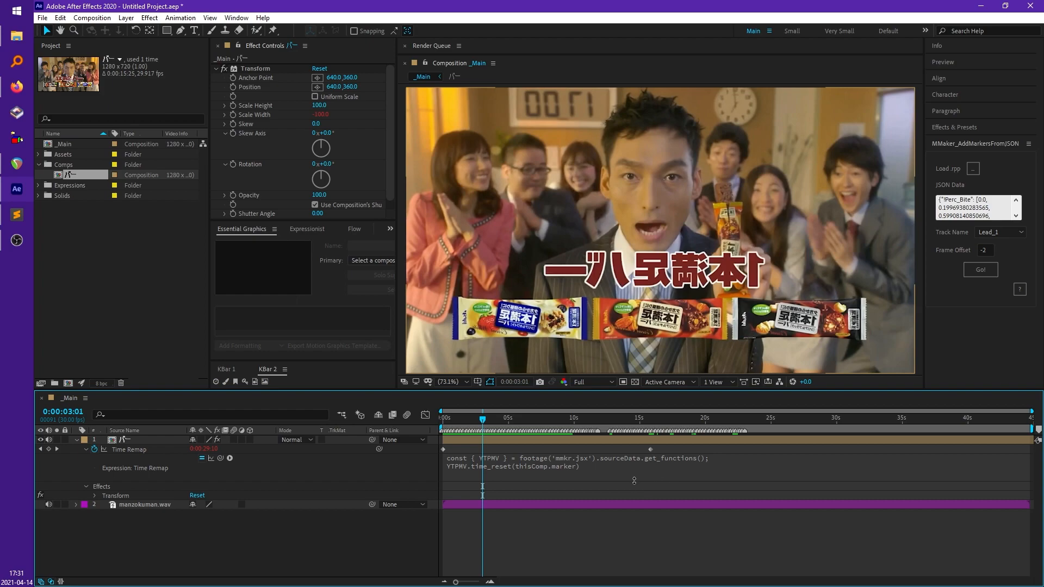
mouse_move(570, 483)
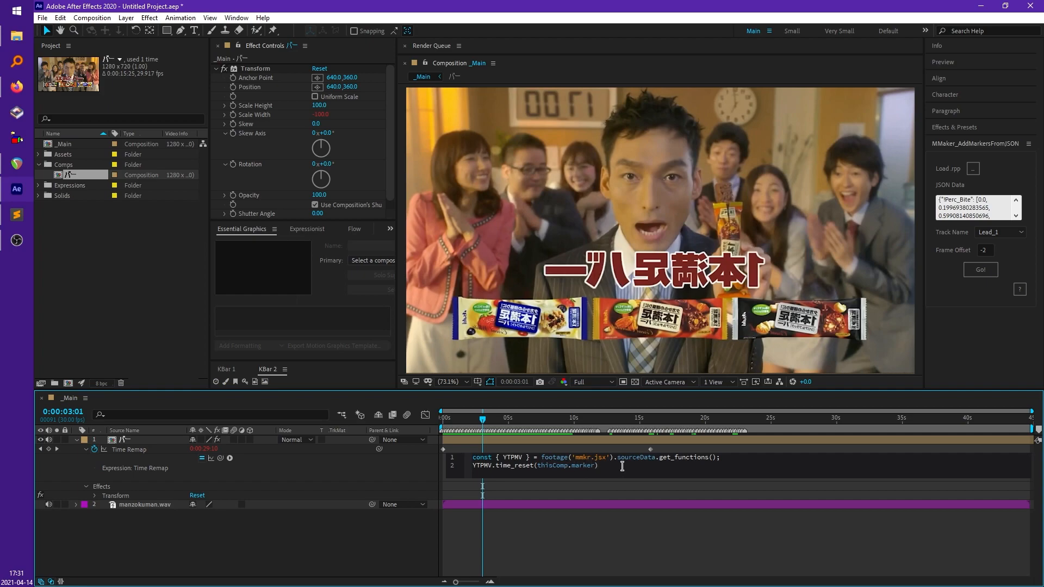
left_click(574, 466)
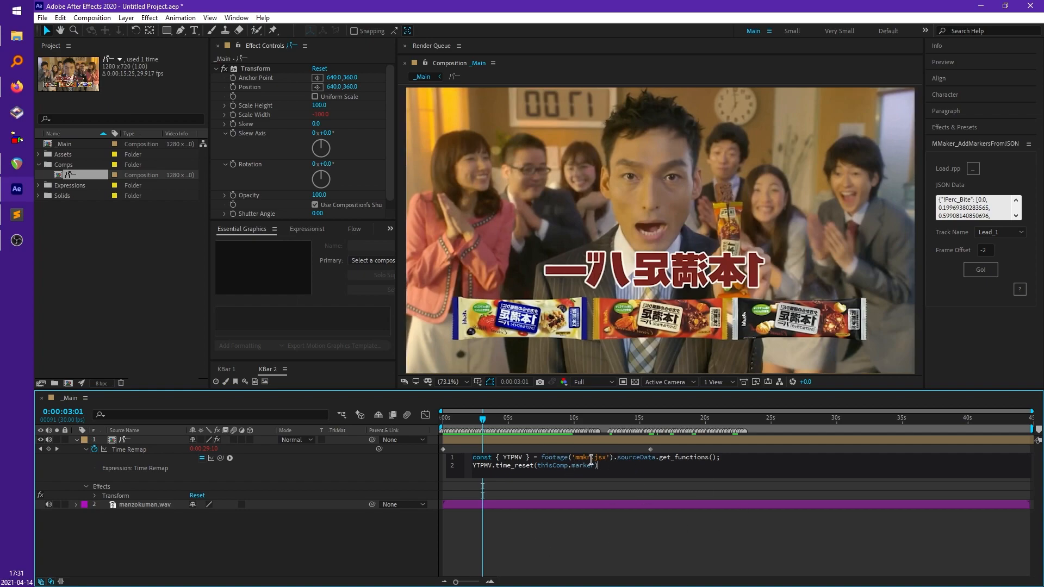
double_click(591, 456)
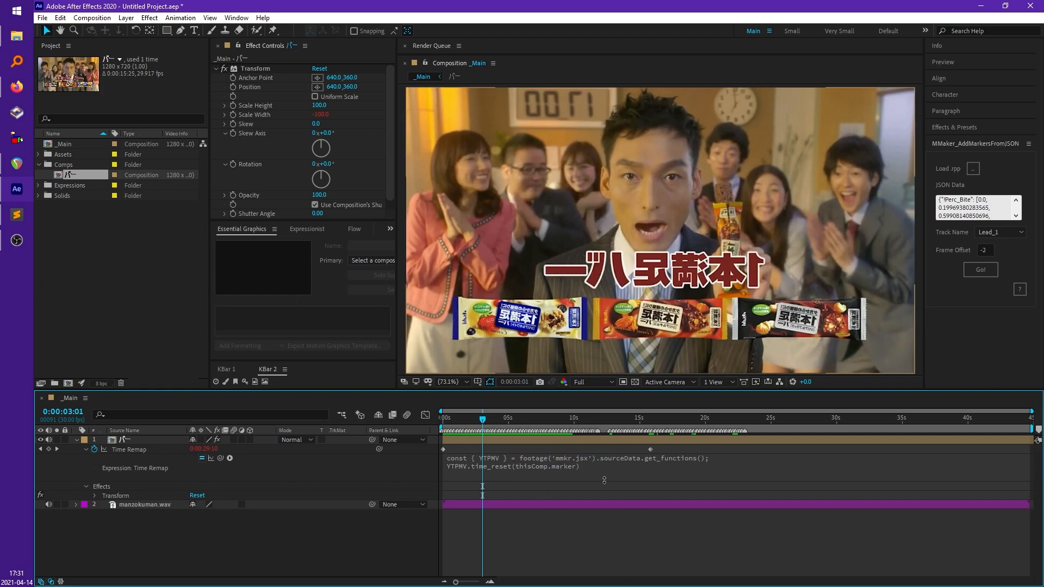
mouse_move(596, 472)
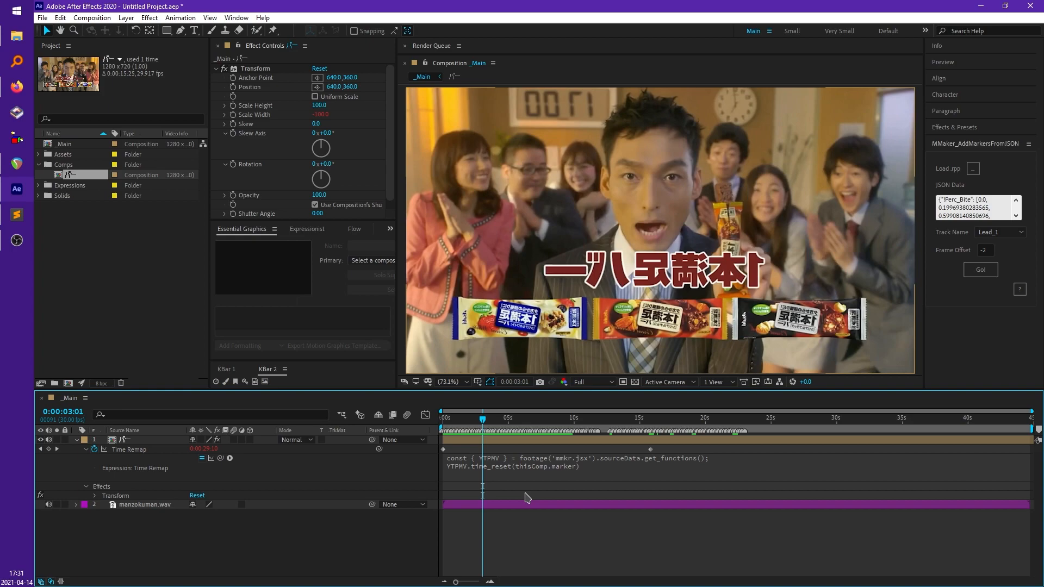
mouse_move(593, 492)
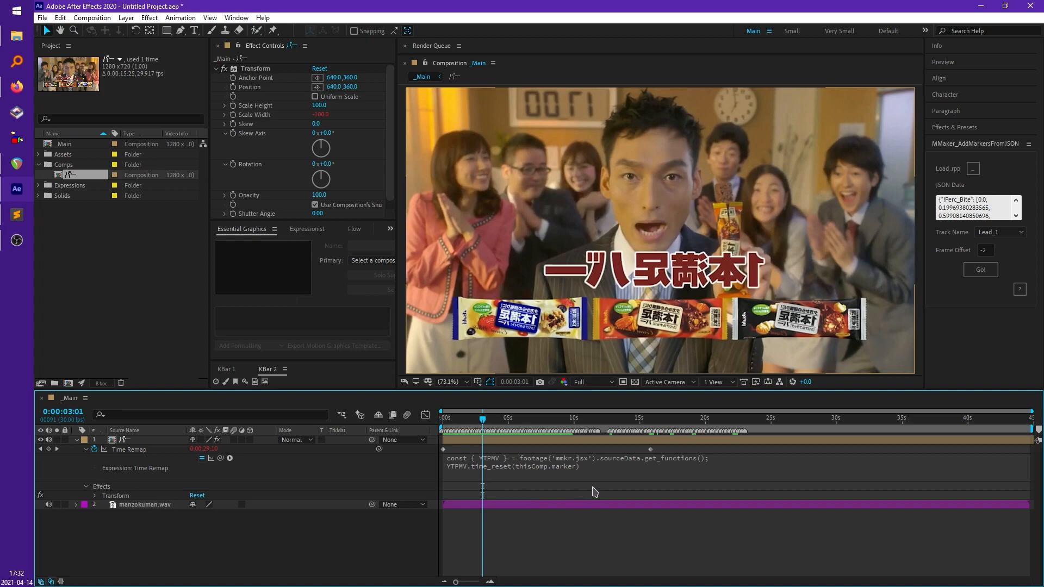
mouse_move(482, 452)
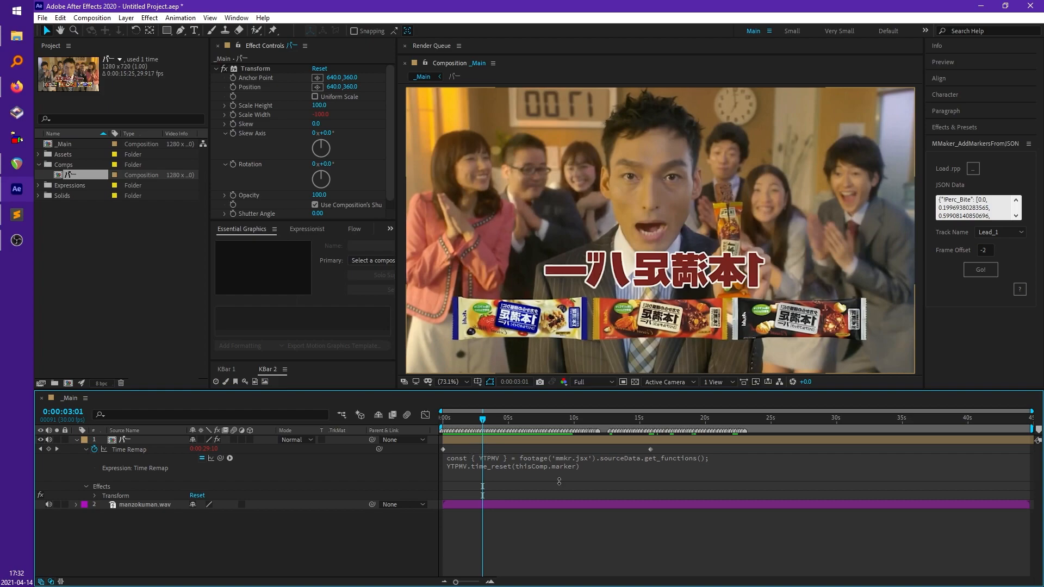
mouse_move(544, 539)
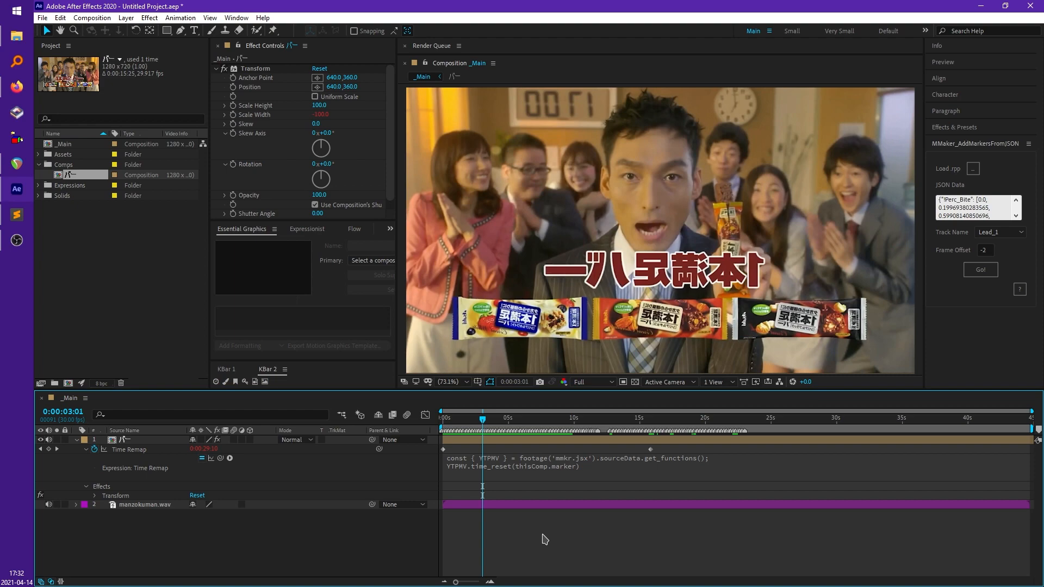
mouse_move(31, 175)
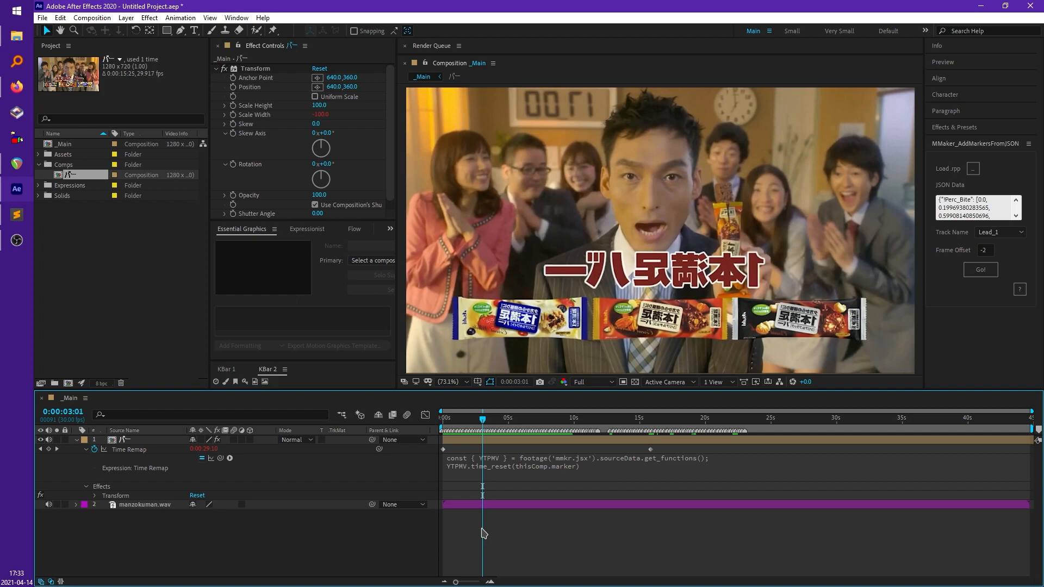
Delete all comp markers, add Lead_2's markers, and duplicate the バー layer at every marker via KBar
right_click(482, 431)
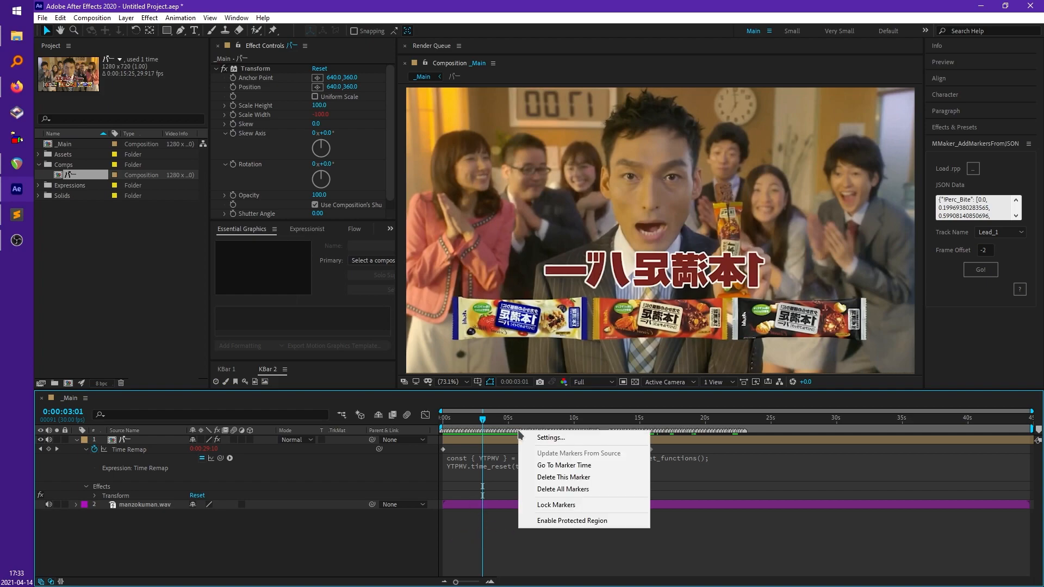
left_click(1000, 231)
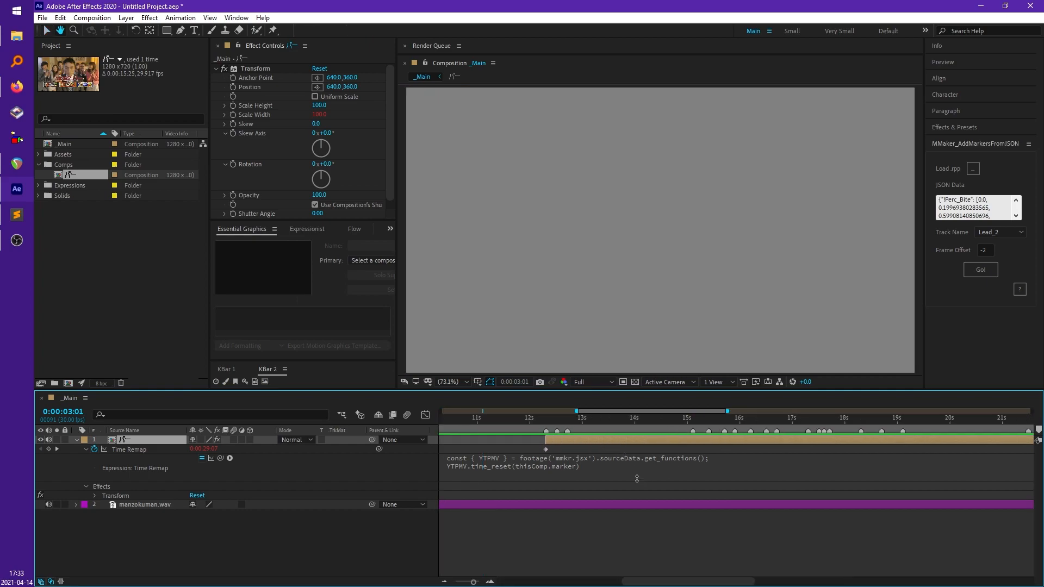
left_click(546, 418)
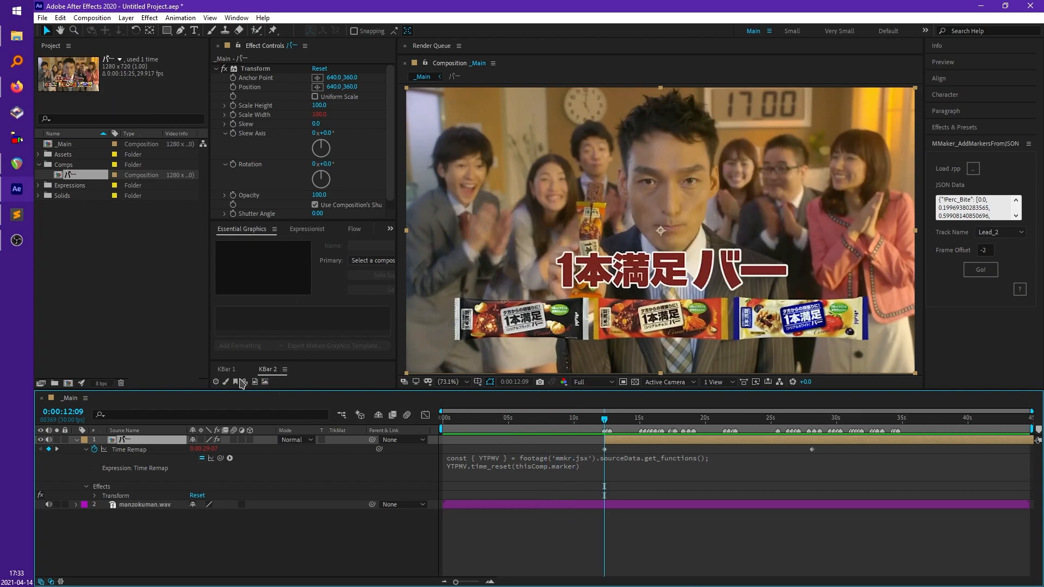
mouse_move(240, 381)
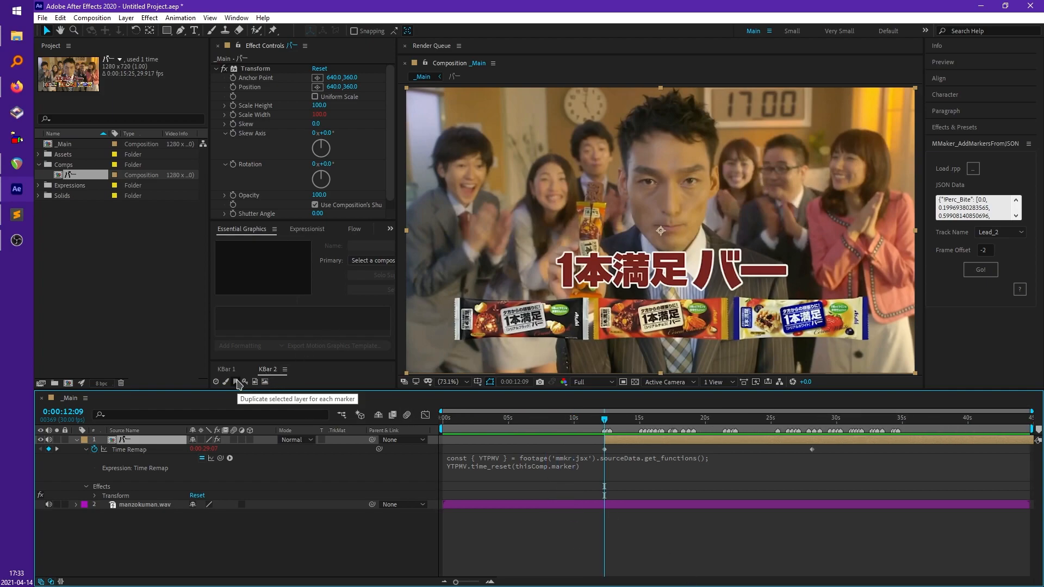
mouse_move(331, 272)
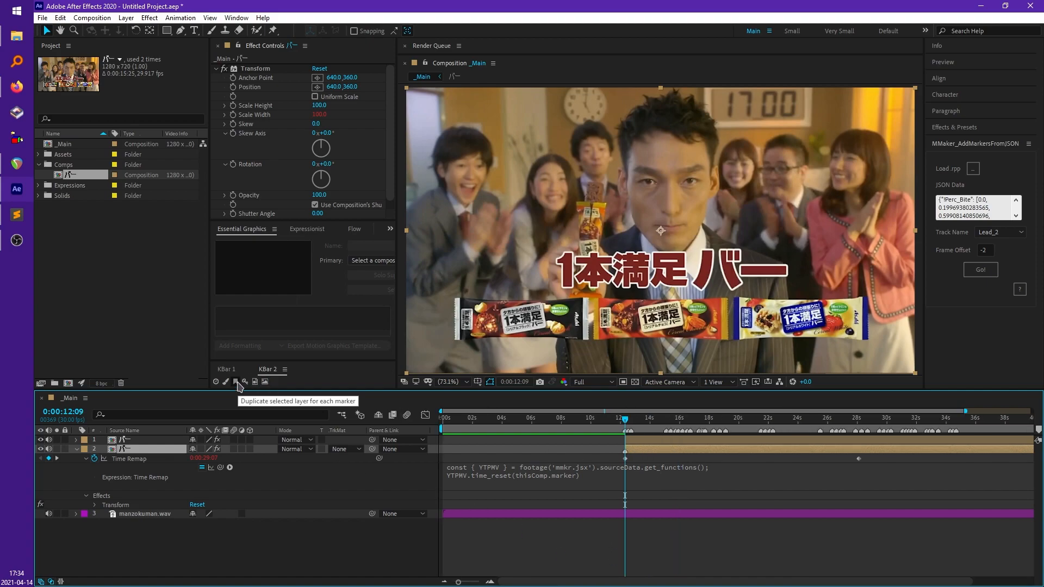
left_click(243, 381)
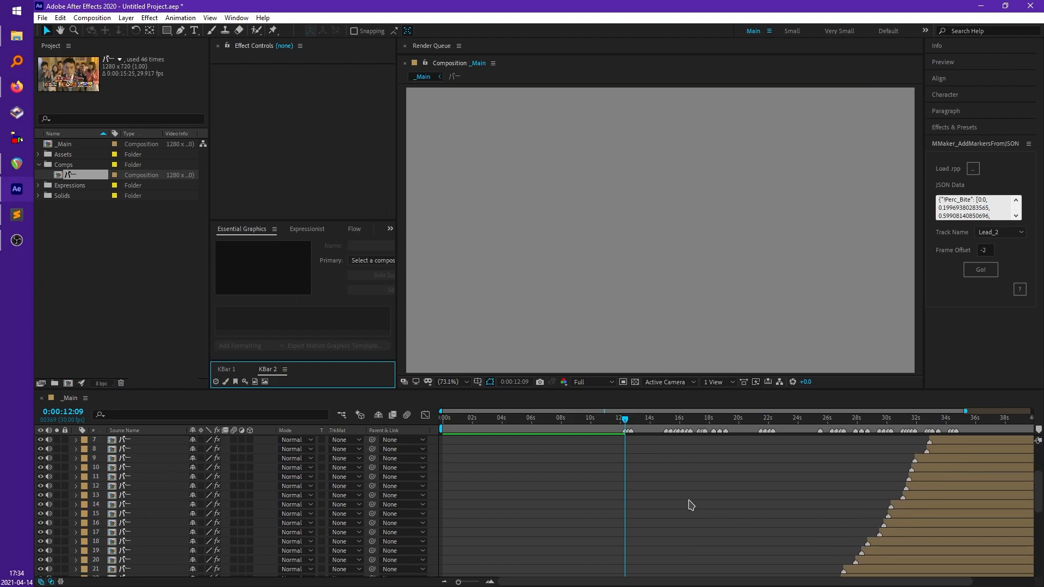
scroll("down", 3)
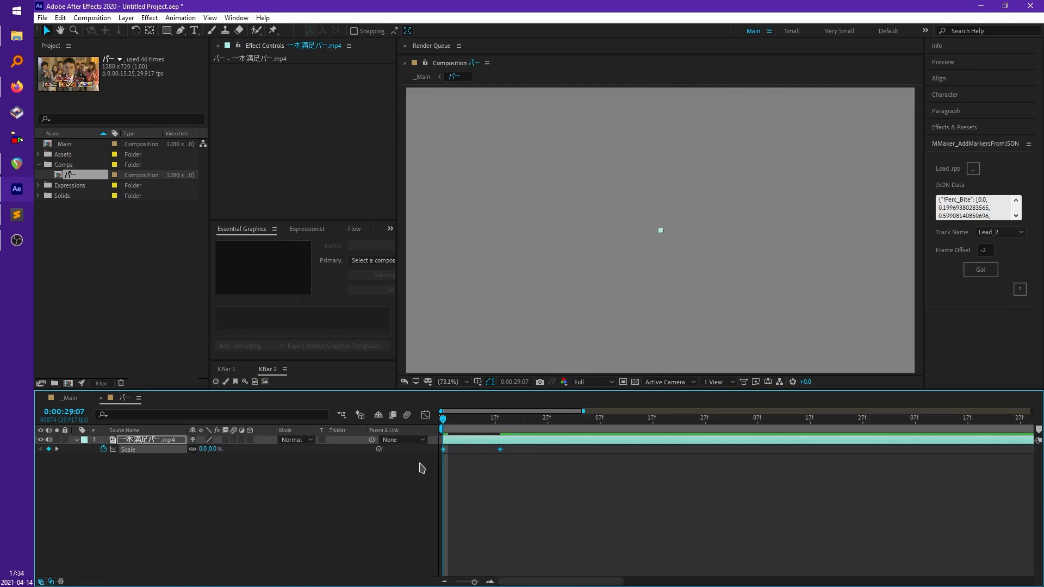
left_click(425, 415)
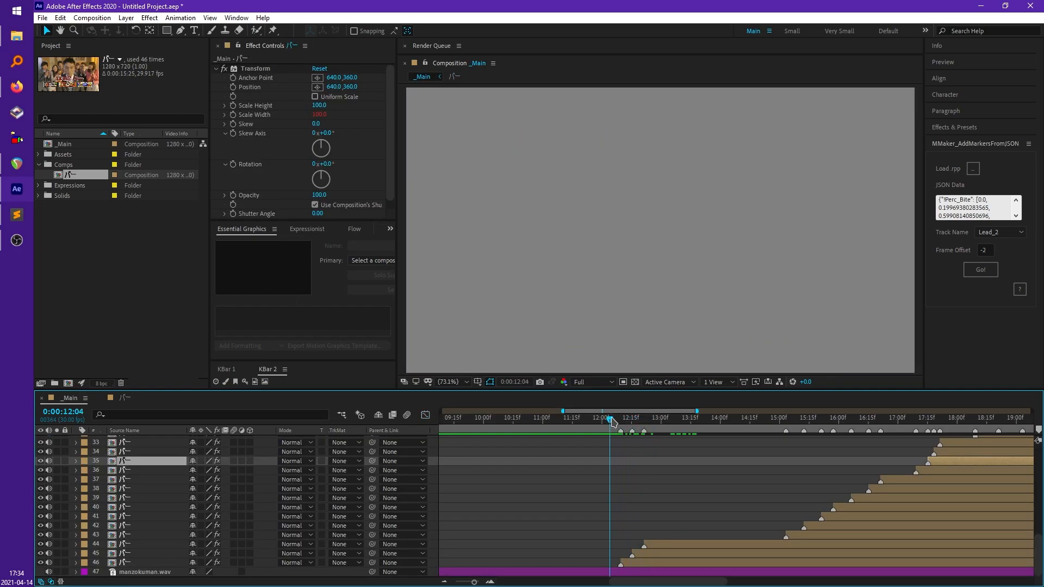
left_click_drag(611, 417, 618, 418)
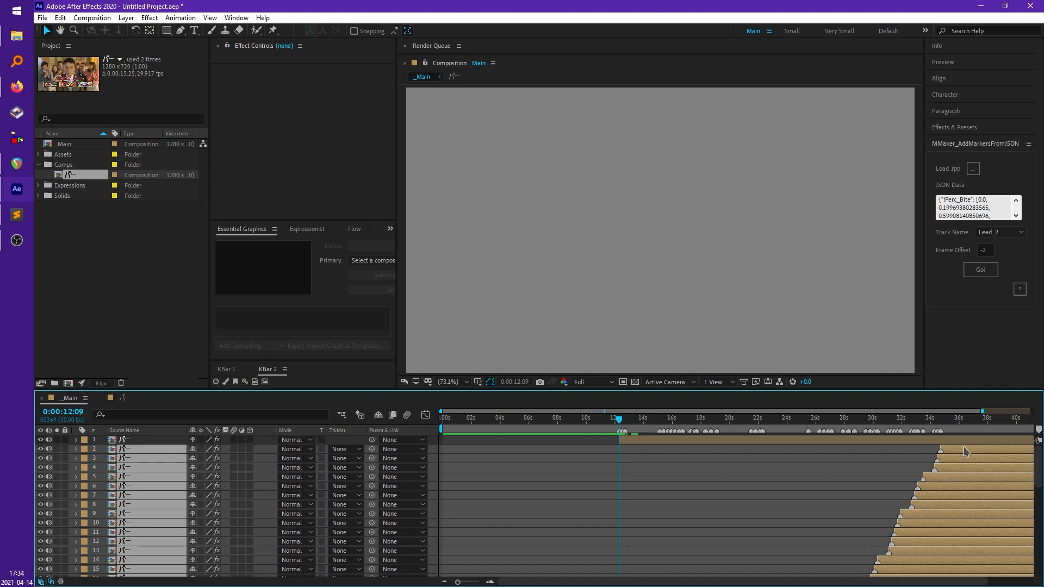
left_click(140, 449)
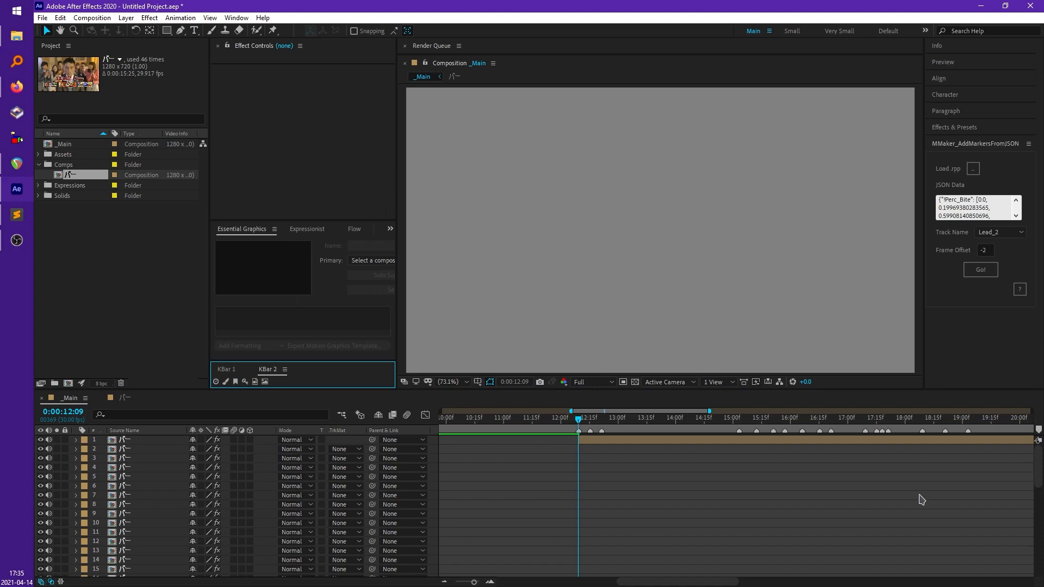
Move the current time to 0:00:16:07 to preview the stacked, flipped バー copies
scroll("down", 3)
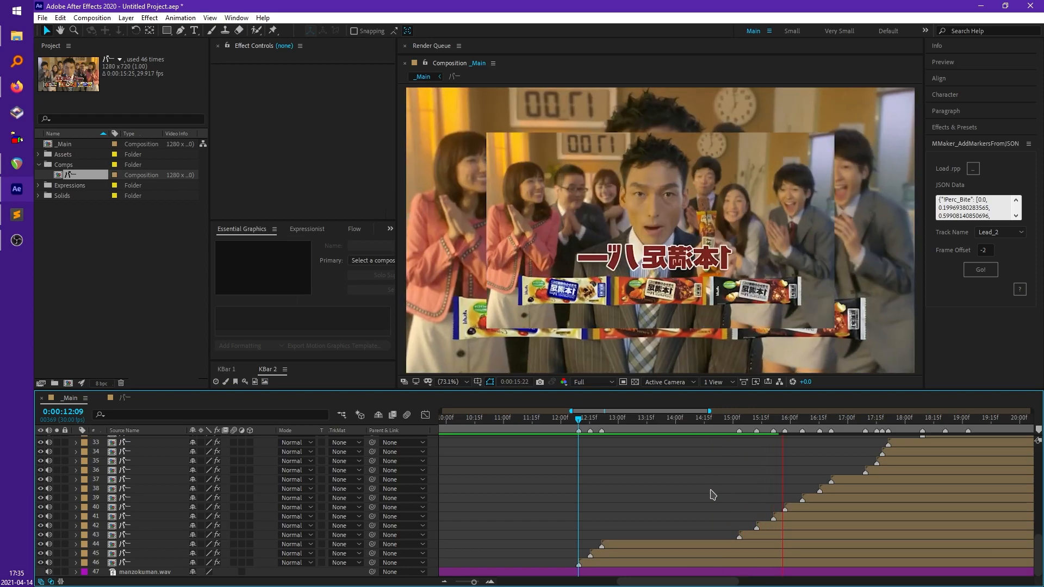
left_click(797, 418)
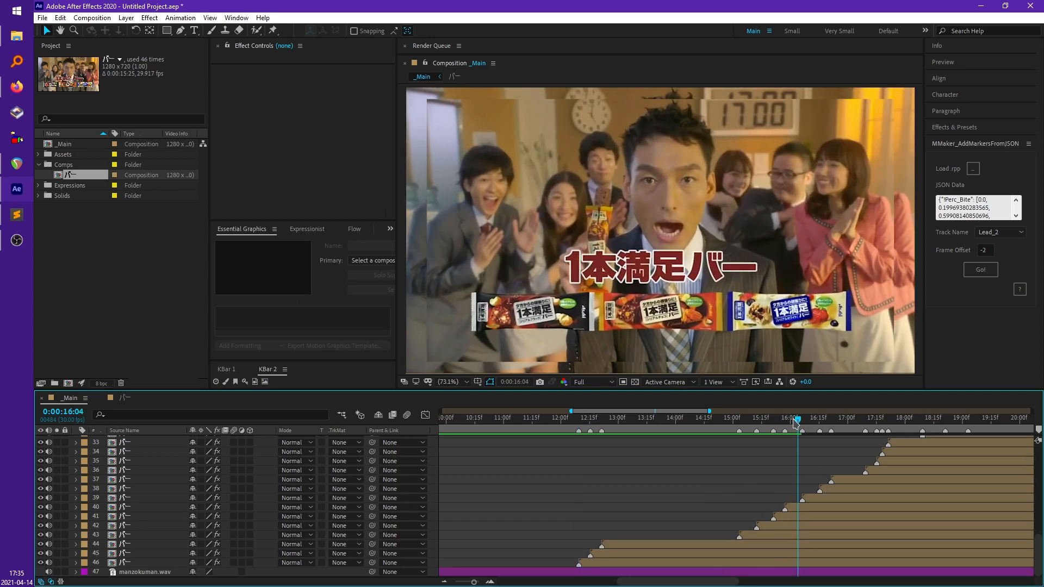
left_click_drag(794, 417, 761, 417)
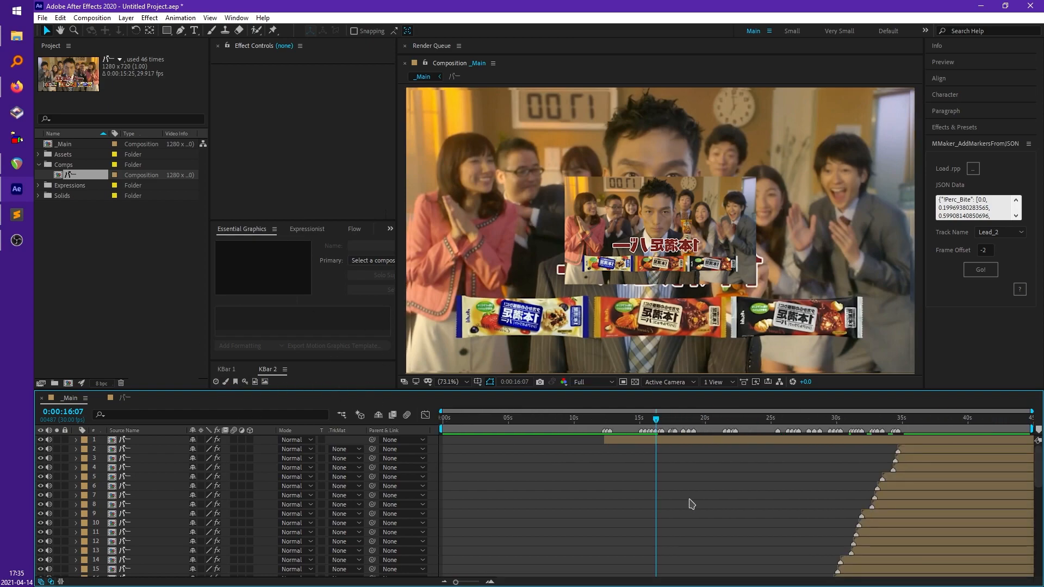
mouse_move(696, 528)
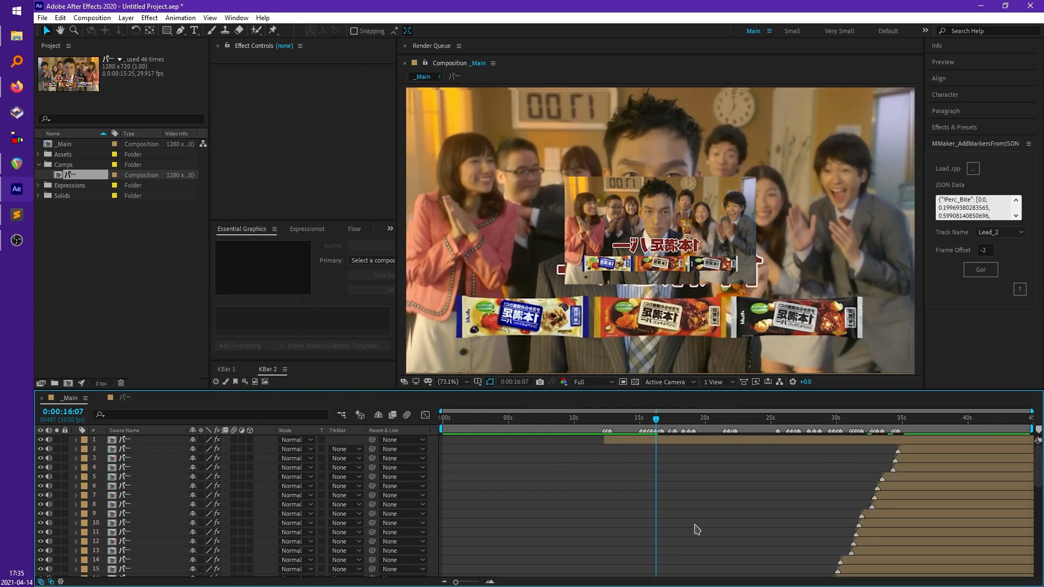
mouse_move(700, 503)
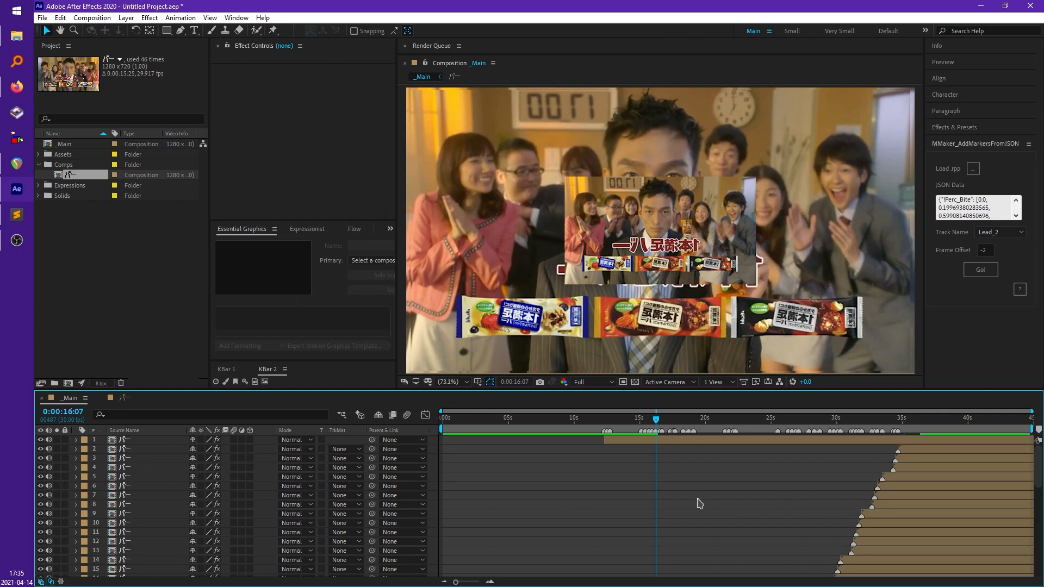